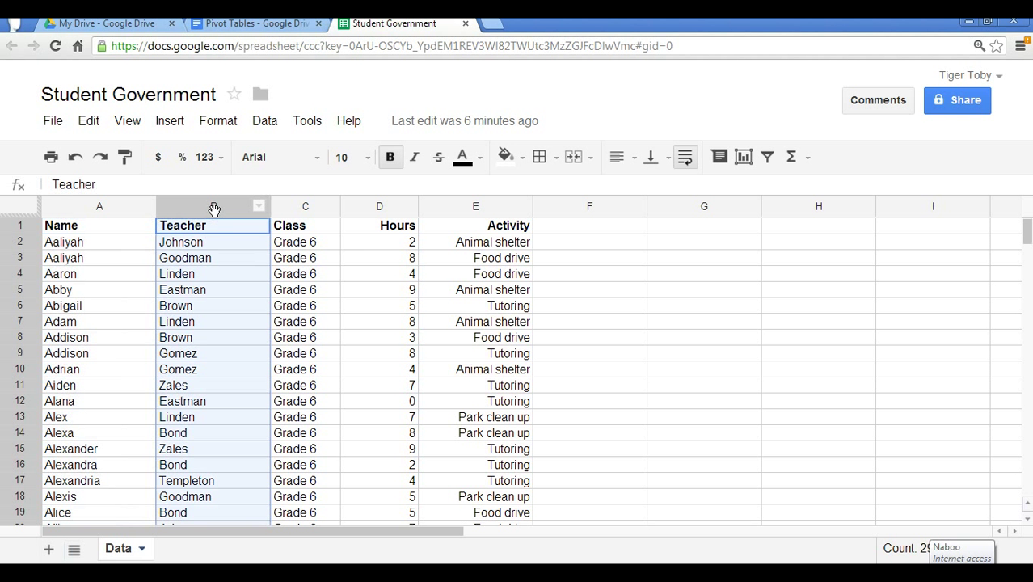
{"action": "mouse_move", "coordinate": [299, 206]}
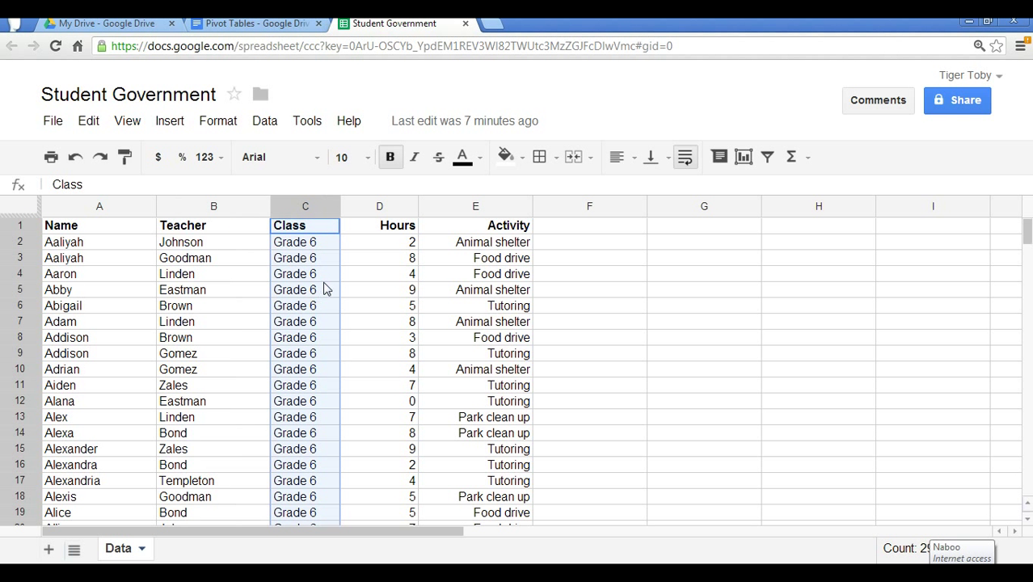
Review the Hours, Activity and Name columns and the field-name header row.
{"action": "left_click", "coordinate": [379, 206]}
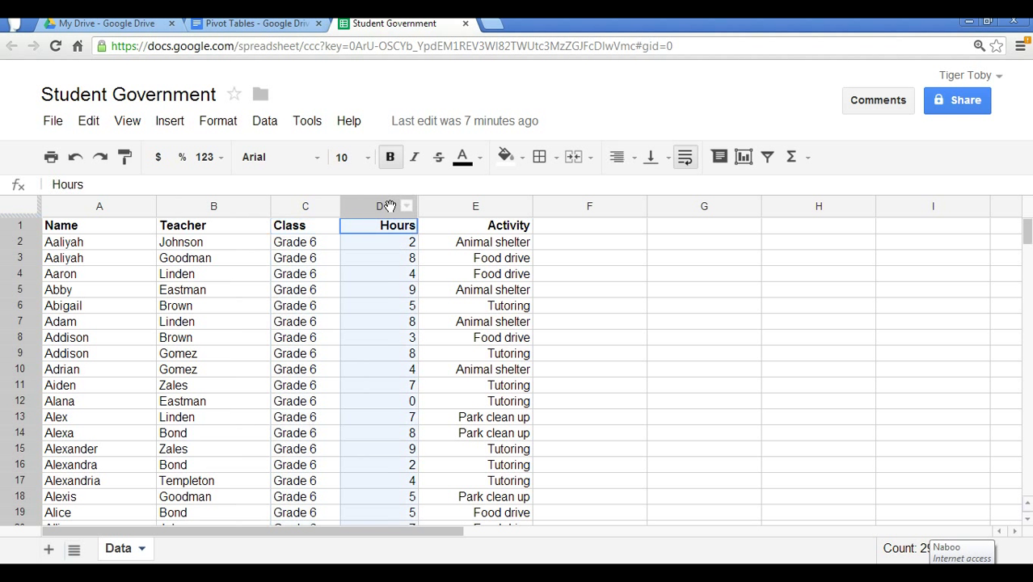
{"action": "mouse_move", "coordinate": [450, 268]}
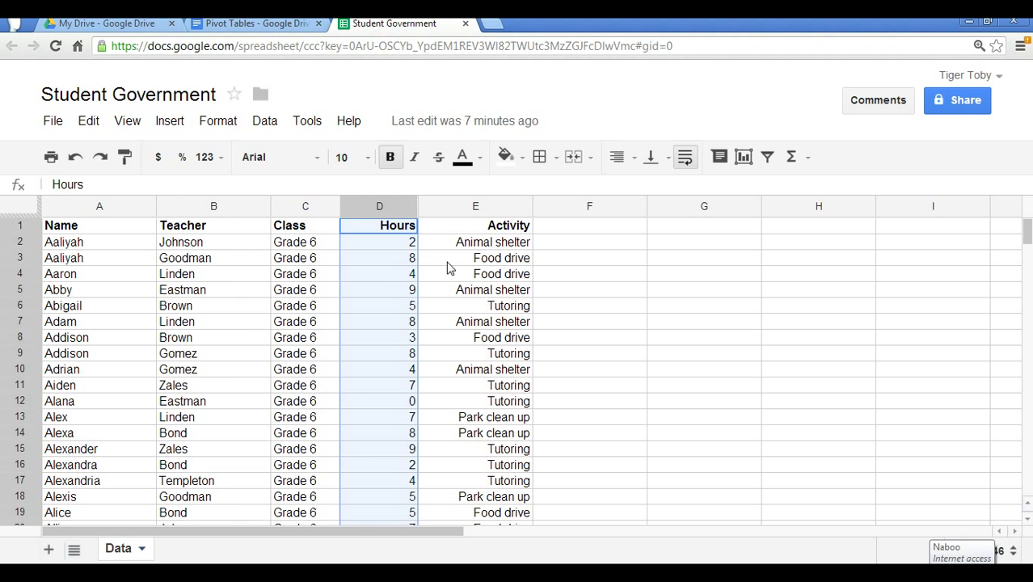
{"action": "mouse_move", "coordinate": [461, 232]}
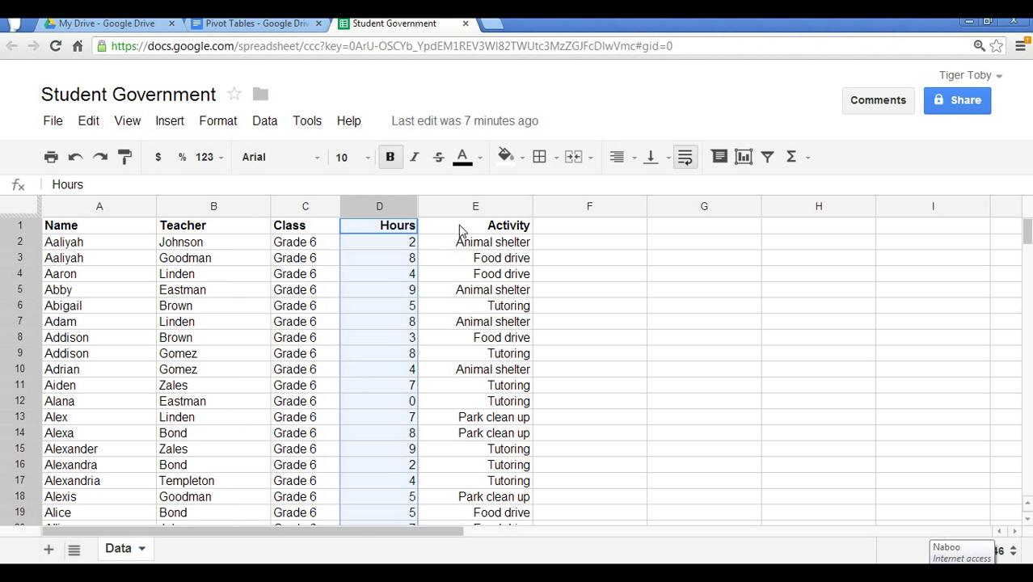
{"action": "left_click", "coordinate": [475, 235]}
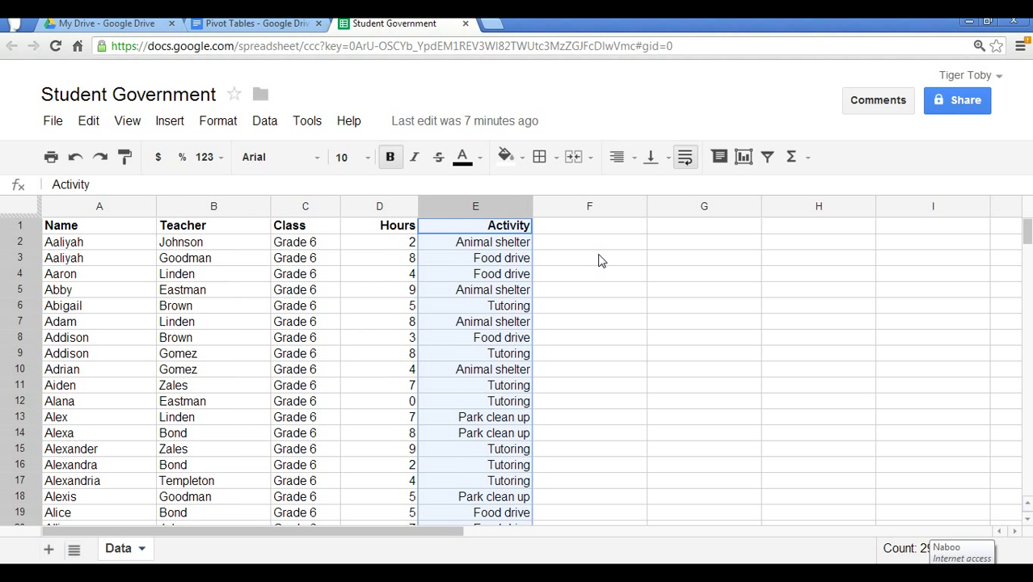
{"action": "mouse_move", "coordinate": [501, 289]}
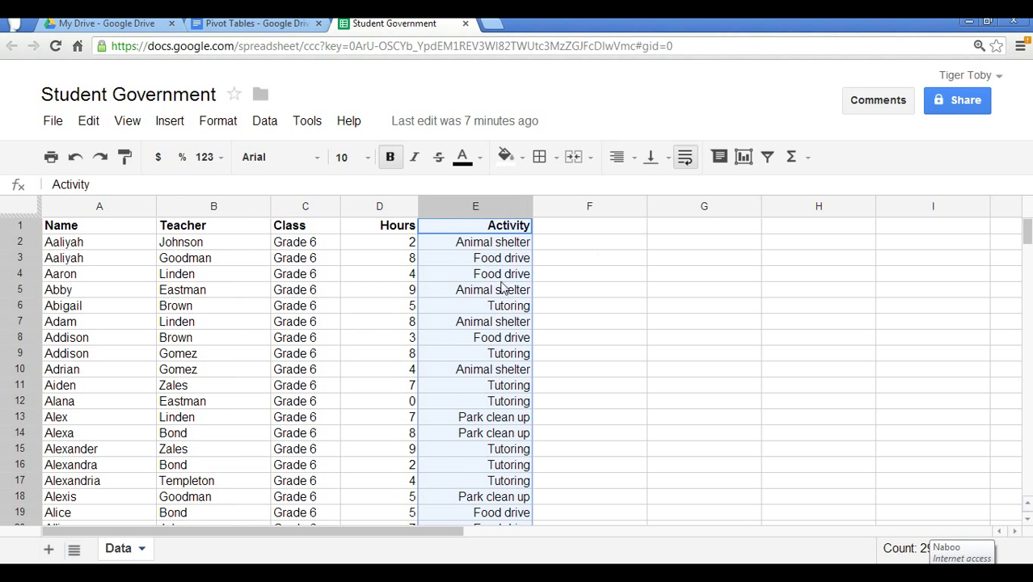
{"action": "left_click", "coordinate": [100, 224]}
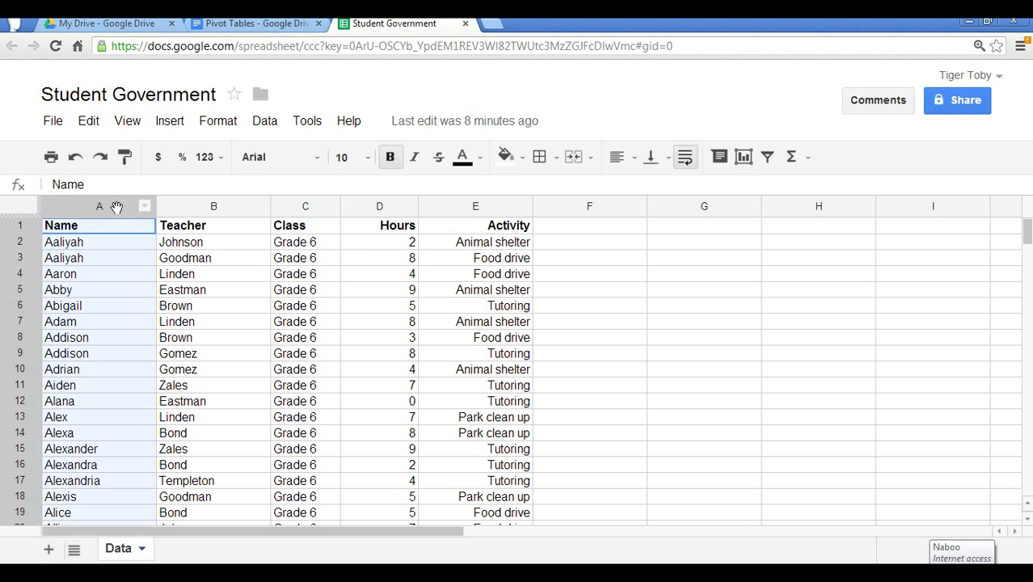
{"action": "left_click", "coordinate": [305, 205]}
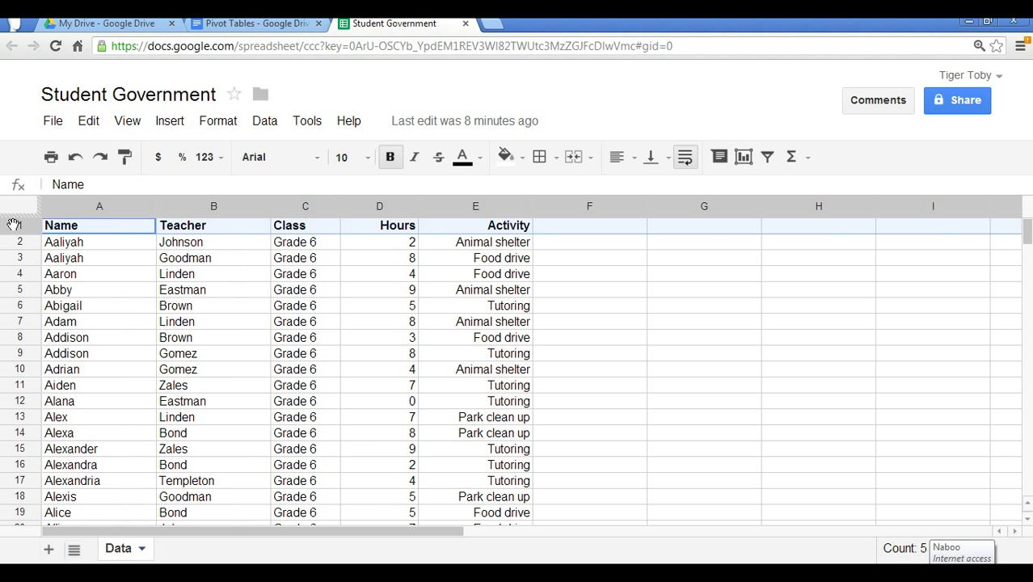
{"action": "mouse_move", "coordinate": [86, 245]}
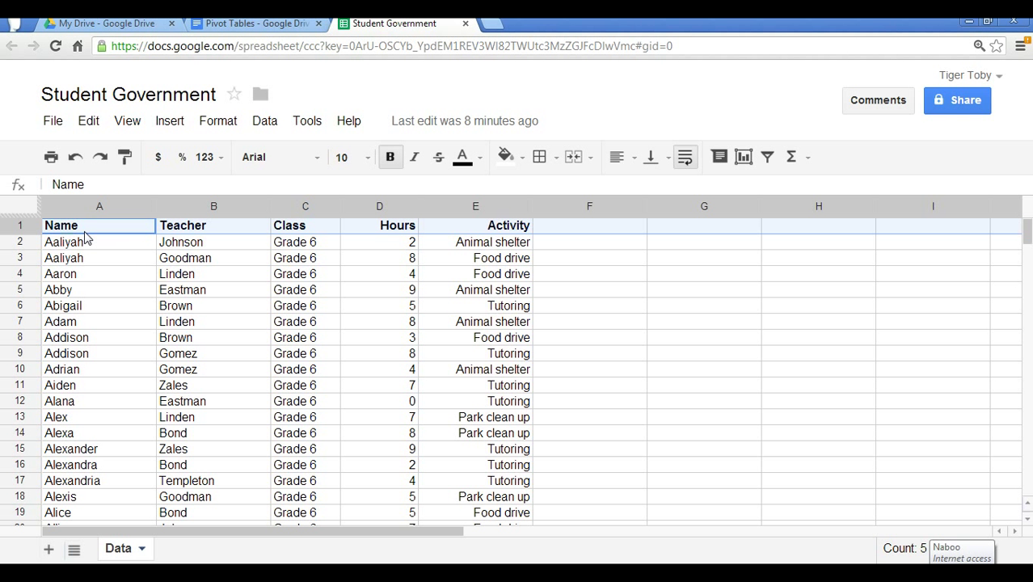
Create a pivot table report from the student data range A1:E298.
{"action": "left_click", "coordinate": [100, 242]}
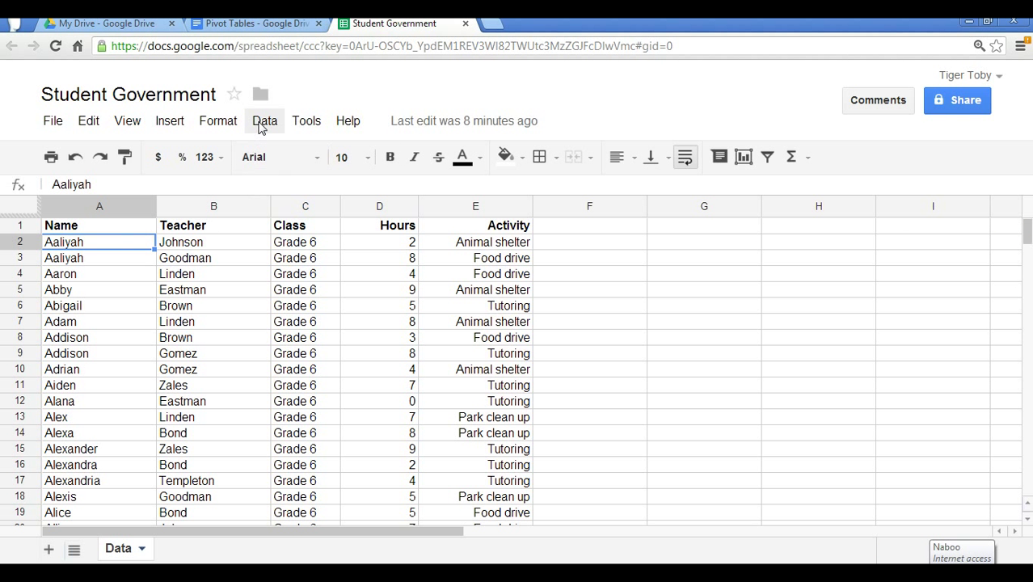
{"action": "left_click", "coordinate": [264, 121]}
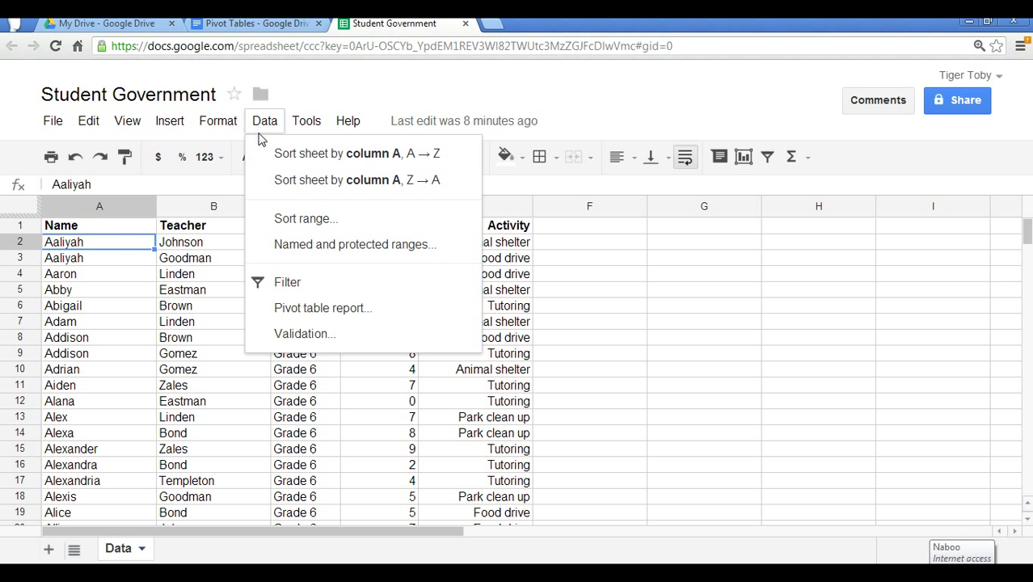
{"action": "mouse_move", "coordinate": [324, 308]}
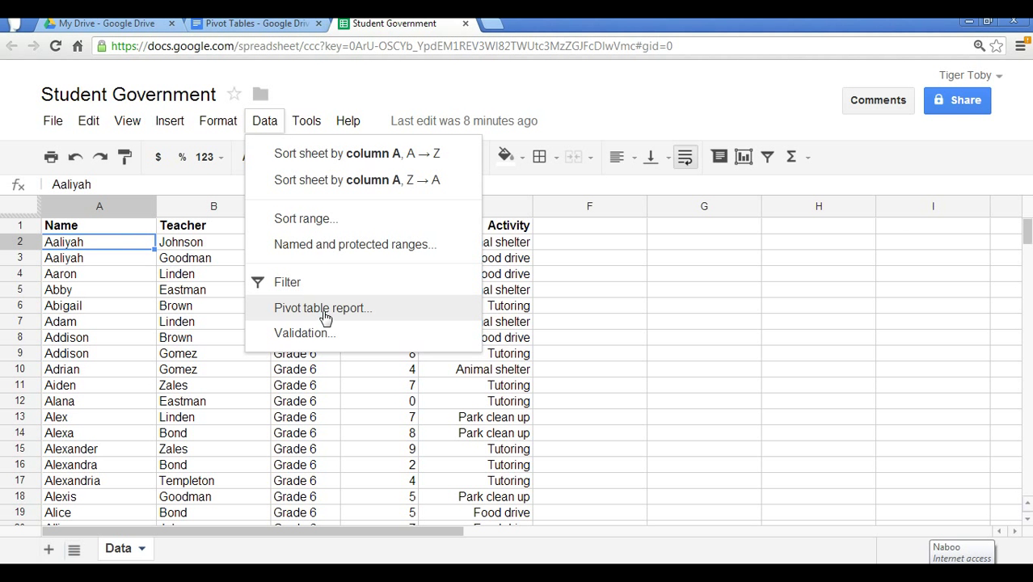
{"action": "left_click", "coordinate": [322, 308]}
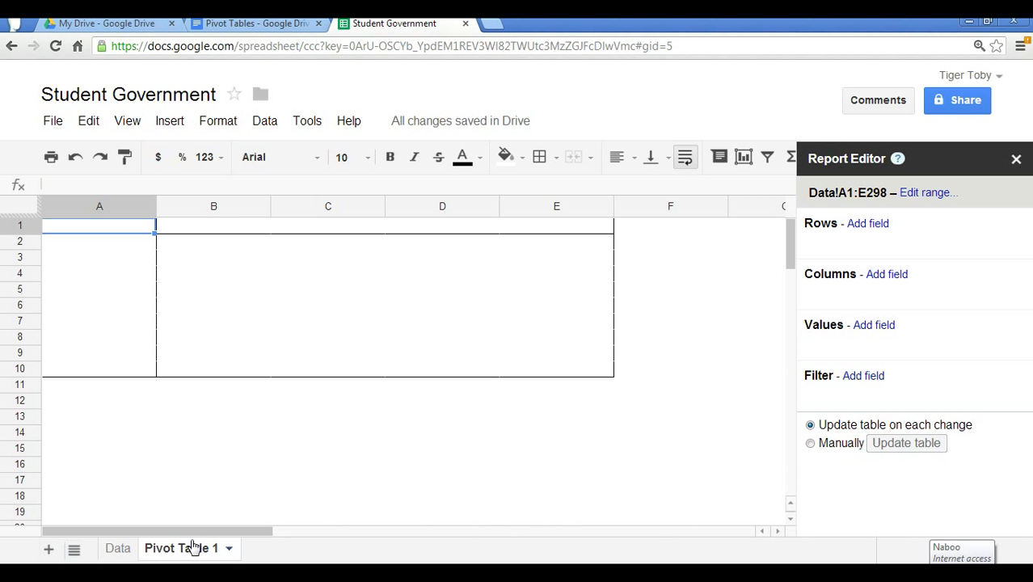
{"action": "mouse_move", "coordinate": [247, 526]}
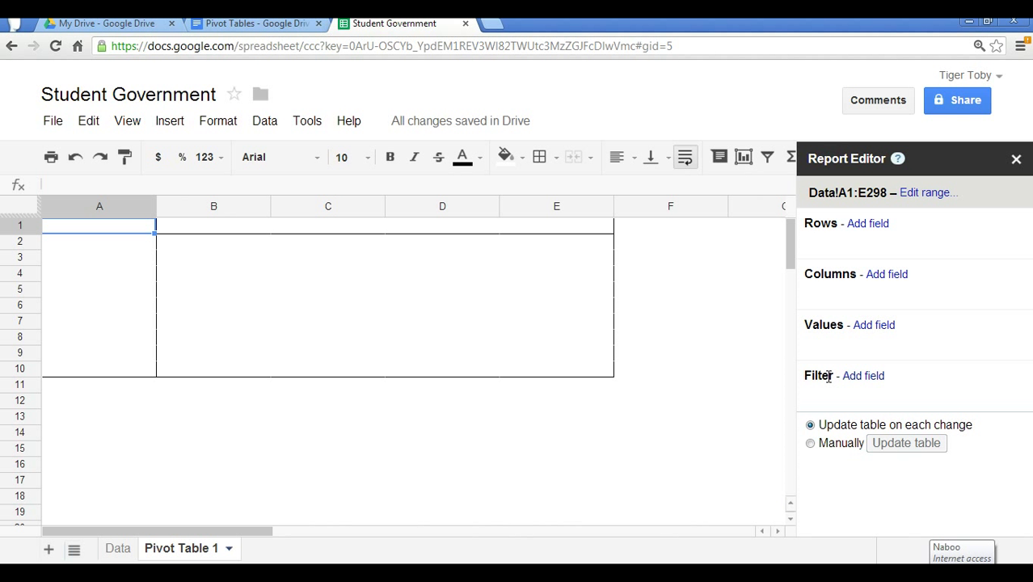
{"action": "mouse_move", "coordinate": [836, 242]}
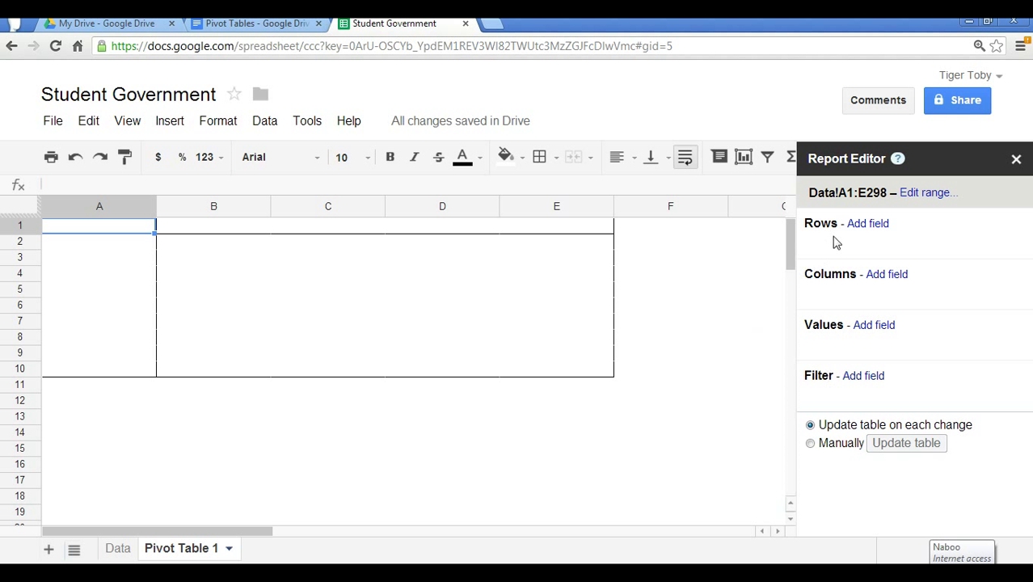
{"action": "mouse_move", "coordinate": [473, 242]}
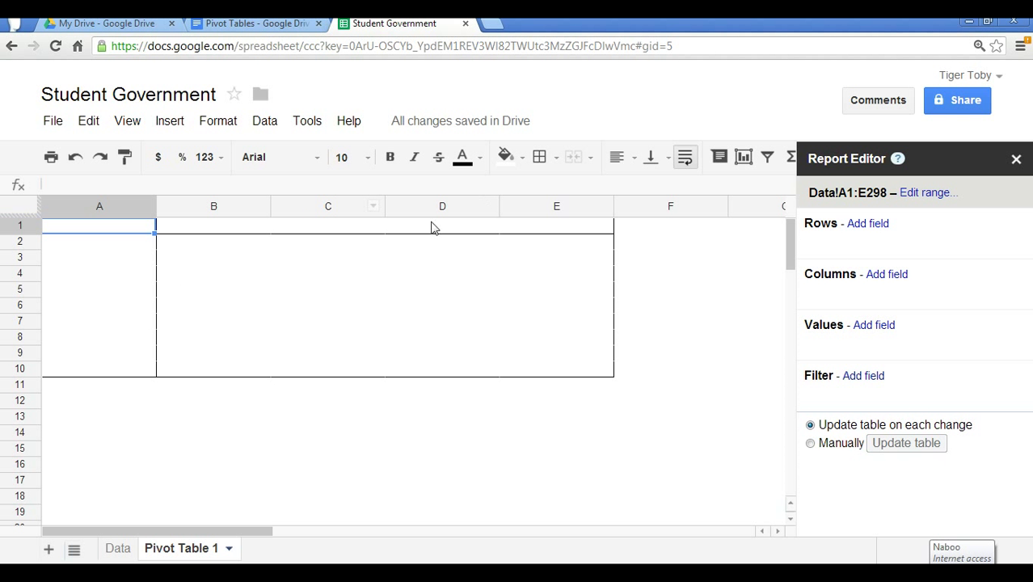
{"action": "mouse_move", "coordinate": [515, 269]}
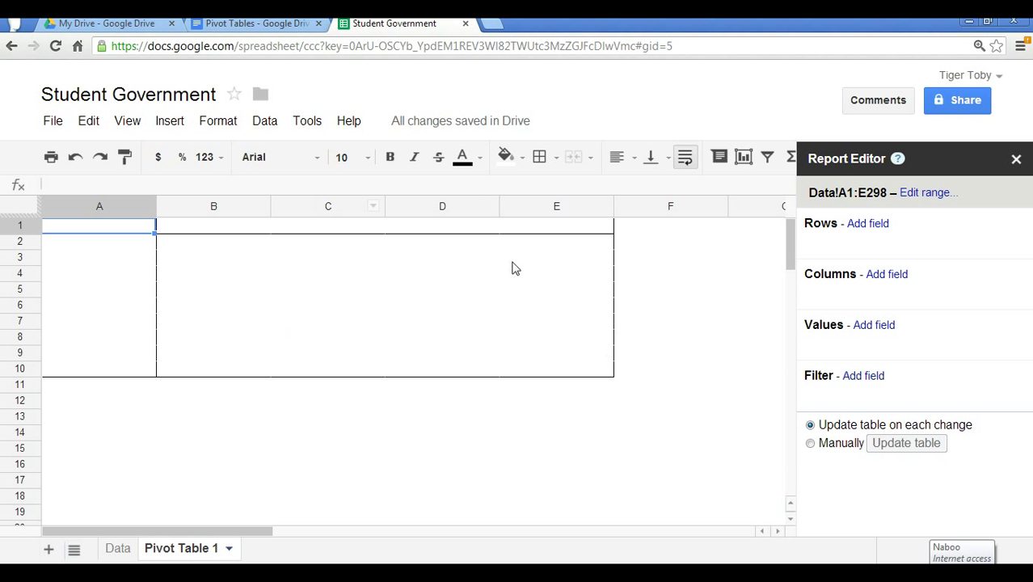
{"action": "mouse_move", "coordinate": [232, 272]}
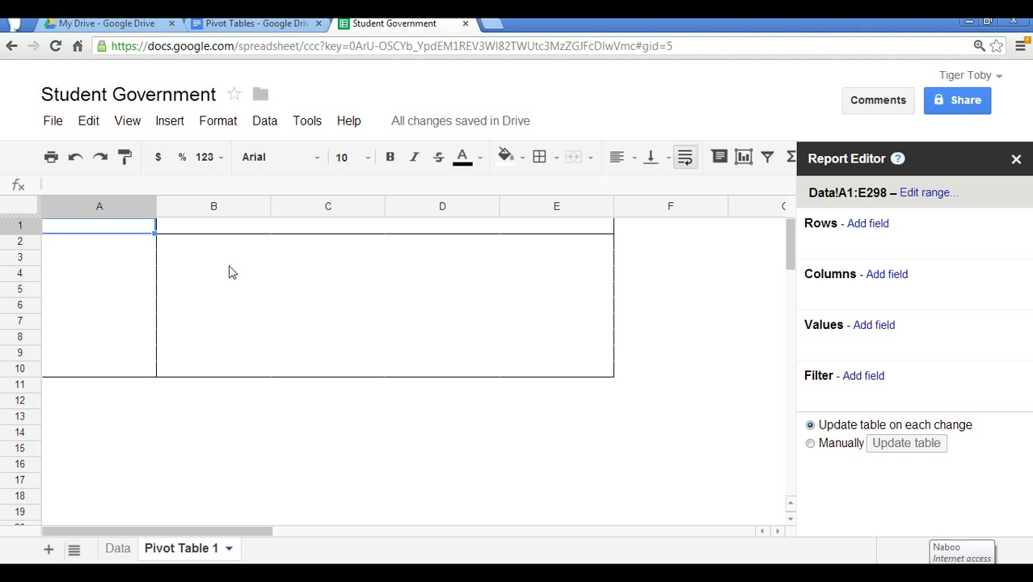
{"action": "mouse_move", "coordinate": [812, 377]}
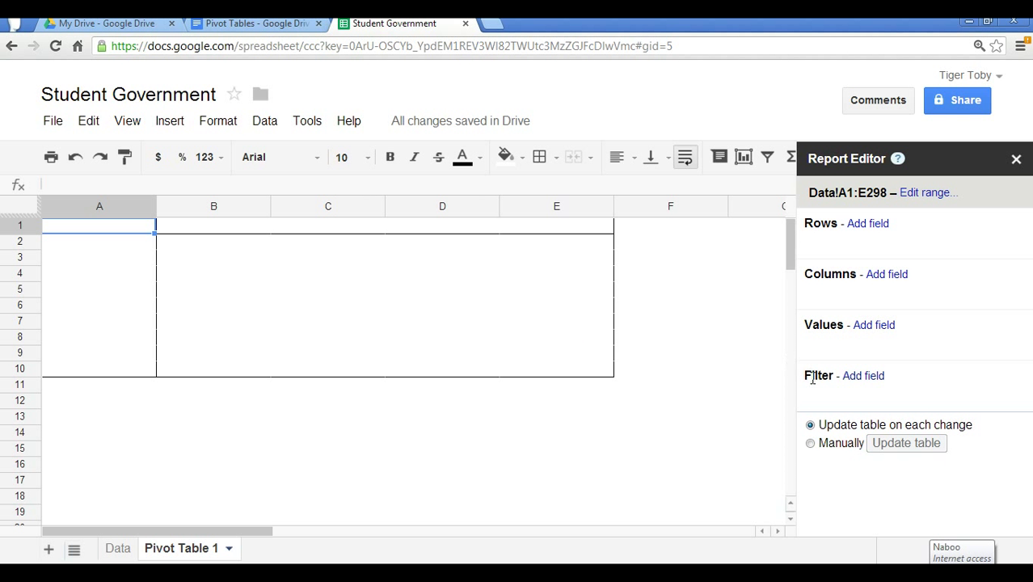
{"action": "mouse_move", "coordinate": [823, 388]}
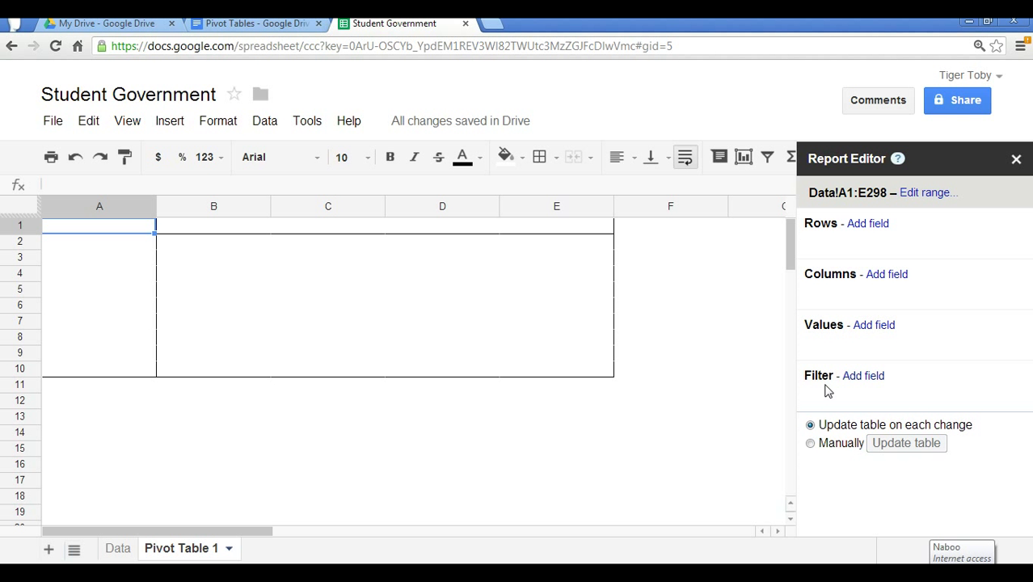
{"action": "mouse_move", "coordinate": [867, 229]}
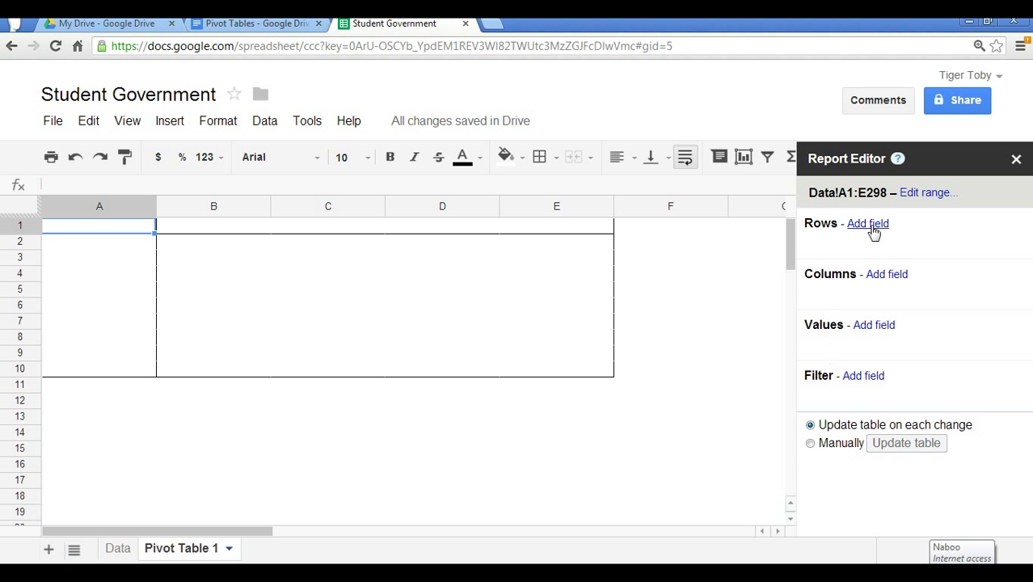
Group pivot rows by Class, showing Grade 6, Grade 7, Grade 8 and Grand Total.
{"action": "left_click", "coordinate": [867, 223]}
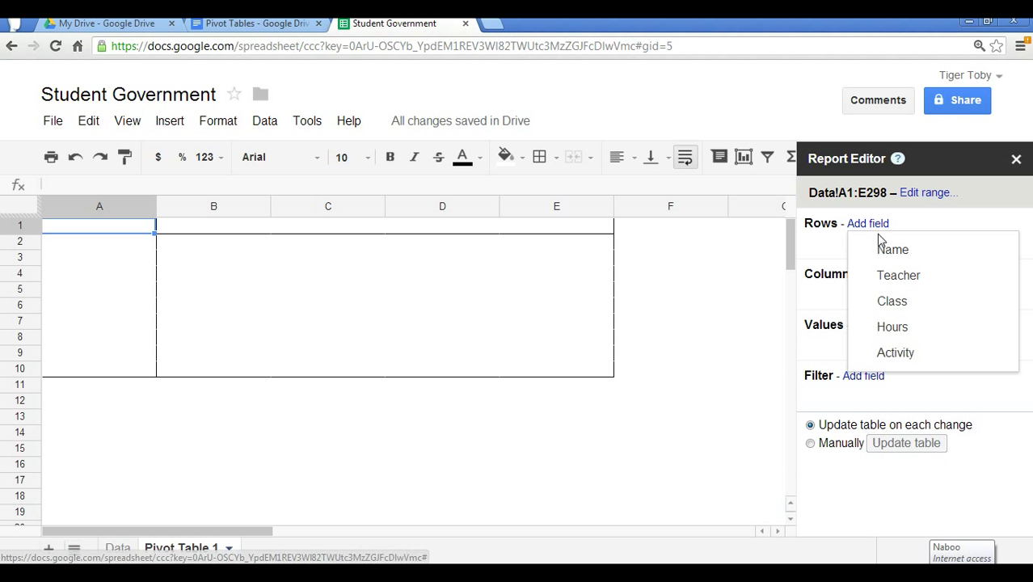
{"action": "left_click", "coordinate": [893, 301]}
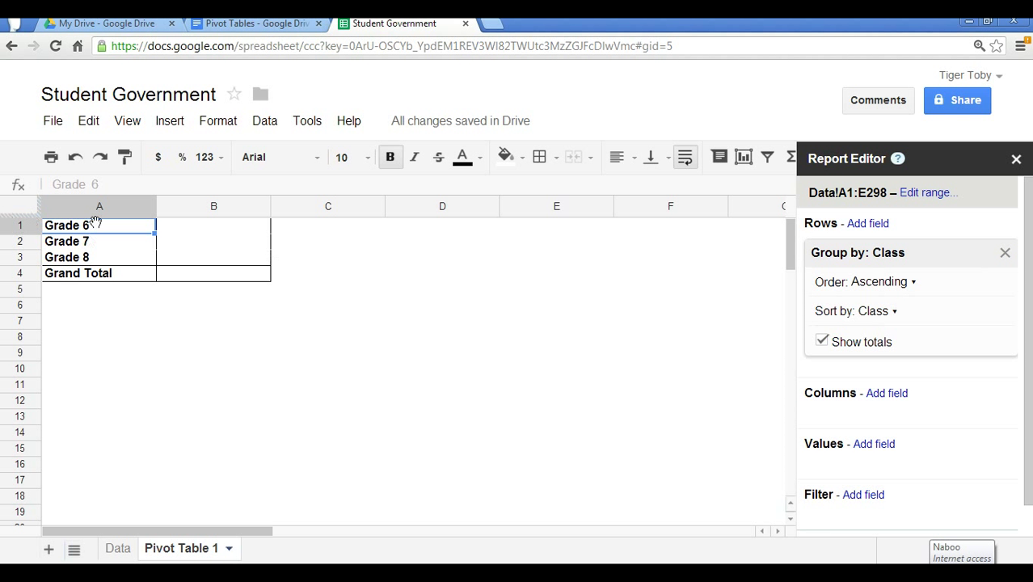
{"action": "mouse_move", "coordinate": [71, 246]}
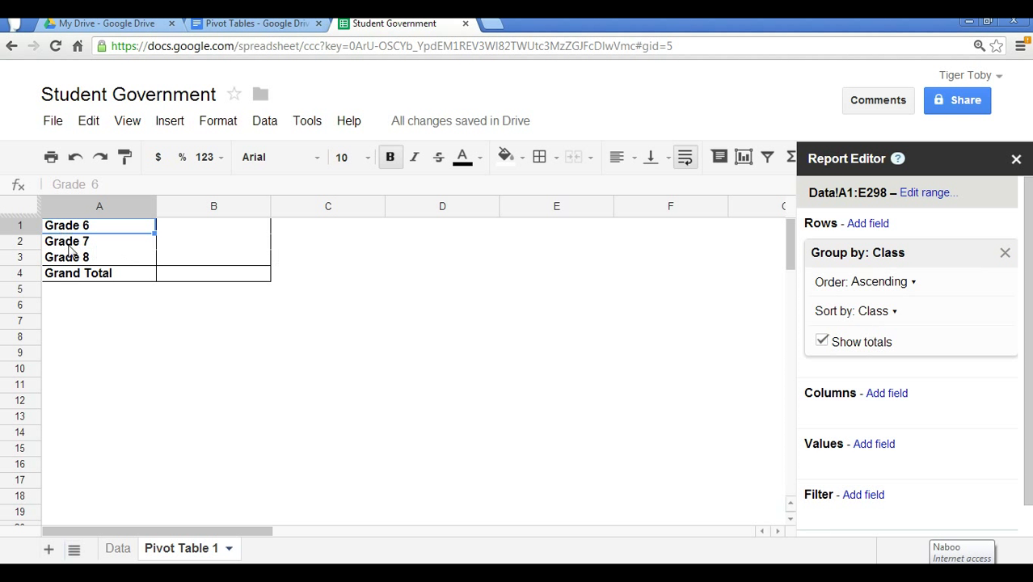
{"action": "mouse_move", "coordinate": [133, 257]}
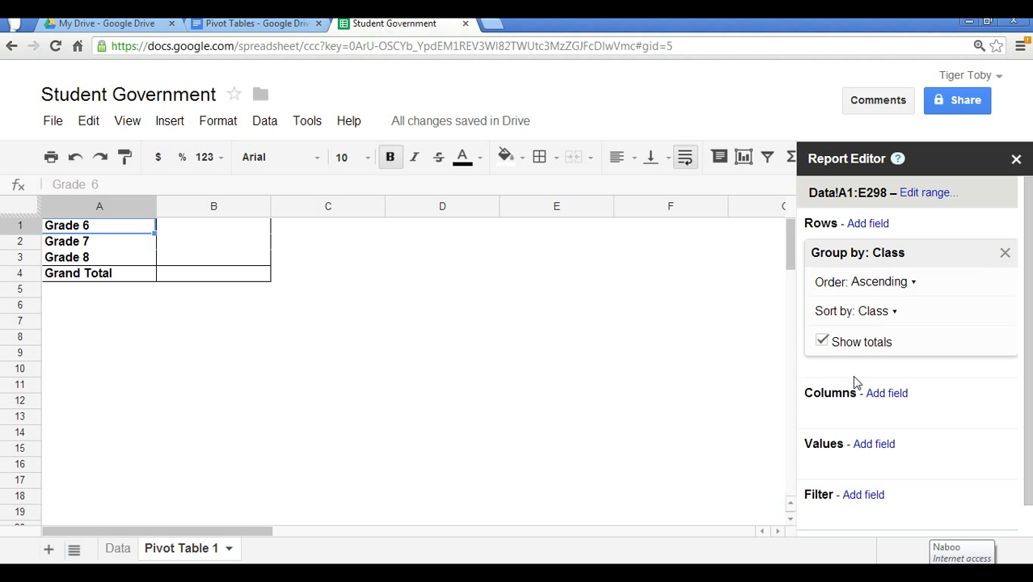
Add Activity as pivot columns and a summarised values field, totaling 1446.
{"action": "left_click", "coordinate": [886, 392]}
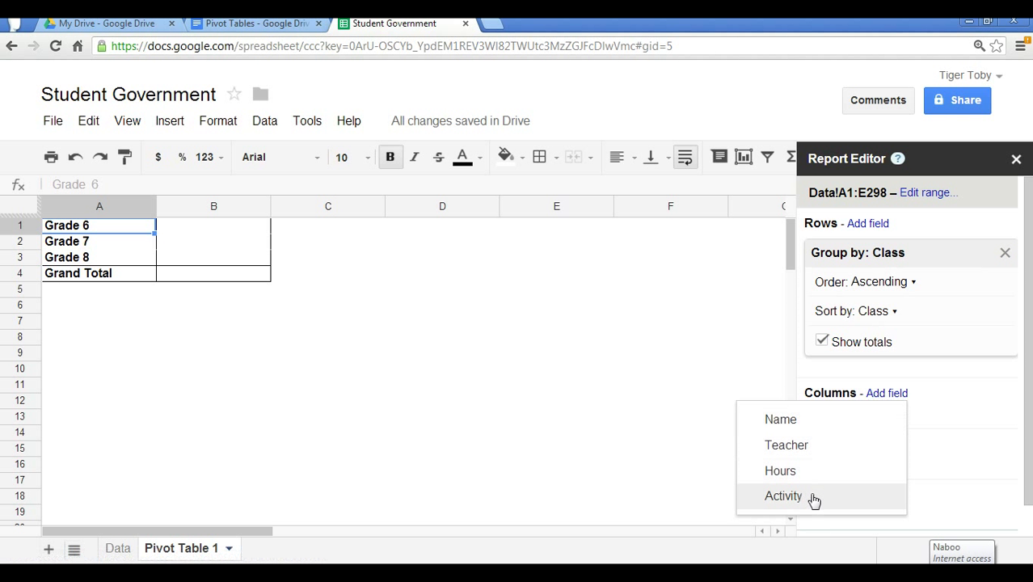
{"action": "left_click", "coordinate": [783, 495]}
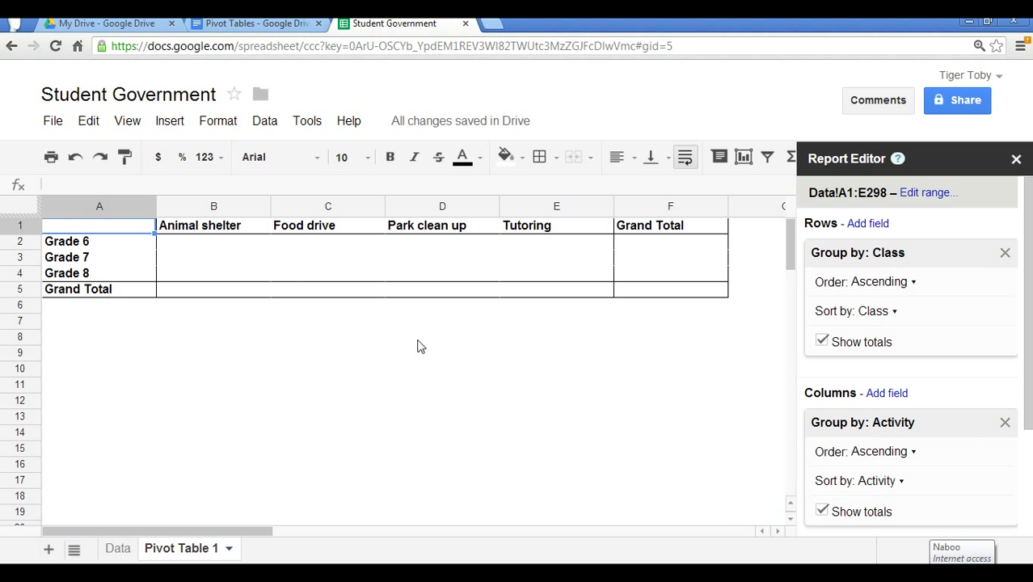
{"action": "mouse_move", "coordinate": [359, 232]}
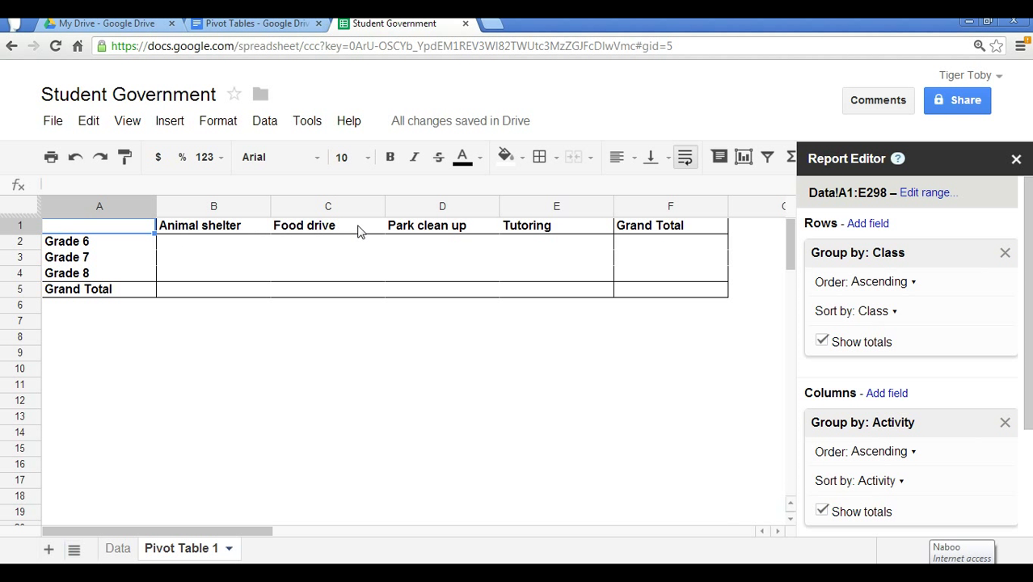
{"action": "mouse_move", "coordinate": [645, 218]}
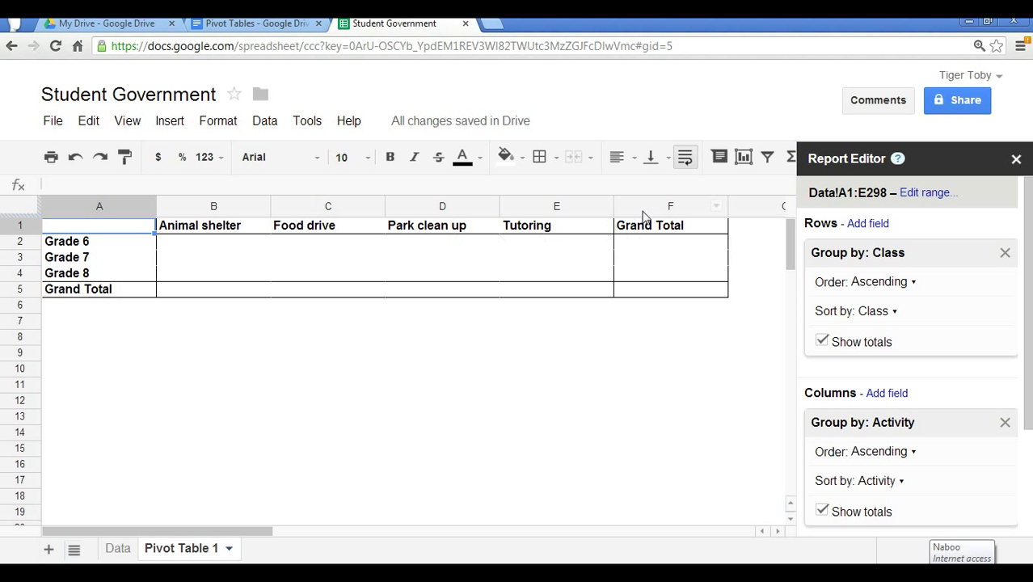
{"action": "mouse_move", "coordinate": [491, 294]}
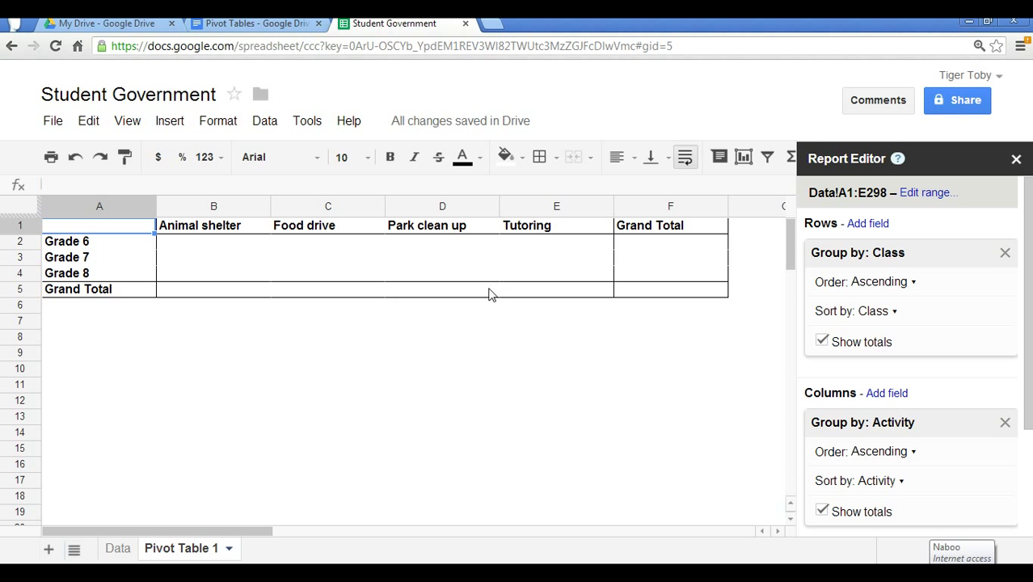
{"action": "mouse_move", "coordinate": [386, 298]}
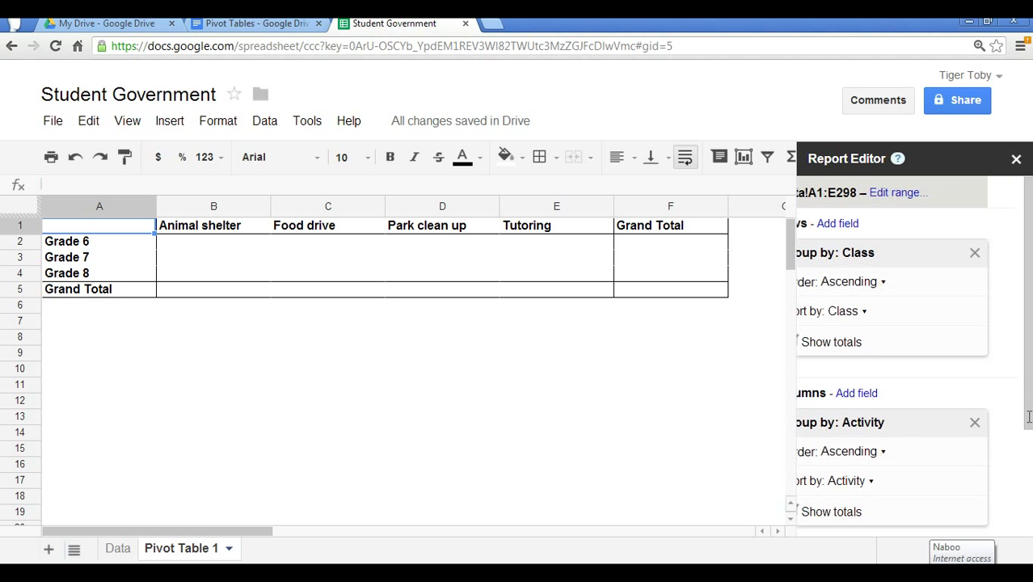
{"action": "scroll", "scroll_direction": "down", "scroll_amount": 3}
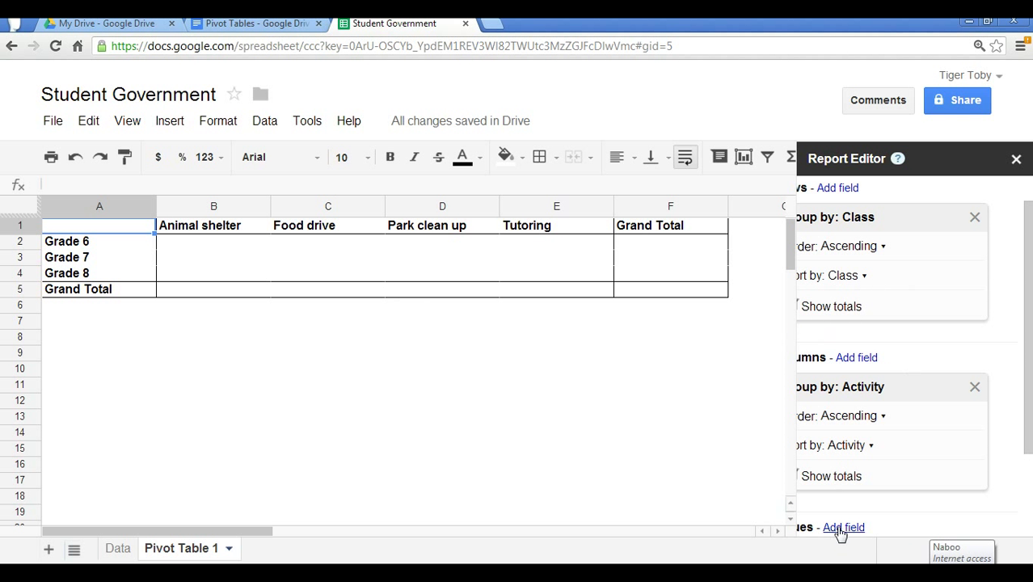
{"action": "left_click", "coordinate": [843, 527]}
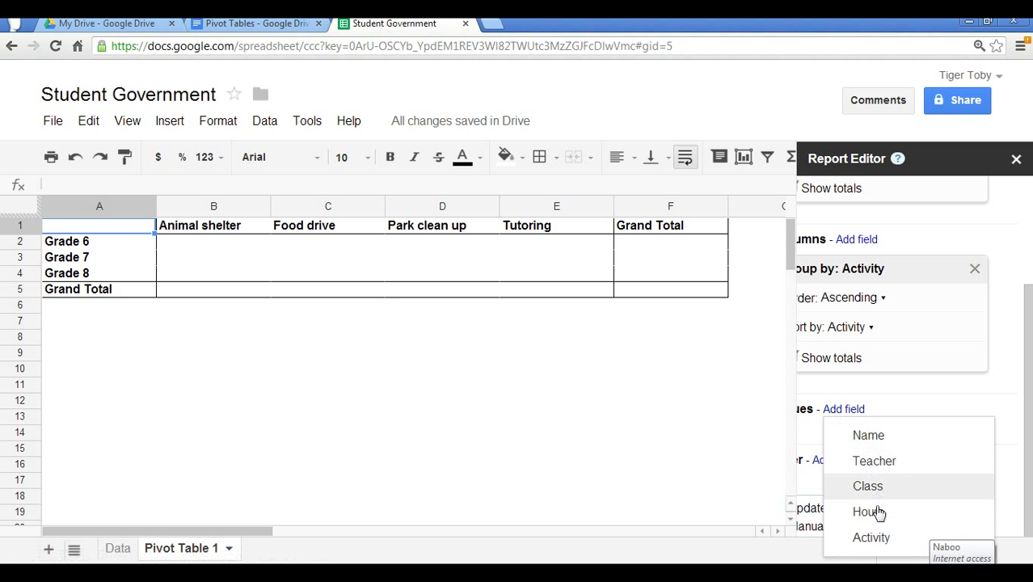
{"action": "left_click", "coordinate": [864, 511]}
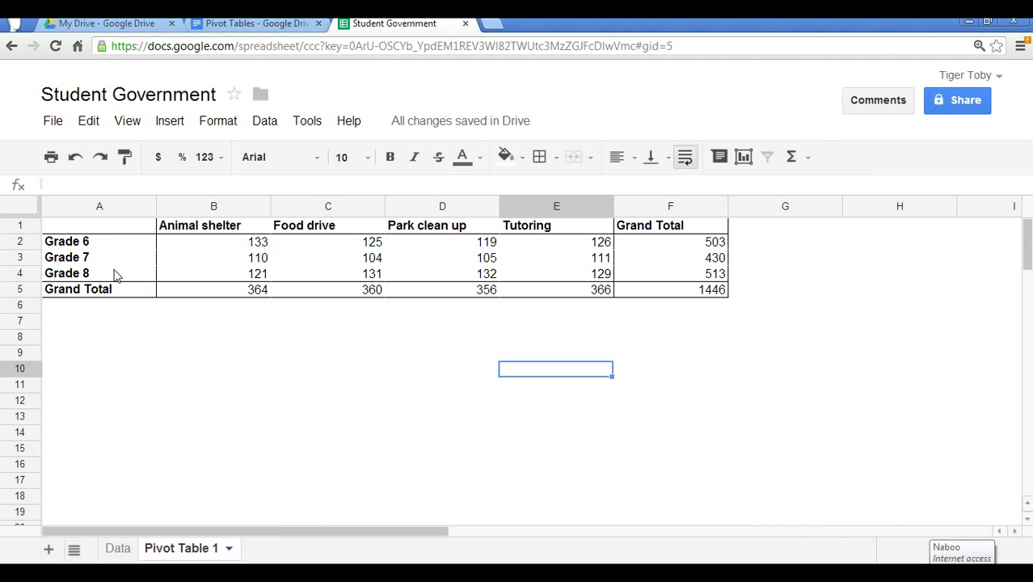
{"action": "mouse_move", "coordinate": [532, 317]}
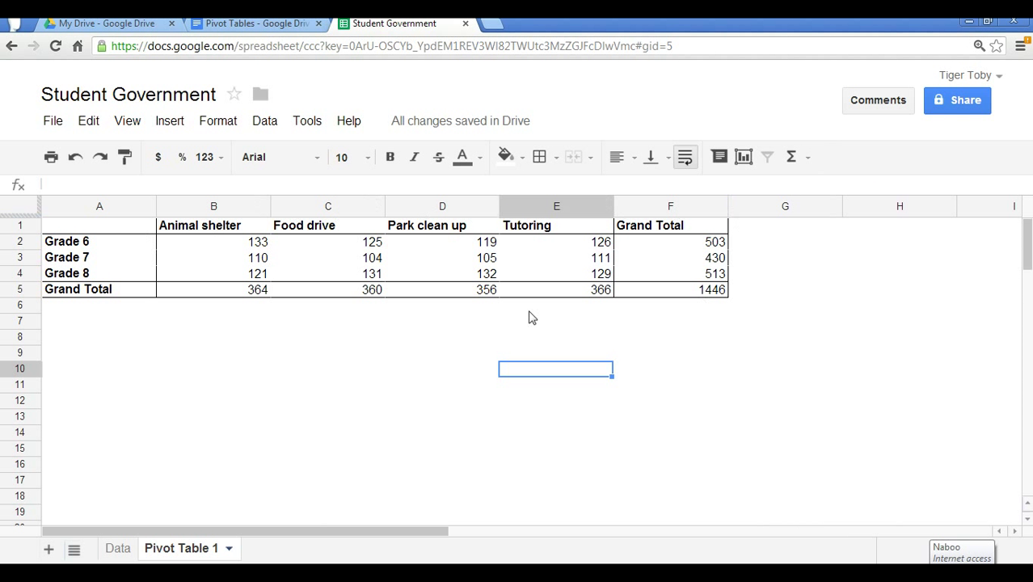
{"action": "mouse_move", "coordinate": [96, 295]}
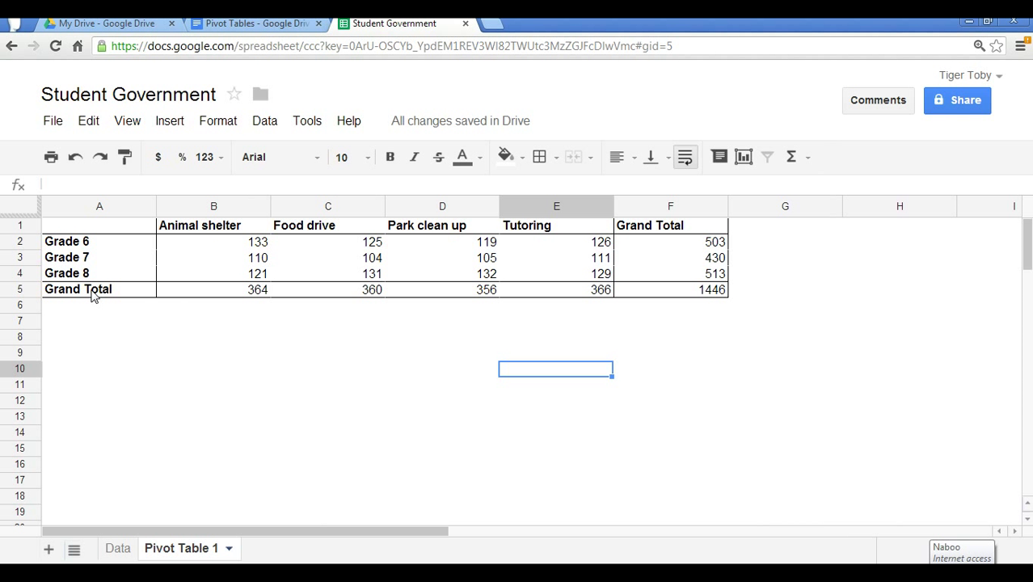
{"action": "mouse_move", "coordinate": [222, 259]}
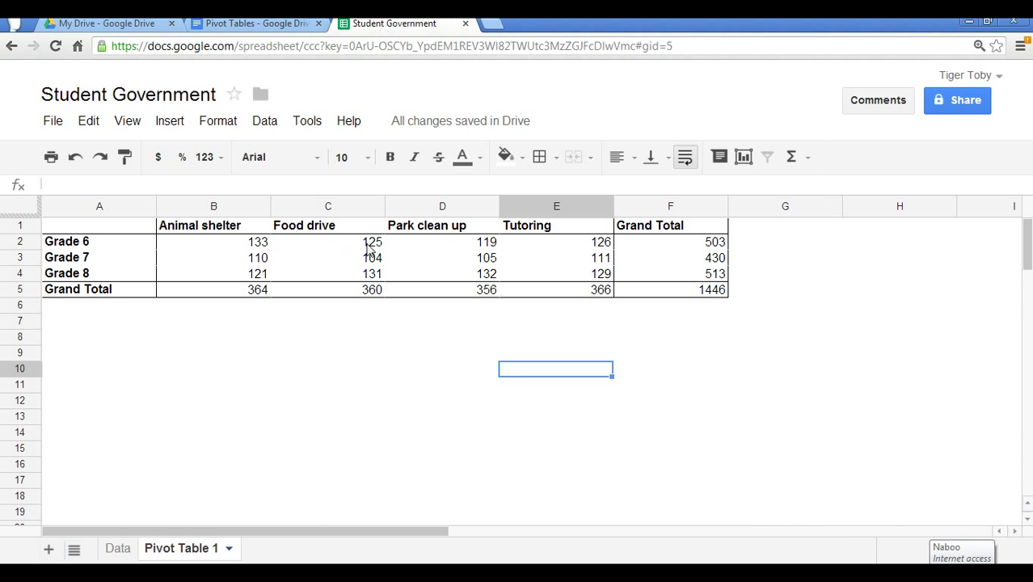
{"action": "mouse_move", "coordinate": [581, 250]}
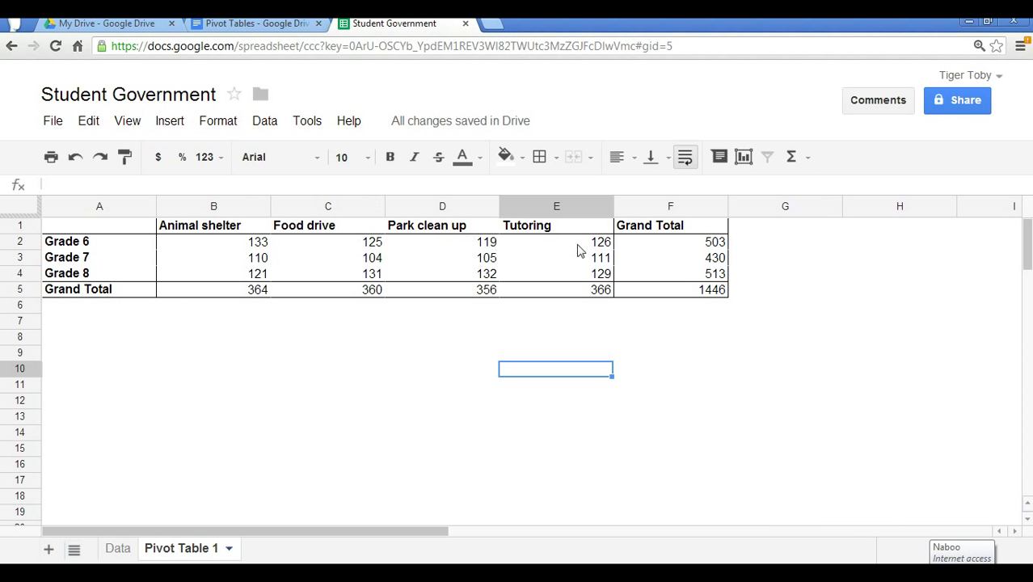
{"action": "mouse_move", "coordinate": [687, 247]}
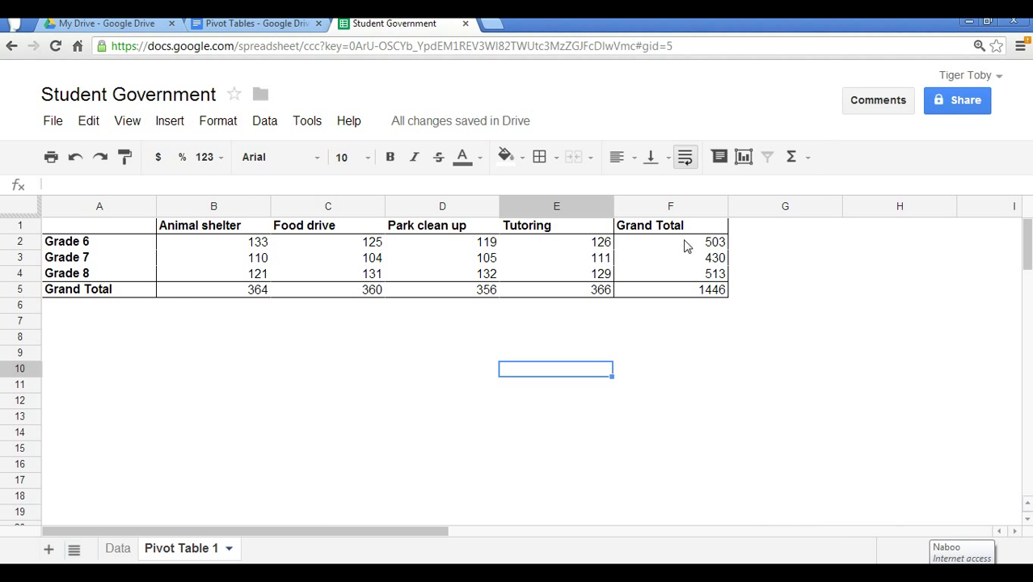
{"action": "mouse_move", "coordinate": [718, 254]}
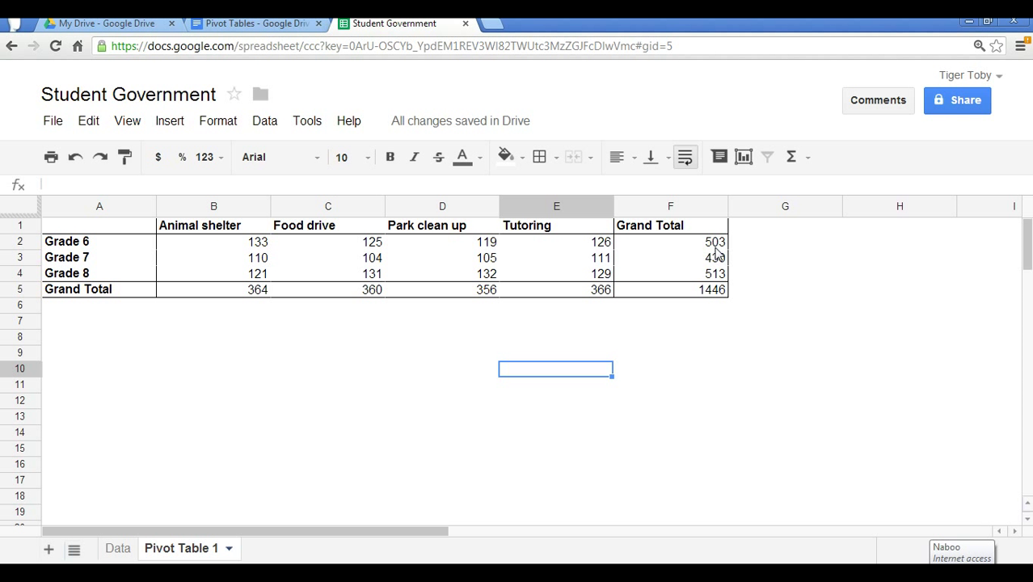
{"action": "mouse_move", "coordinate": [202, 275]}
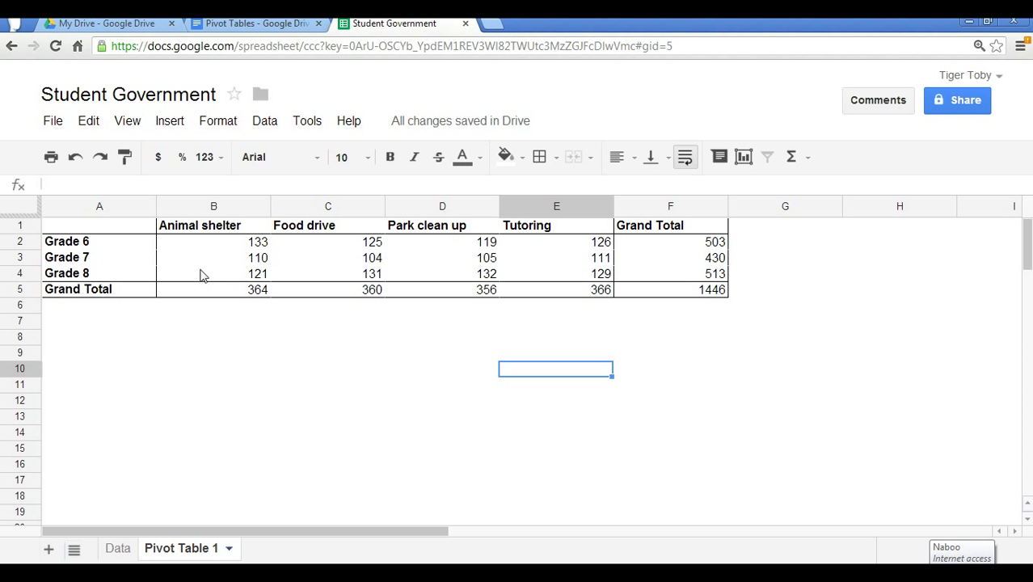
{"action": "mouse_move", "coordinate": [614, 270]}
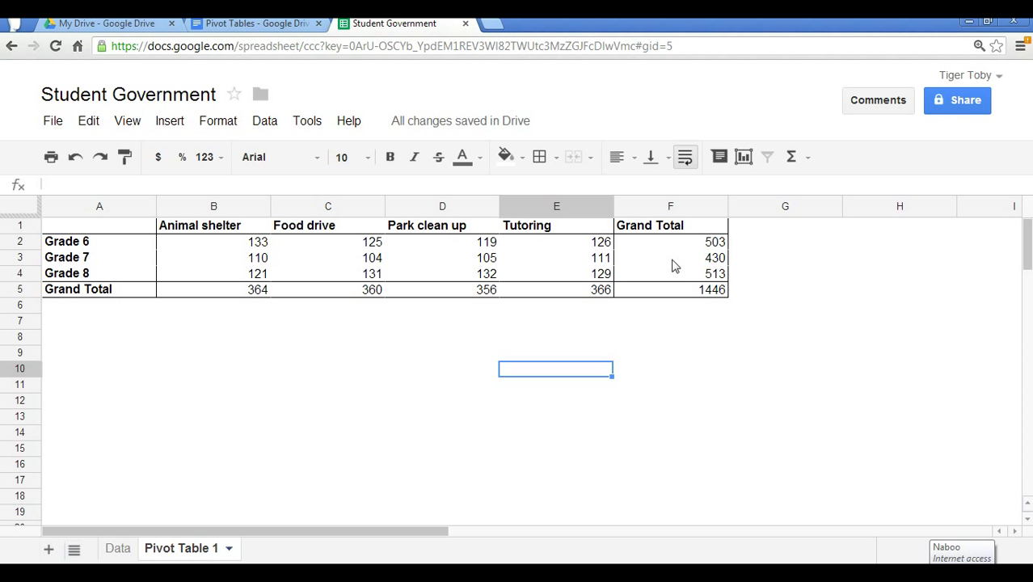
{"action": "mouse_move", "coordinate": [722, 289]}
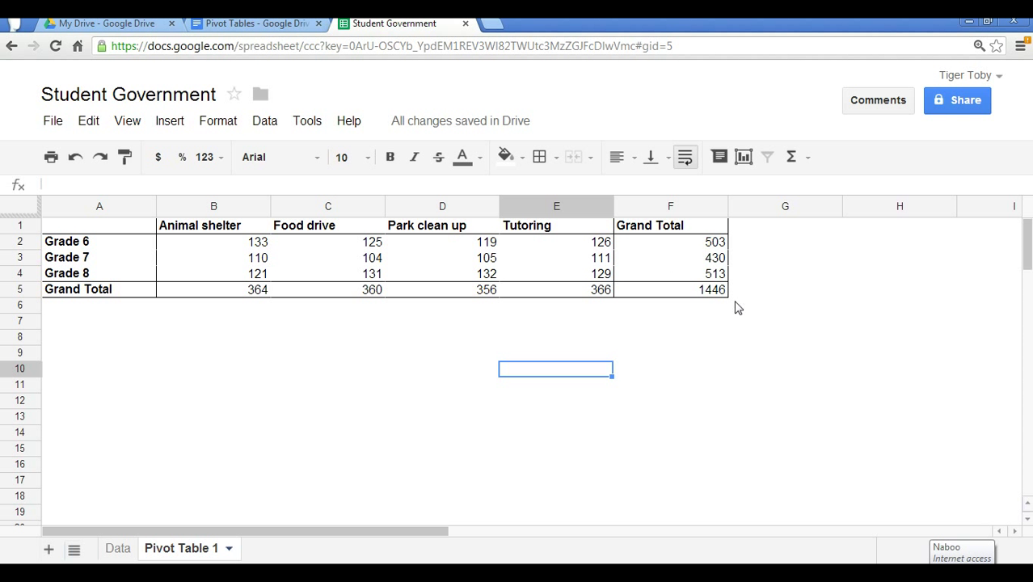
{"action": "mouse_move", "coordinate": [733, 302]}
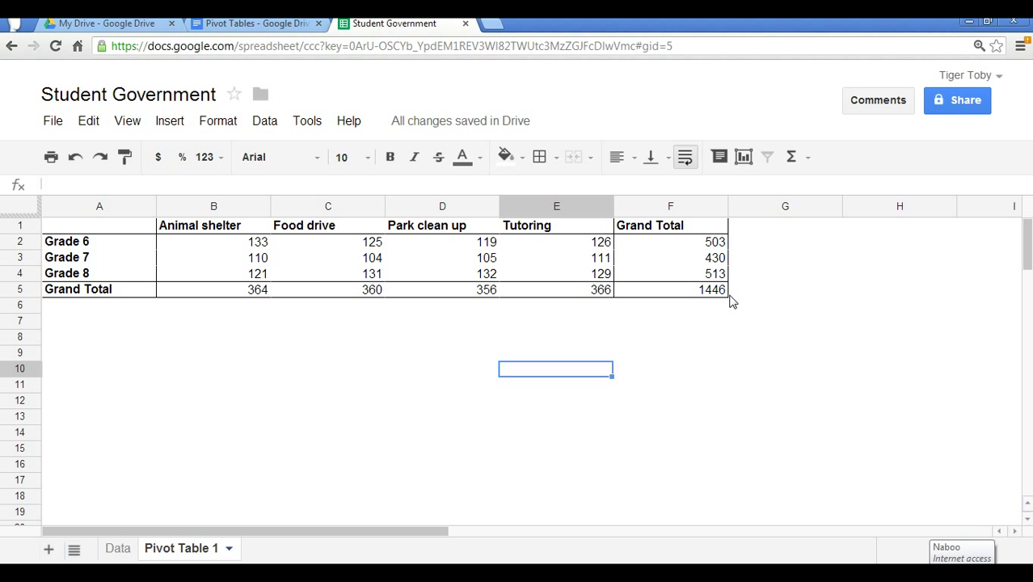
{"action": "mouse_move", "coordinate": [391, 338]}
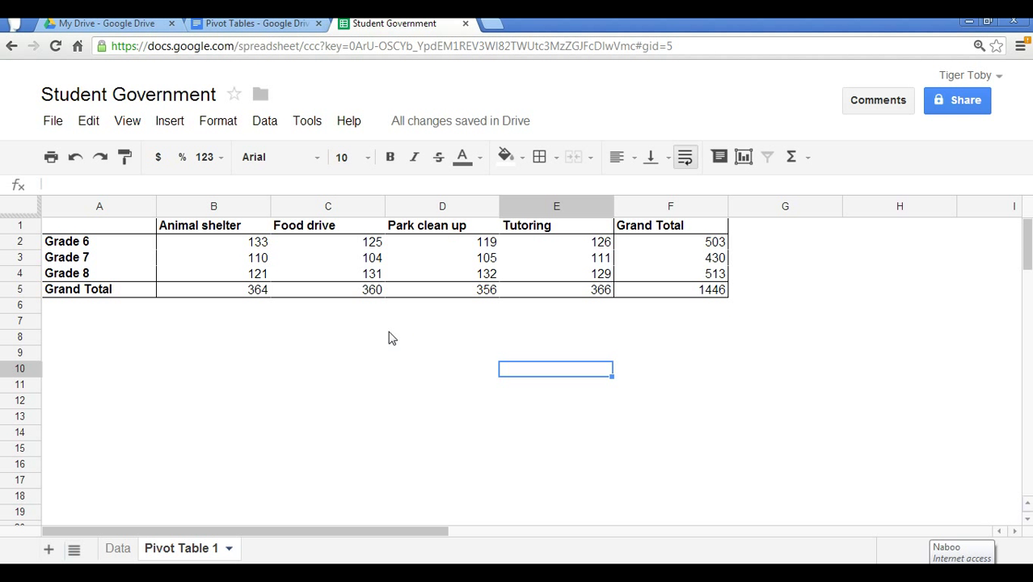
{"action": "mouse_move", "coordinate": [224, 269]}
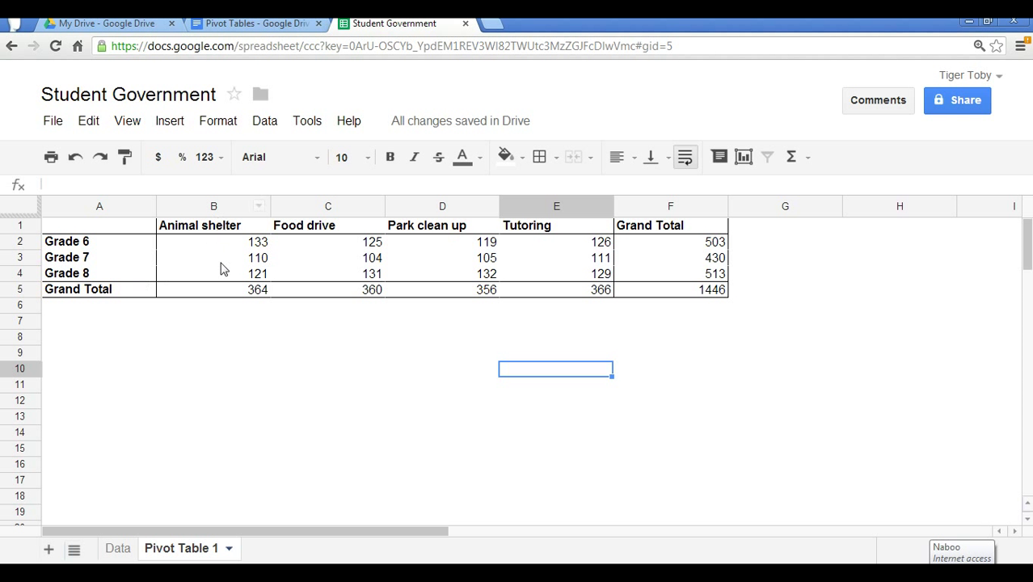
{"action": "mouse_move", "coordinate": [276, 283]}
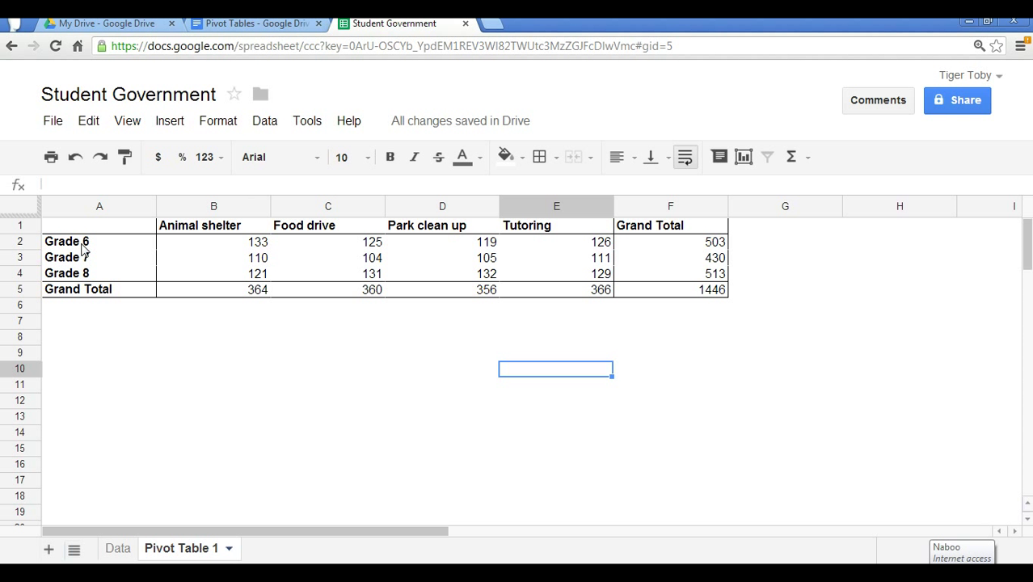
{"action": "mouse_move", "coordinate": [81, 253]}
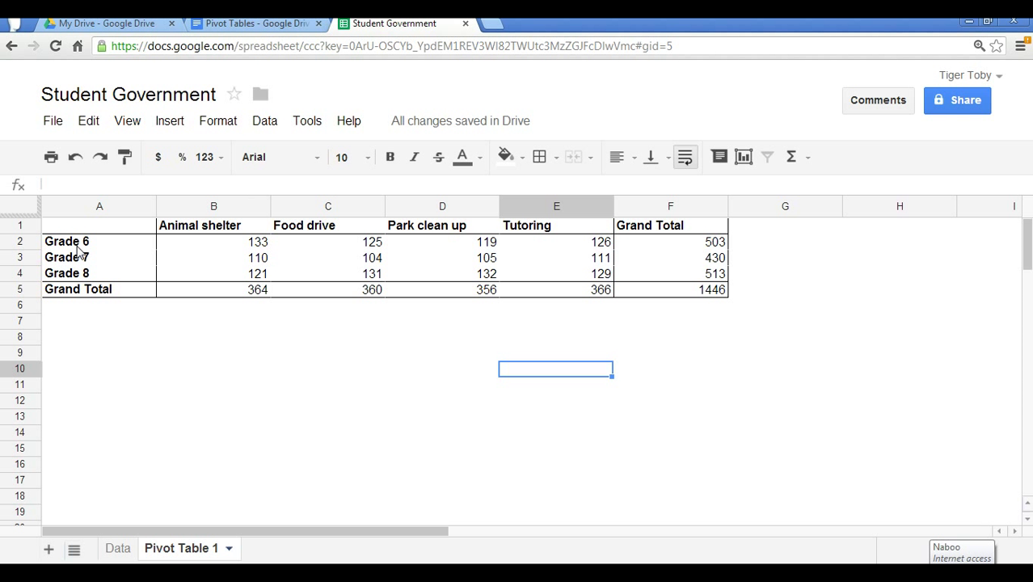
{"action": "mouse_move", "coordinate": [210, 229]}
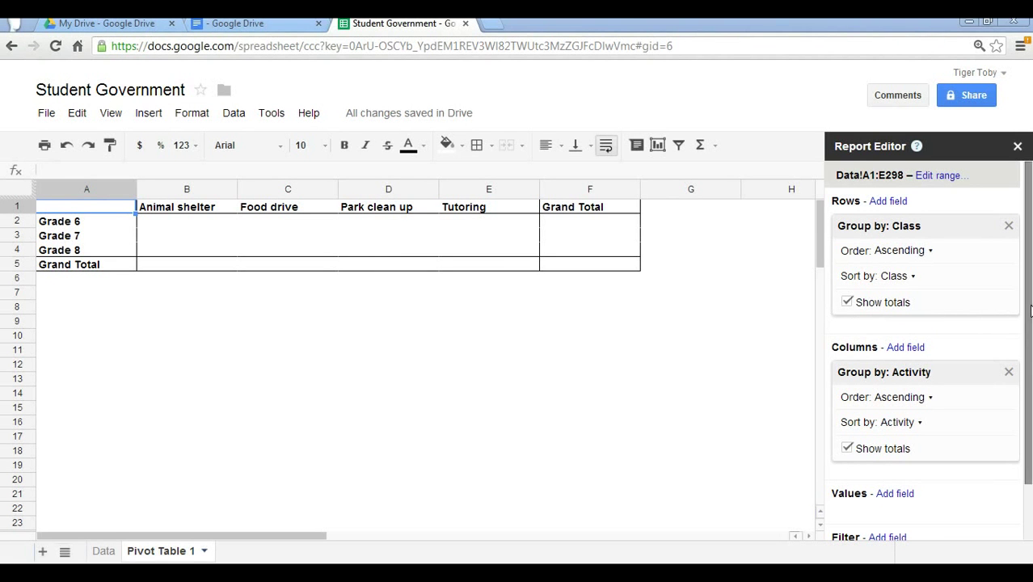
Summarize hours as AVERAGE and round values to two decimals (overall 4.87).
{"action": "scroll", "scroll_direction": "down", "scroll_amount": 3}
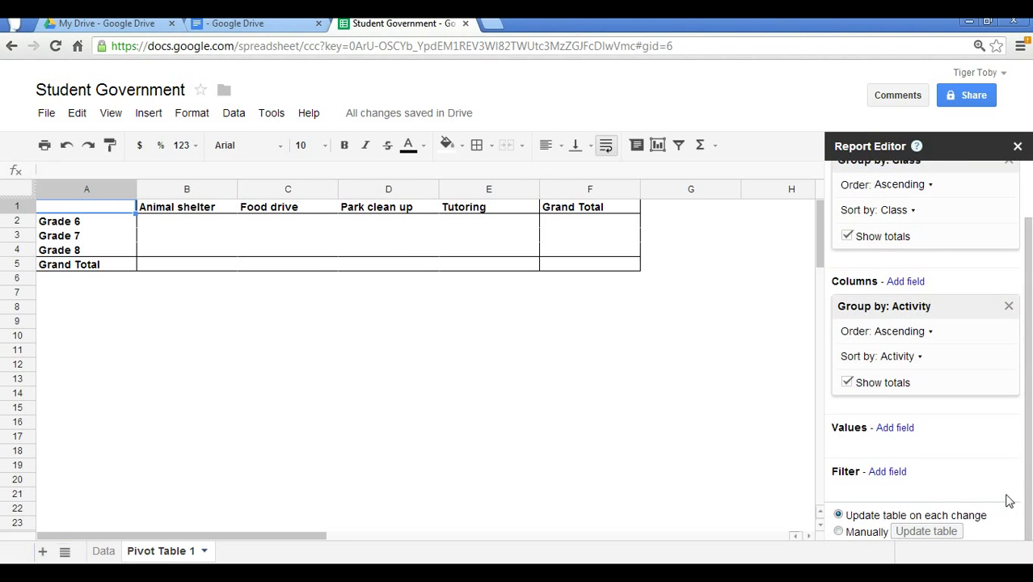
{"action": "left_click", "coordinate": [895, 427]}
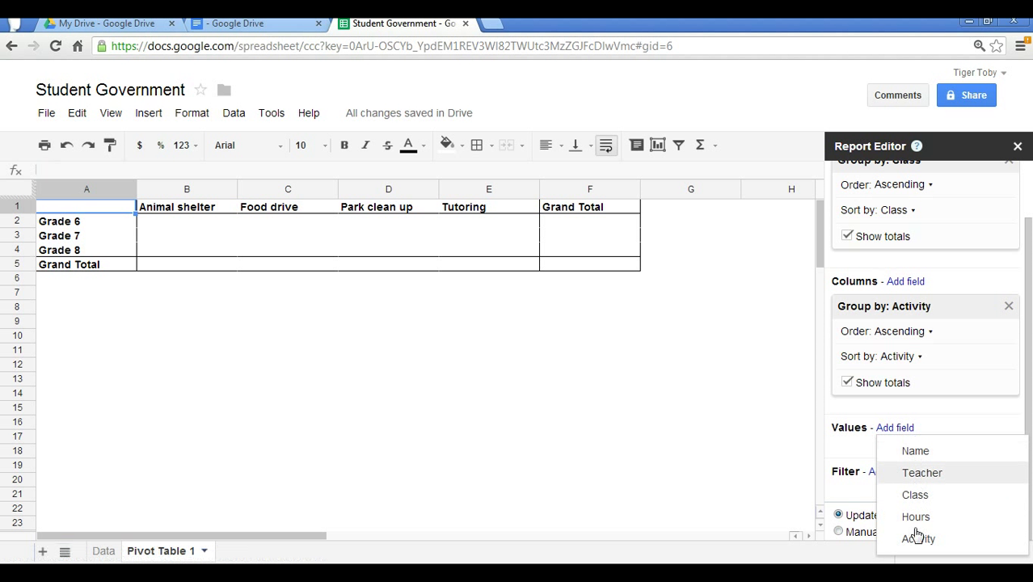
{"action": "left_click", "coordinate": [916, 516]}
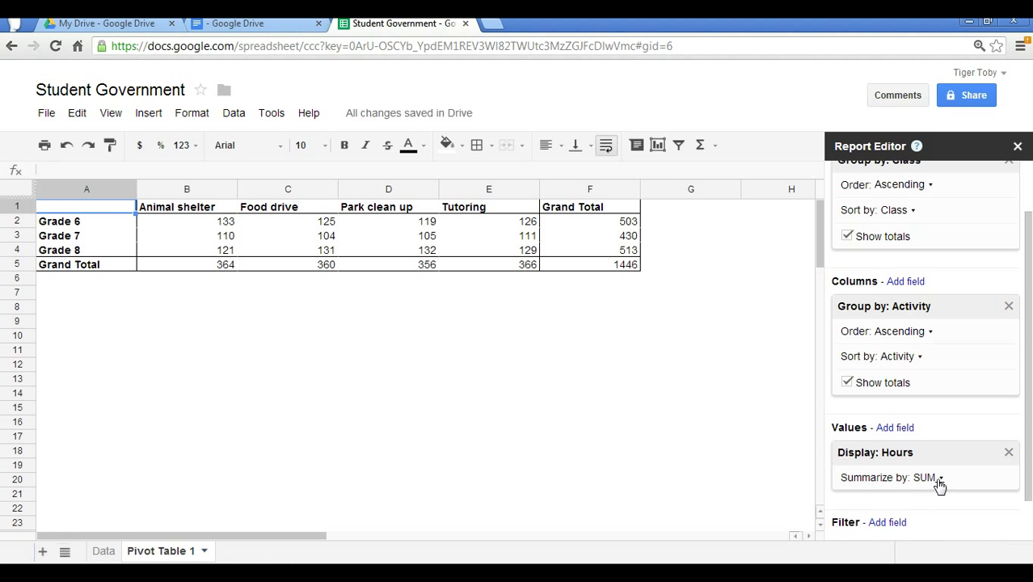
{"action": "left_click", "coordinate": [925, 477]}
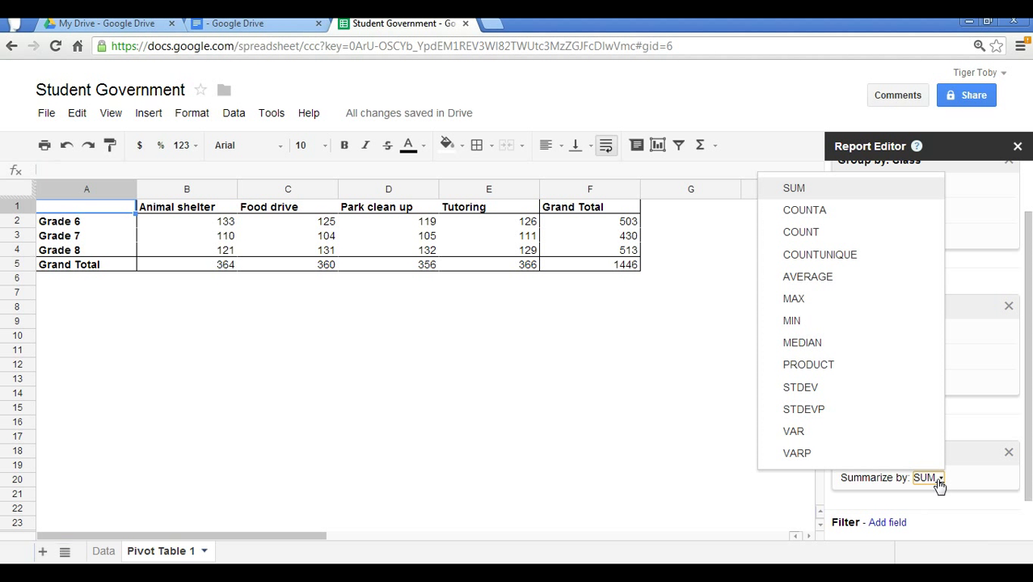
{"action": "mouse_move", "coordinate": [931, 483]}
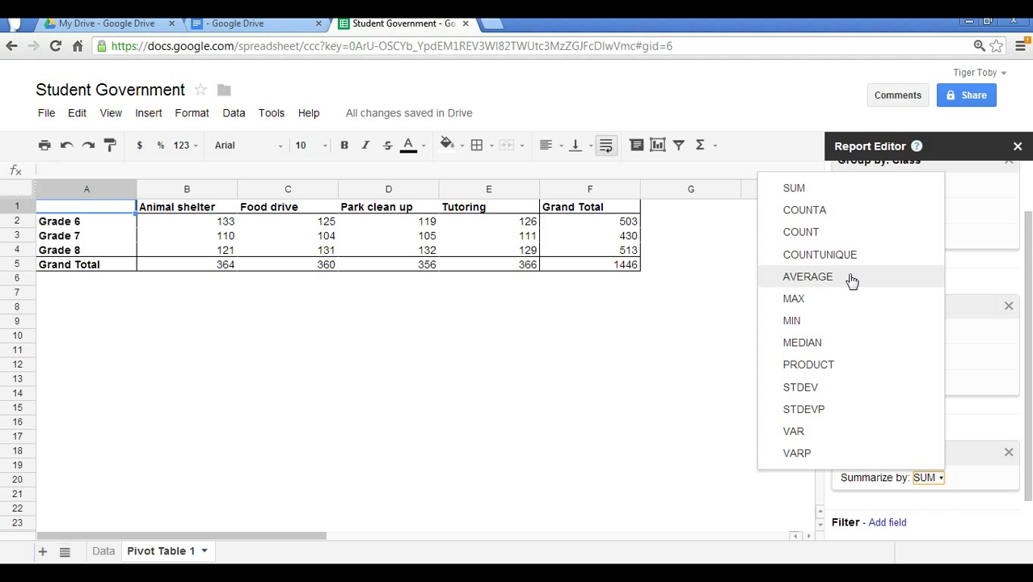
{"action": "left_click", "coordinate": [808, 276]}
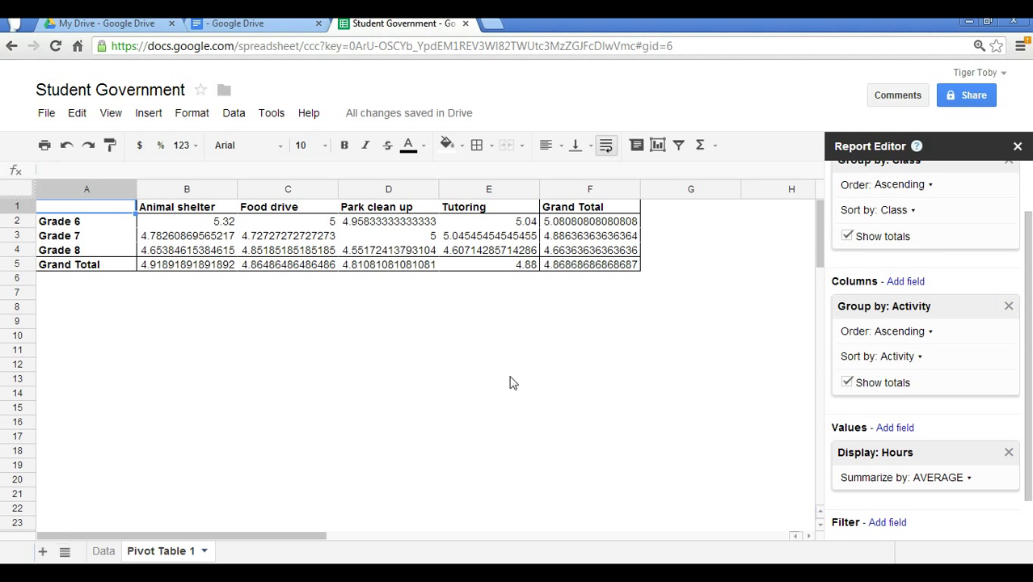
{"action": "left_click", "coordinate": [488, 378]}
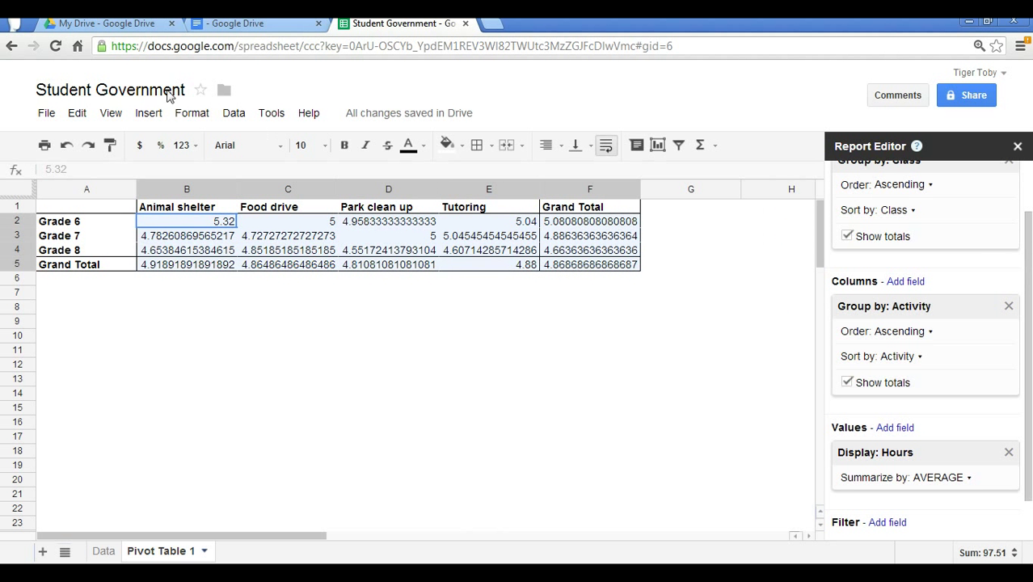
{"action": "mouse_move", "coordinate": [181, 145]}
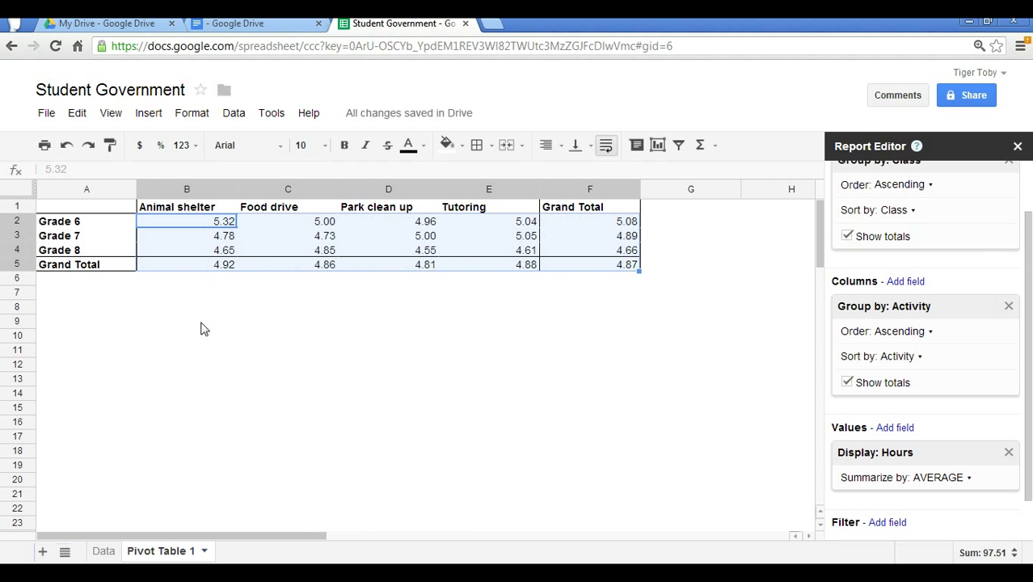
{"action": "left_click", "coordinate": [185, 321]}
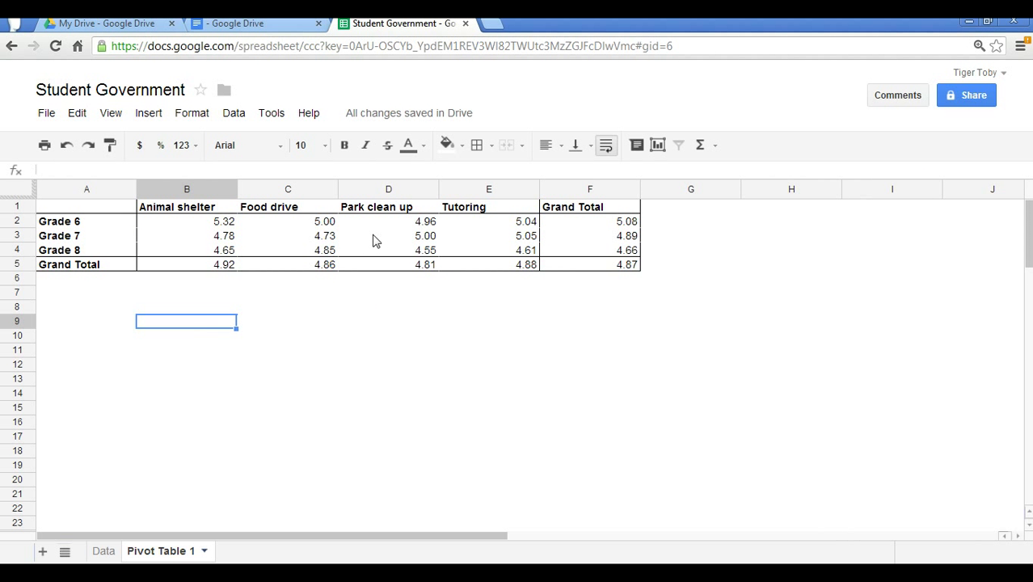
Switch the summary back to SUM and show values as whole numbers (1,446).
{"action": "left_click", "coordinate": [389, 236]}
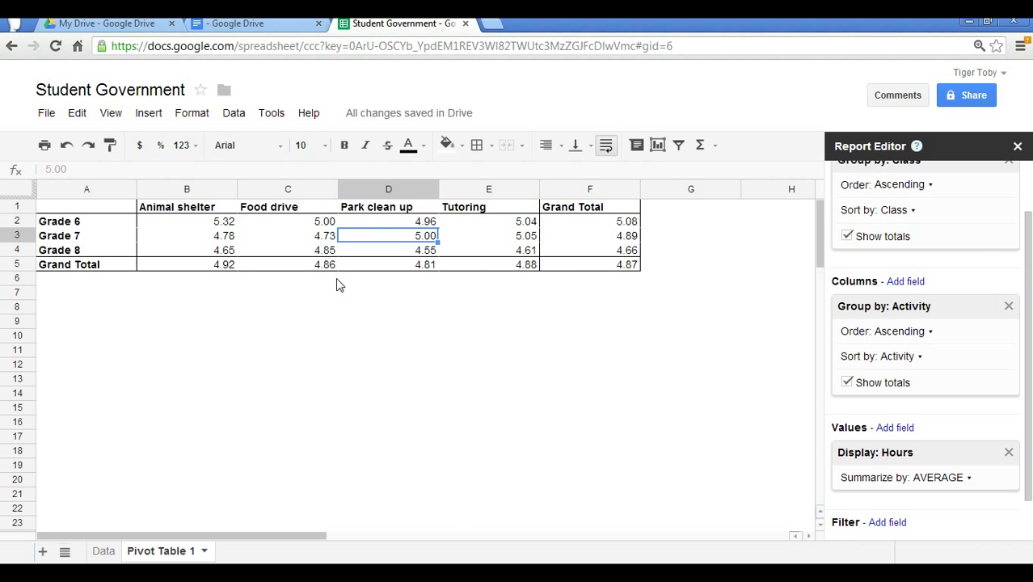
{"action": "mouse_move", "coordinate": [1026, 471]}
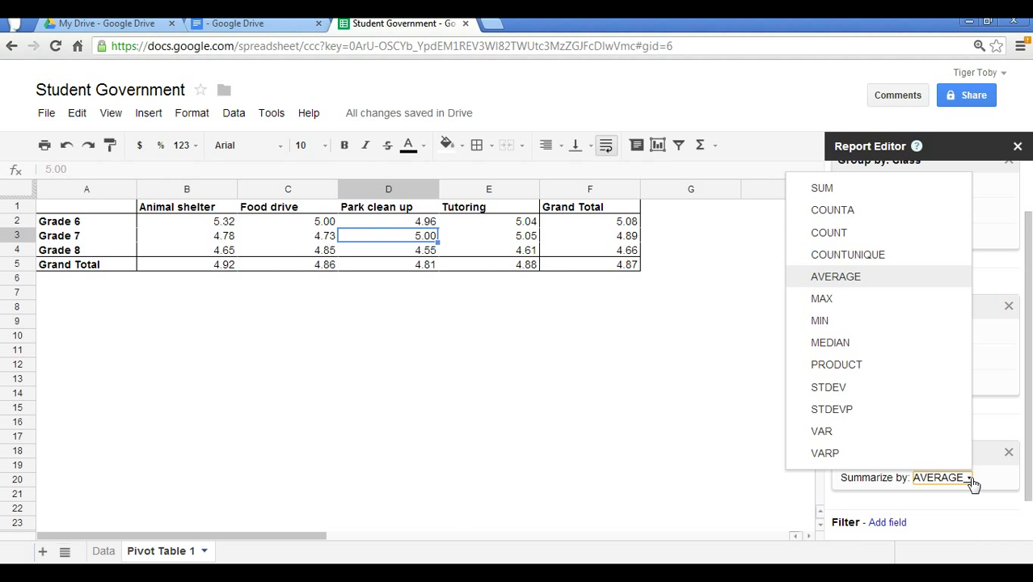
{"action": "mouse_move", "coordinate": [832, 210]}
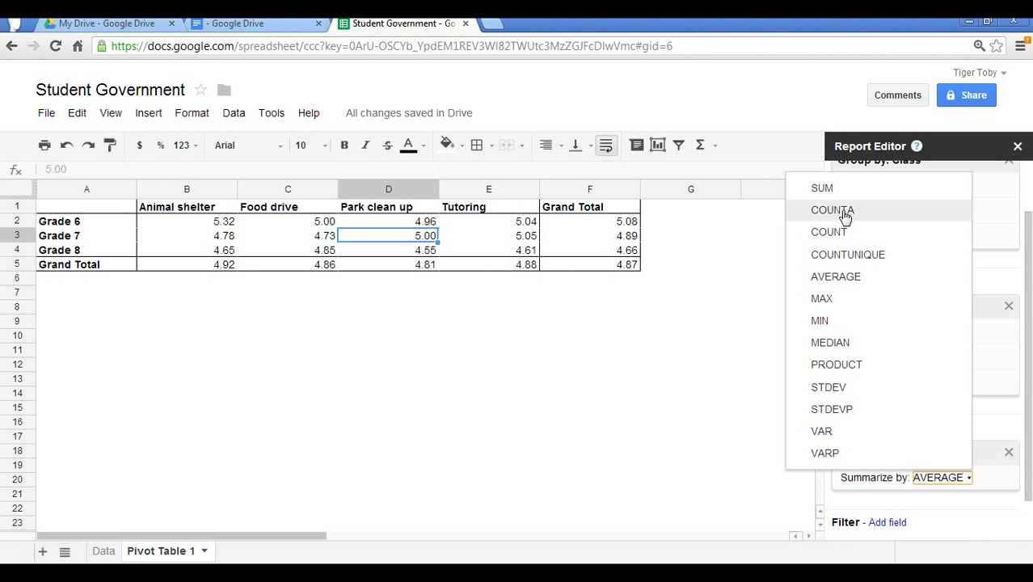
{"action": "mouse_move", "coordinate": [819, 321]}
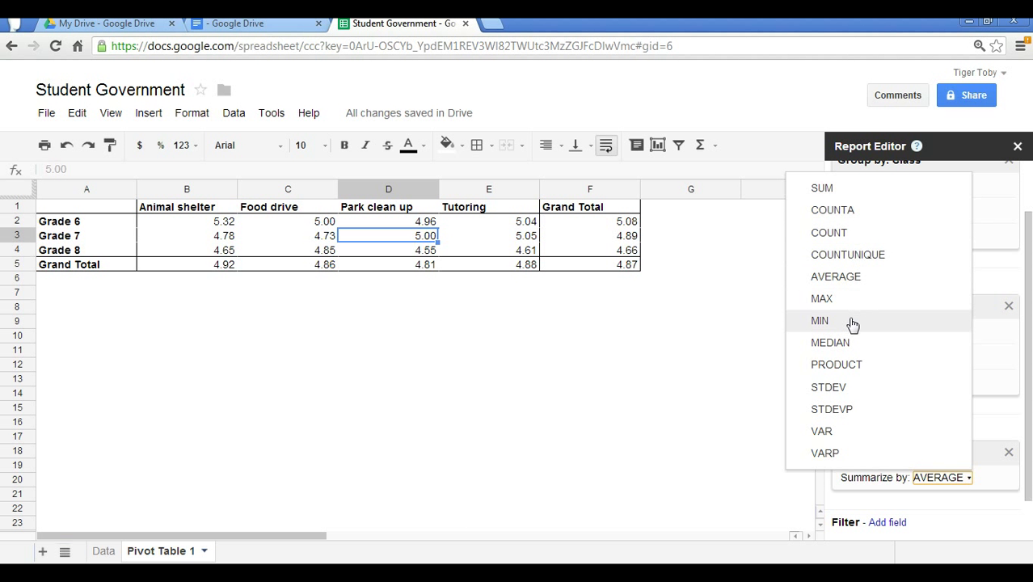
{"action": "mouse_move", "coordinate": [921, 210]}
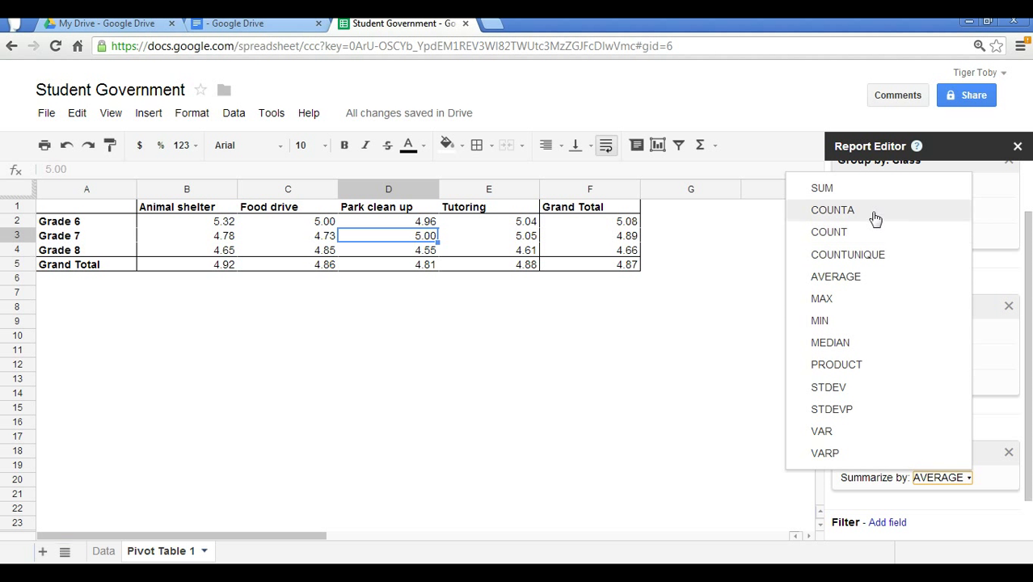
{"action": "left_click", "coordinate": [821, 187]}
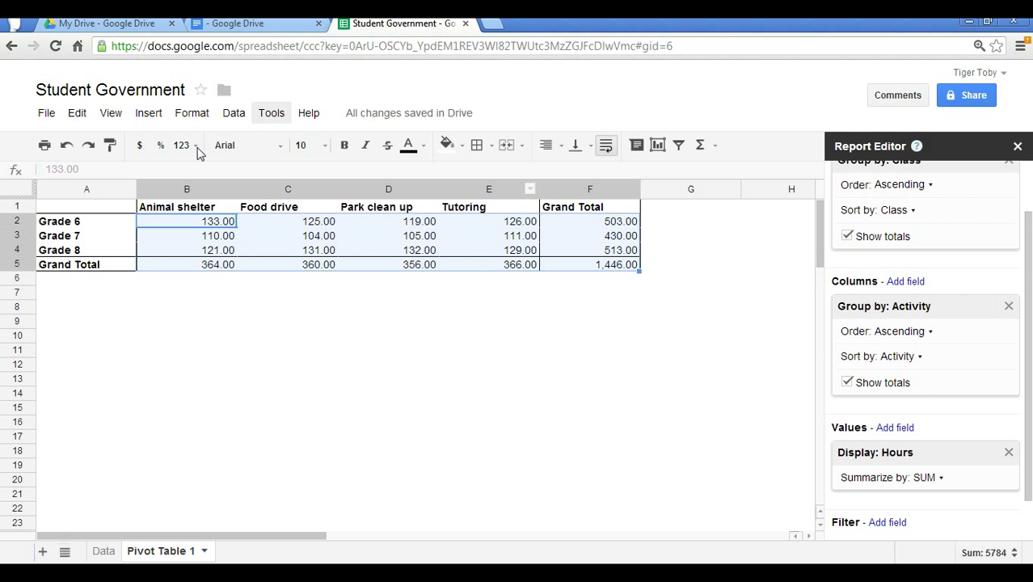
{"action": "left_click", "coordinate": [181, 145]}
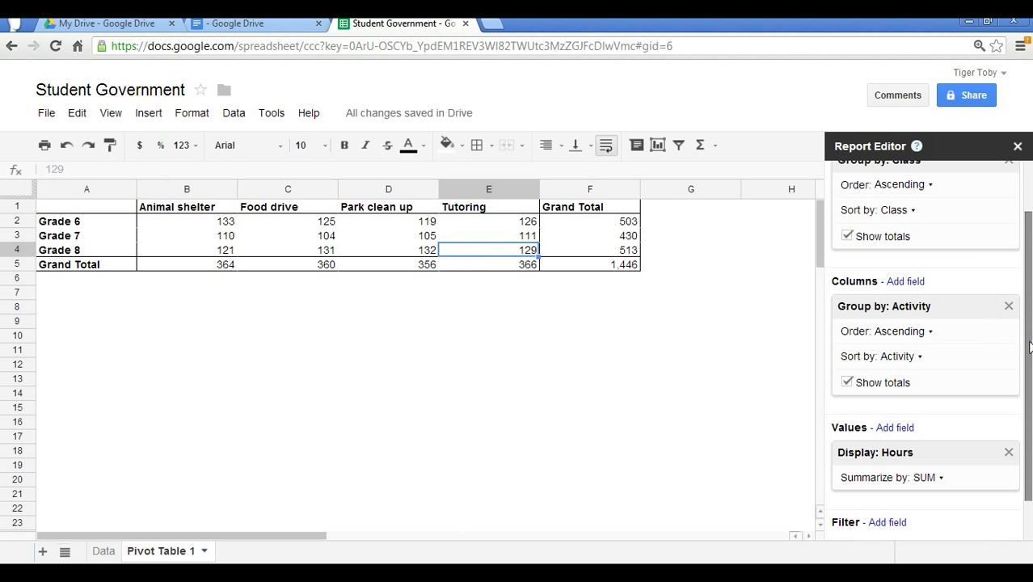
Replace the Class row grouping with Teacher, listing Bond through Zales.
{"action": "scroll", "scroll_direction": "up", "scroll_amount": 3}
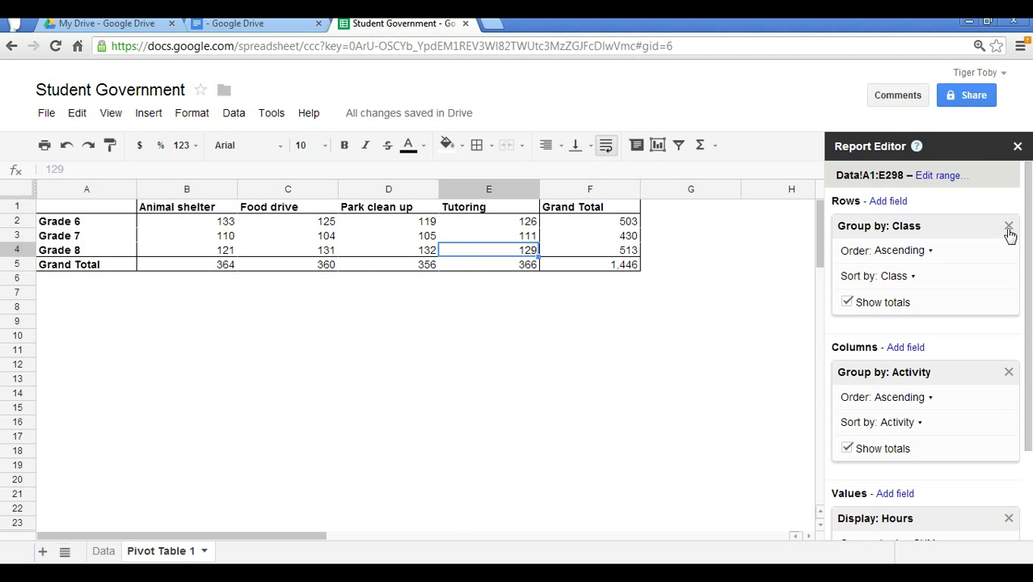
{"action": "mouse_move", "coordinate": [1010, 235]}
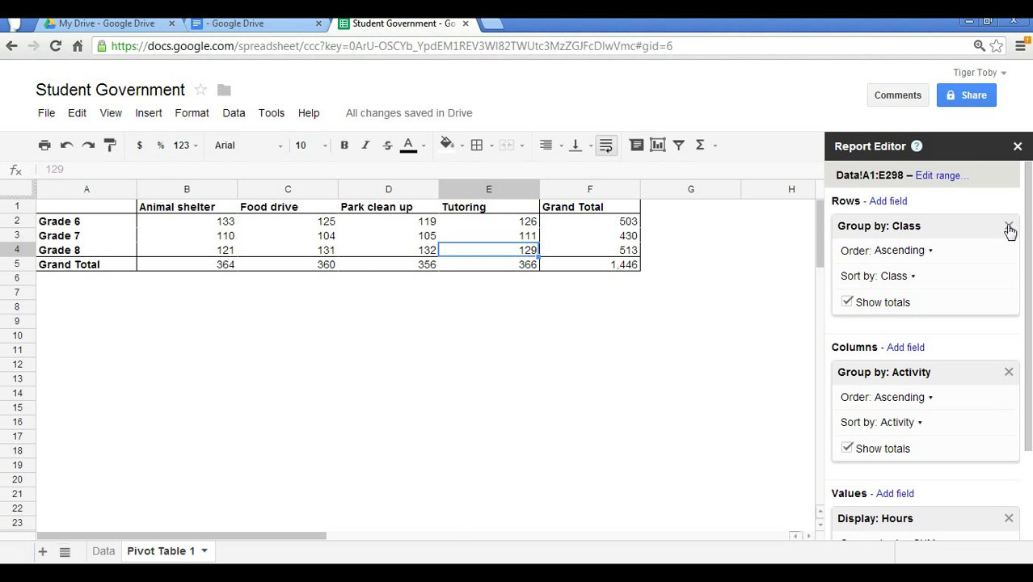
{"action": "left_click", "coordinate": [1009, 229]}
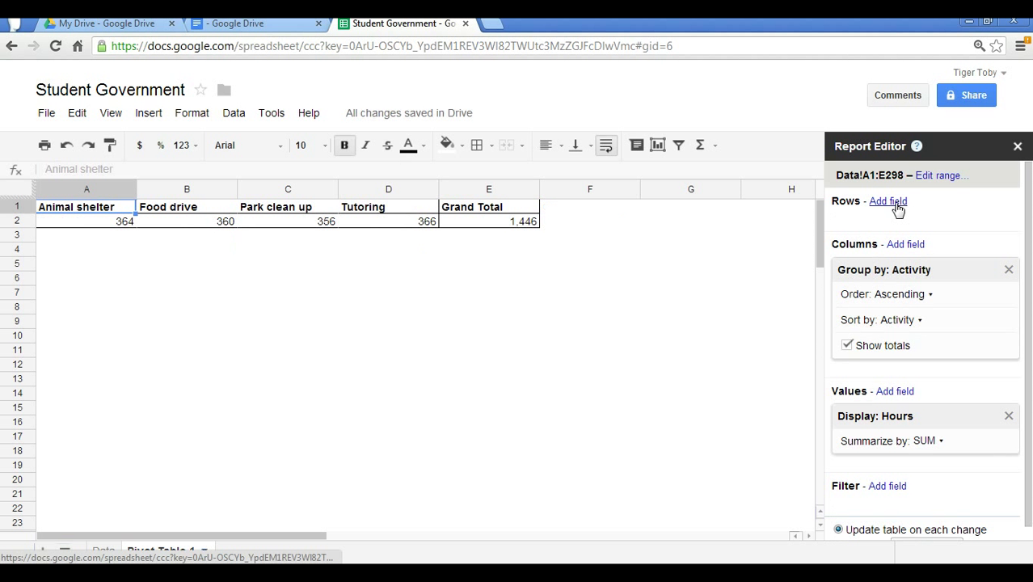
{"action": "left_click", "coordinate": [887, 200]}
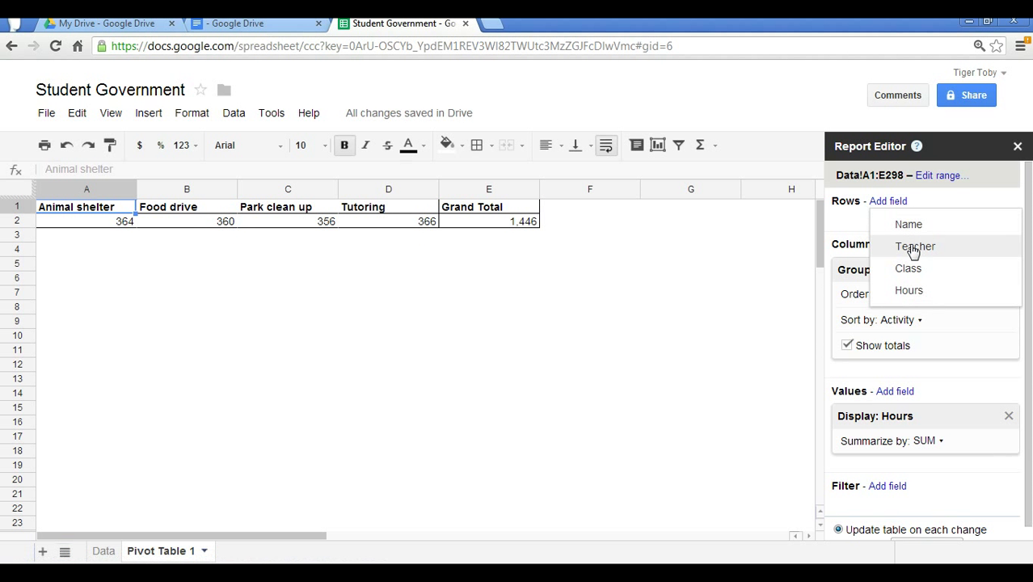
{"action": "left_click", "coordinate": [914, 246]}
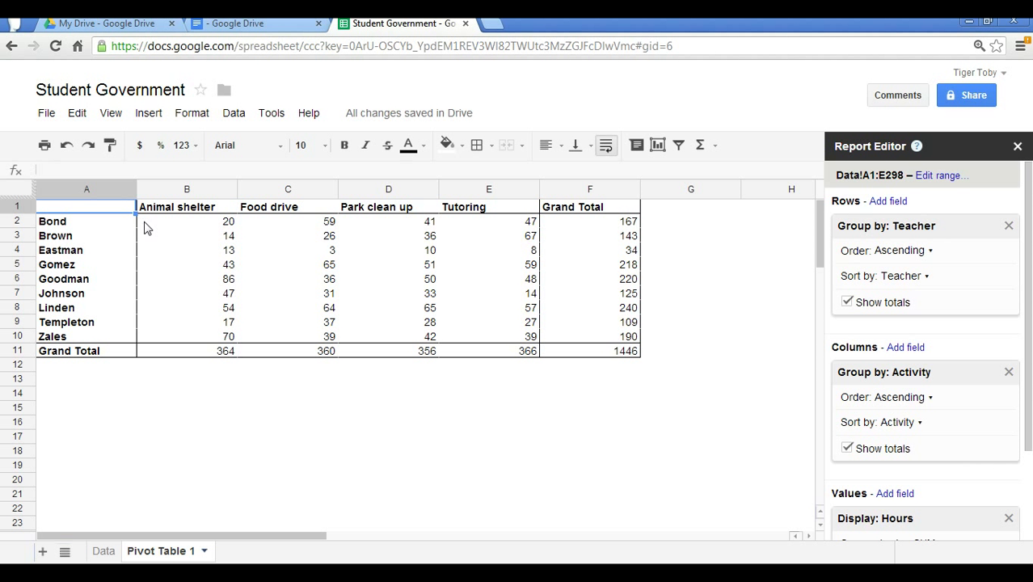
{"action": "mouse_move", "coordinate": [66, 305]}
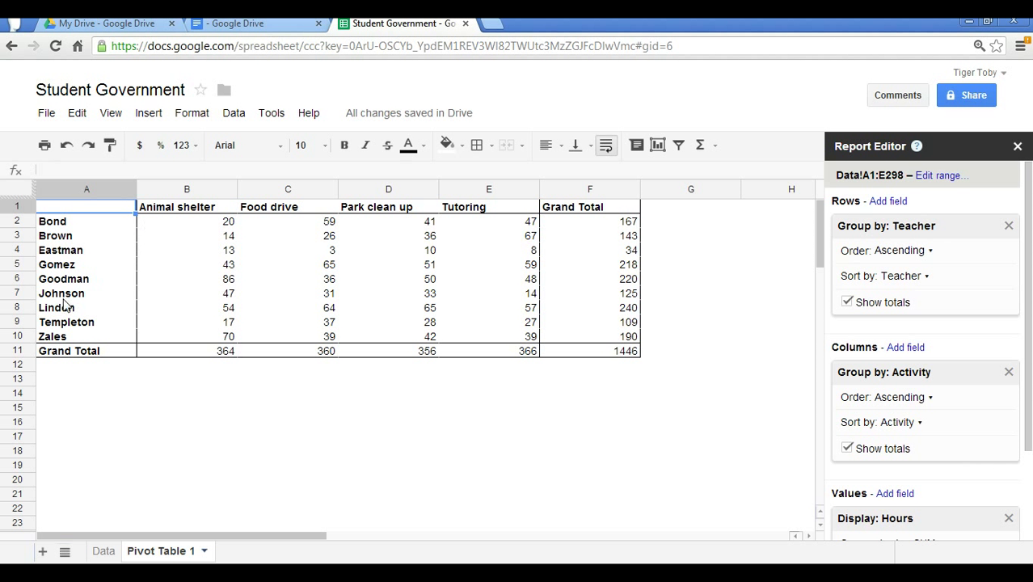
{"action": "mouse_move", "coordinate": [618, 317]}
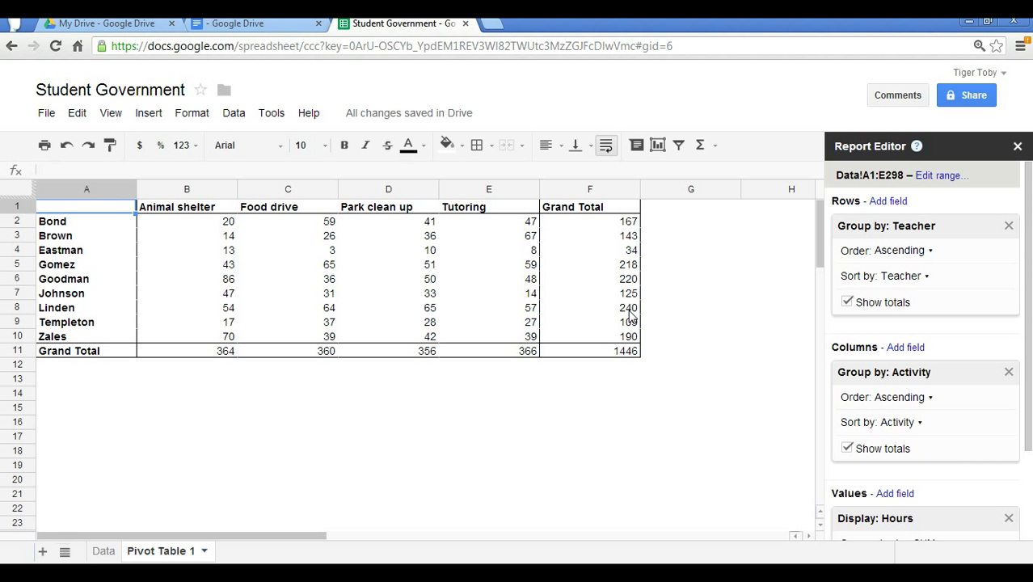
{"action": "mouse_move", "coordinate": [630, 363]}
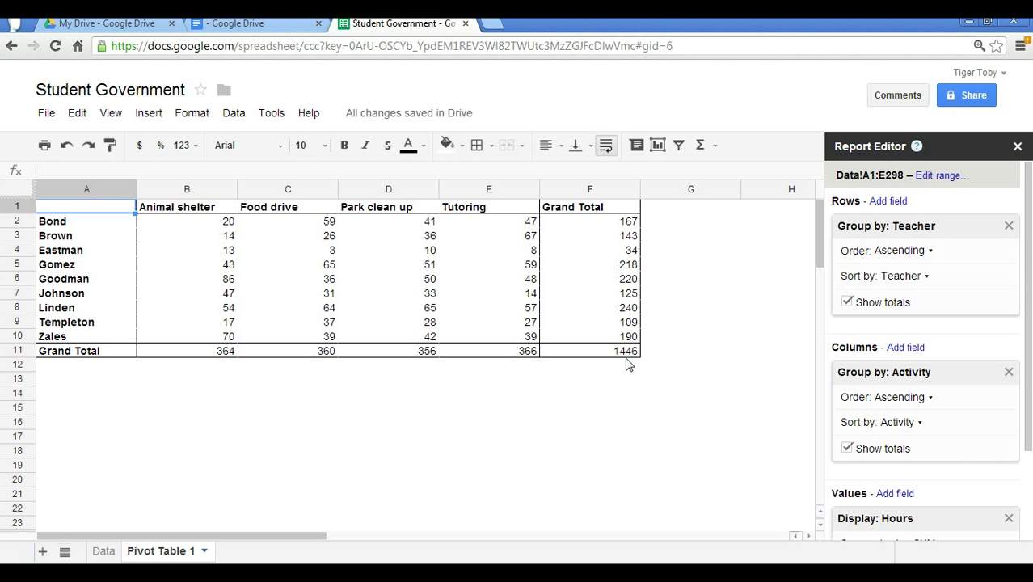
{"action": "mouse_move", "coordinate": [928, 386]}
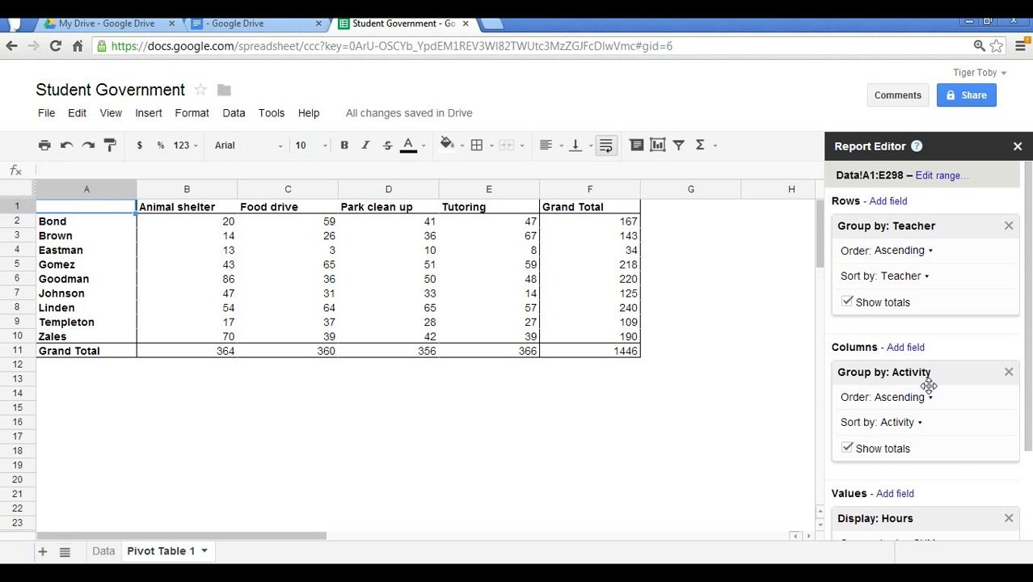
{"action": "mouse_move", "coordinate": [1006, 363]}
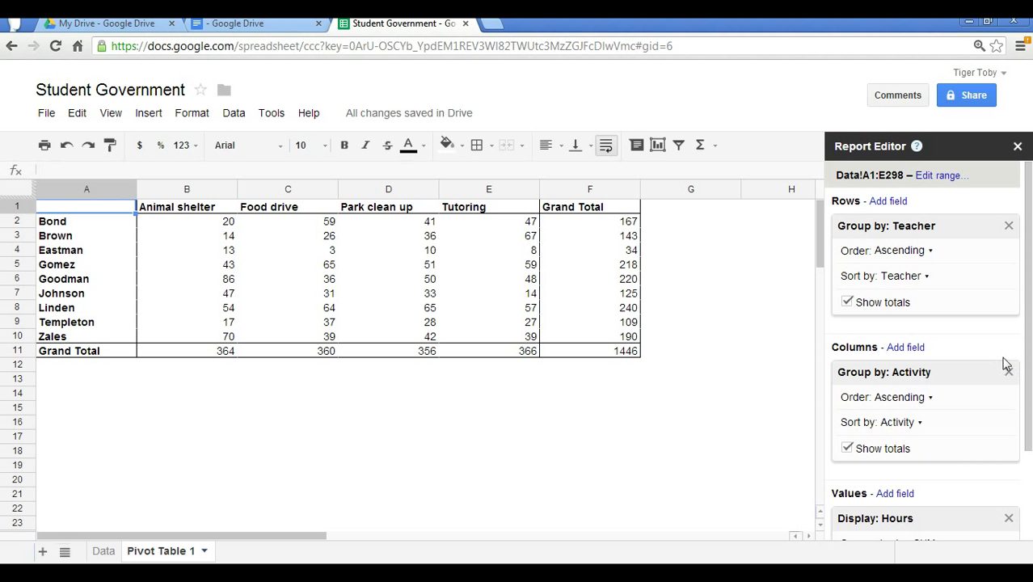
{"action": "mouse_move", "coordinate": [783, 261]}
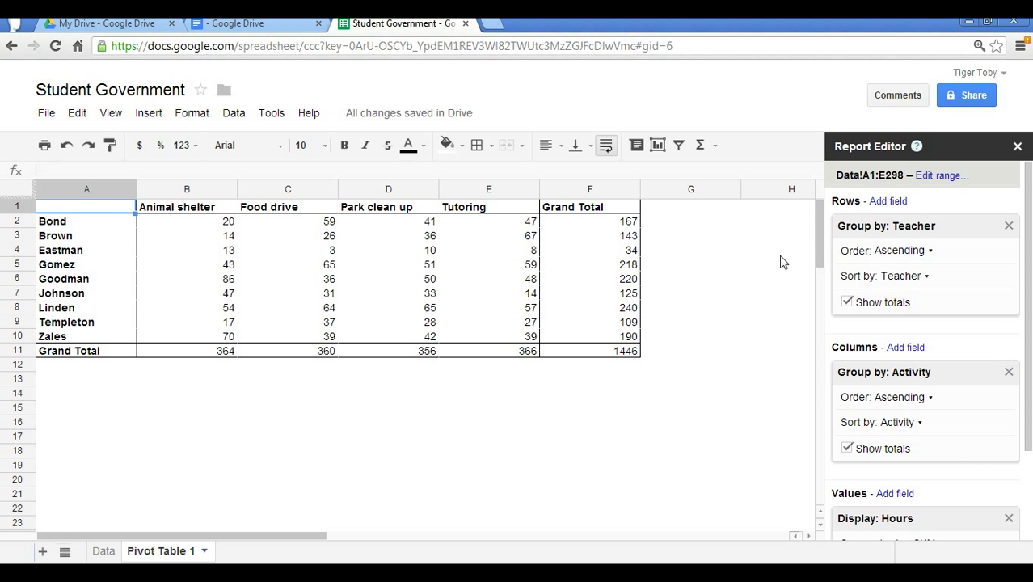
{"action": "mouse_move", "coordinate": [794, 261]}
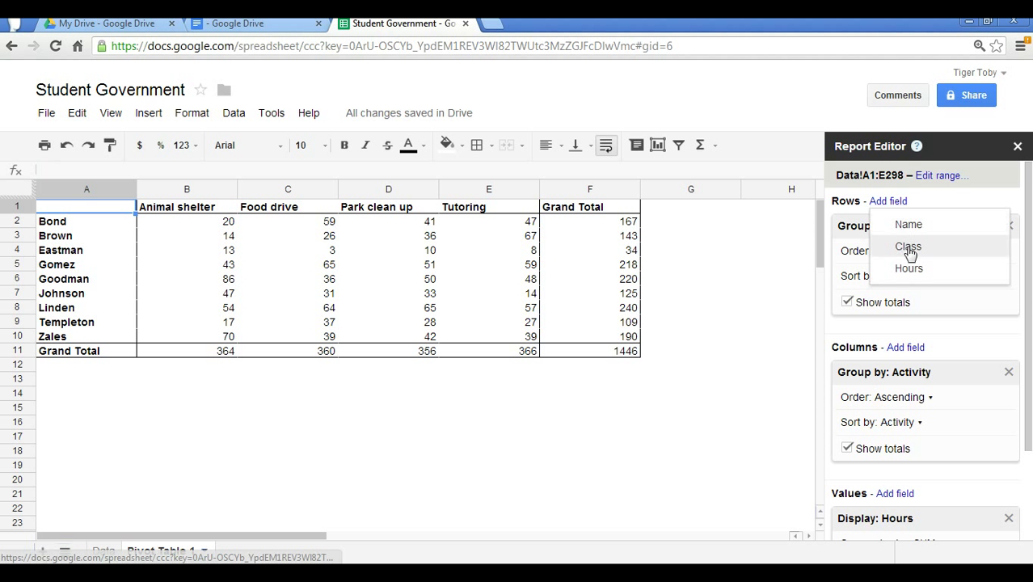
Add Class as a second row grouping, then remove it again.
{"action": "left_click", "coordinate": [907, 246]}
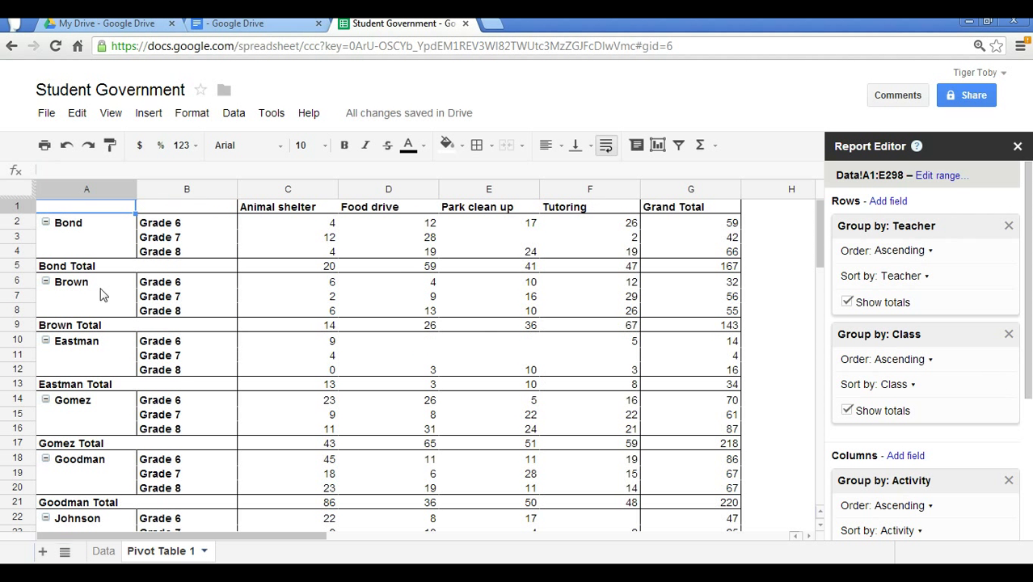
{"action": "mouse_move", "coordinate": [156, 237]}
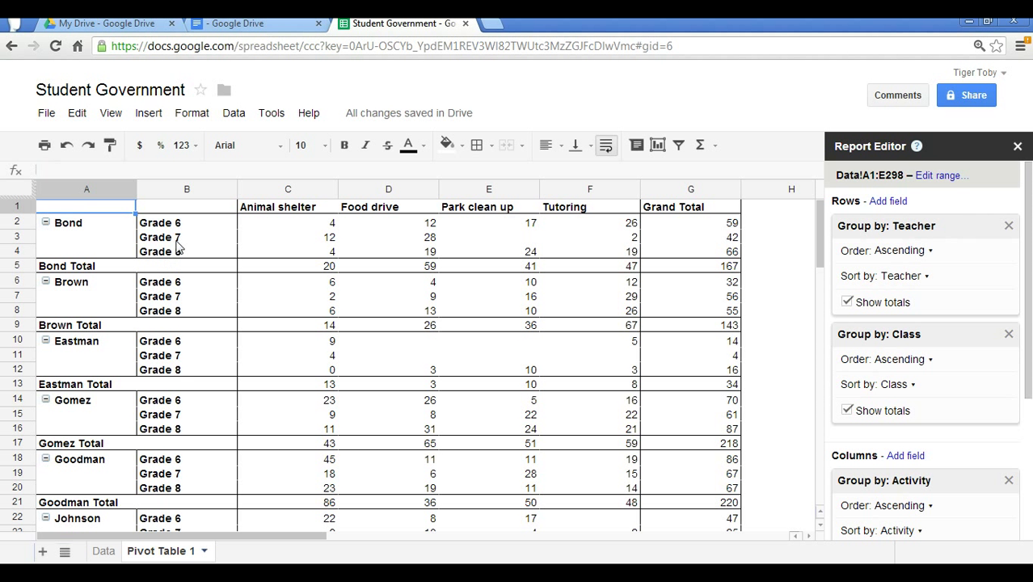
{"action": "mouse_move", "coordinate": [303, 241]}
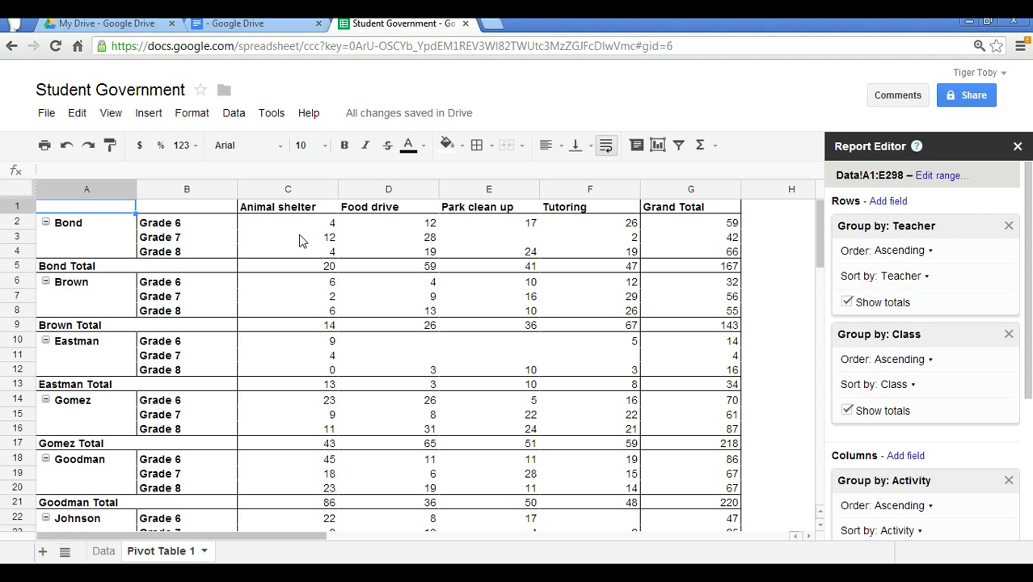
{"action": "mouse_move", "coordinate": [307, 246]}
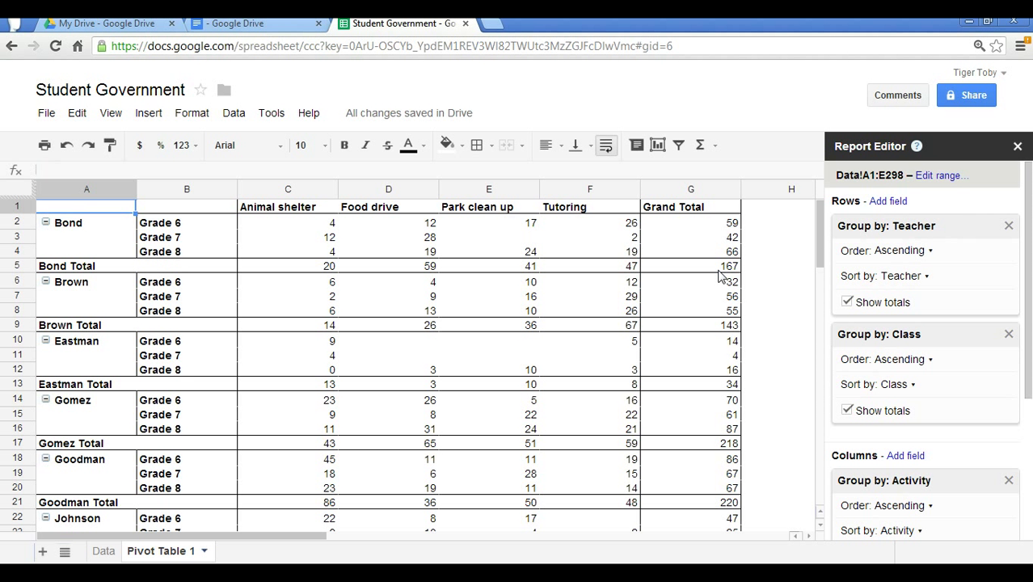
{"action": "mouse_move", "coordinate": [736, 232]}
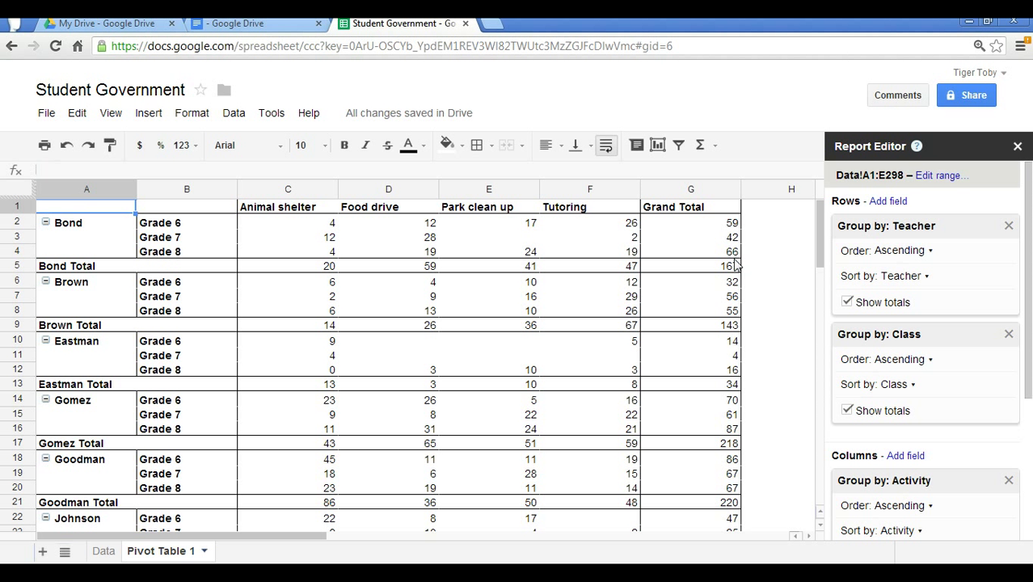
{"action": "mouse_move", "coordinate": [467, 252]}
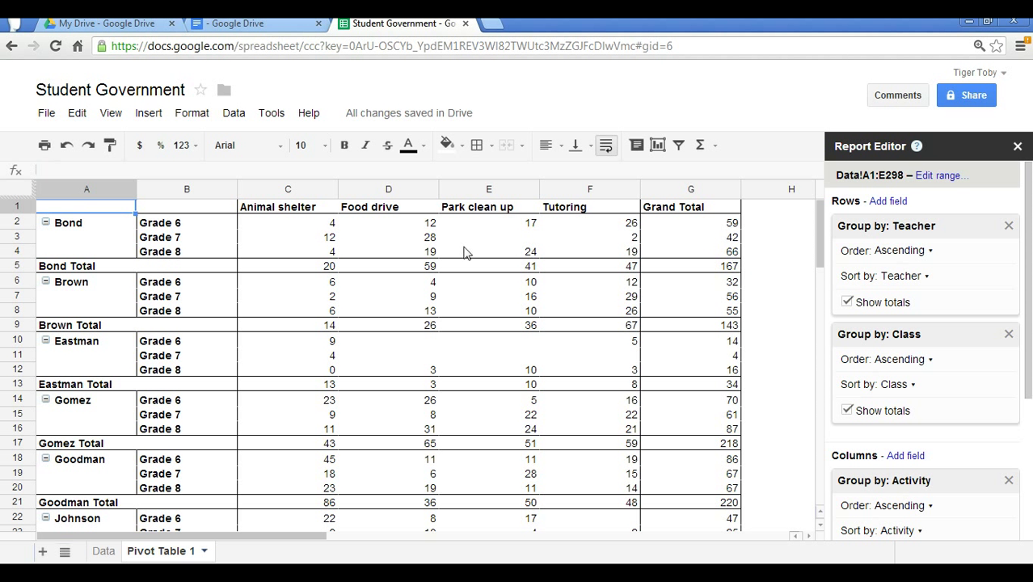
{"action": "mouse_move", "coordinate": [204, 242]}
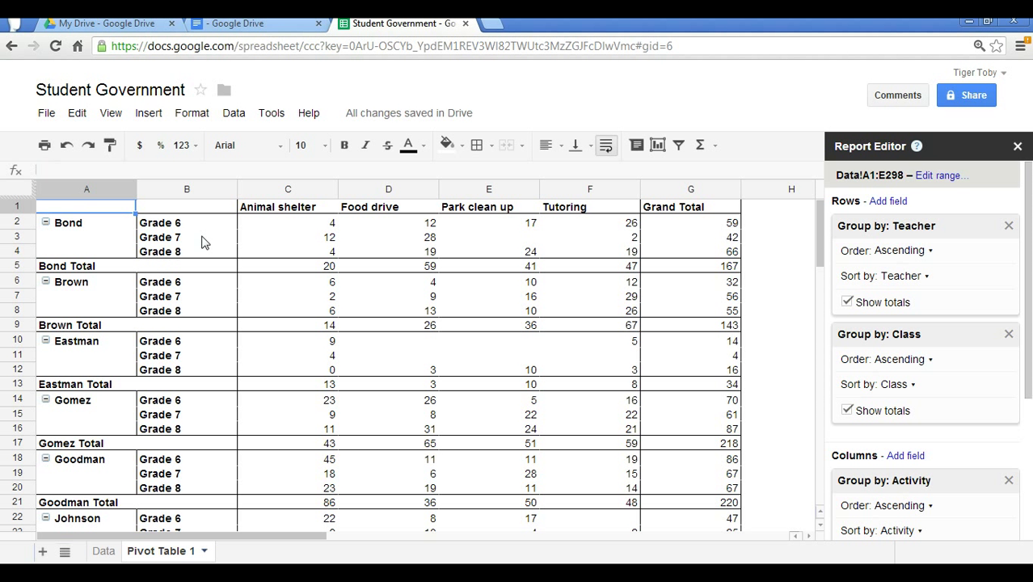
{"action": "mouse_move", "coordinate": [1003, 337]}
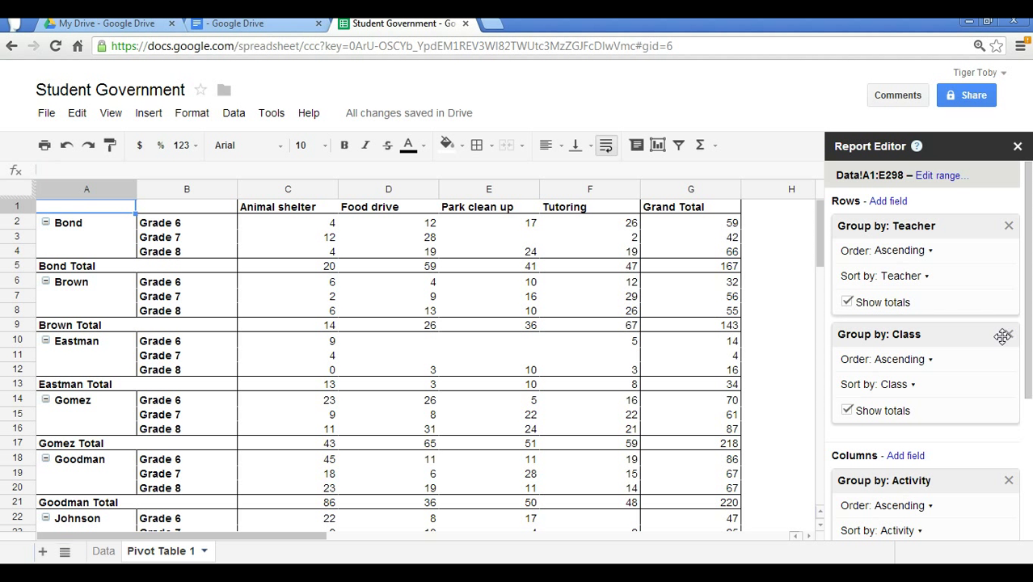
{"action": "left_click", "coordinate": [1008, 334]}
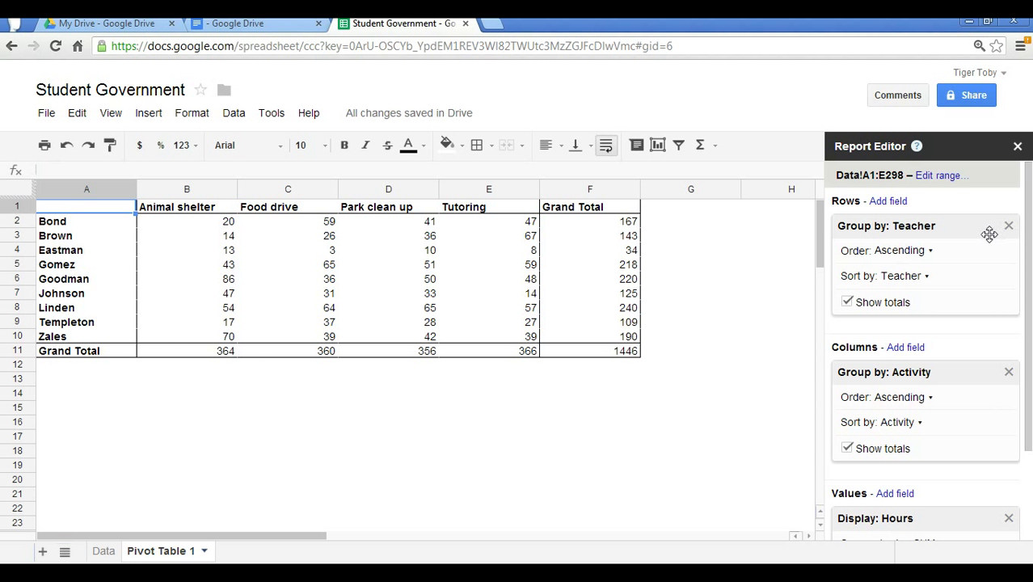
{"action": "mouse_move", "coordinate": [989, 287]}
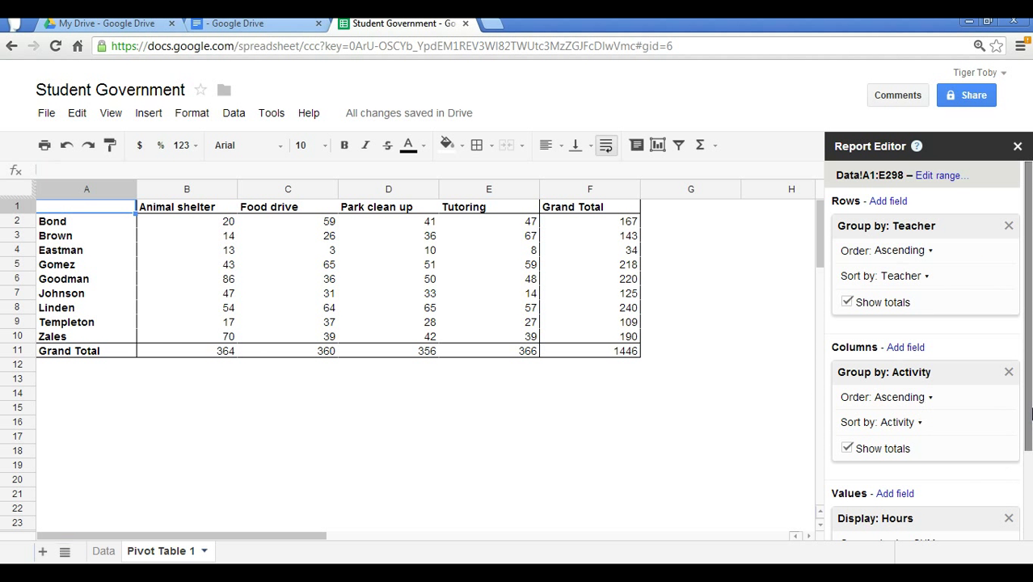
{"action": "scroll", "scroll_direction": "down", "scroll_amount": 3}
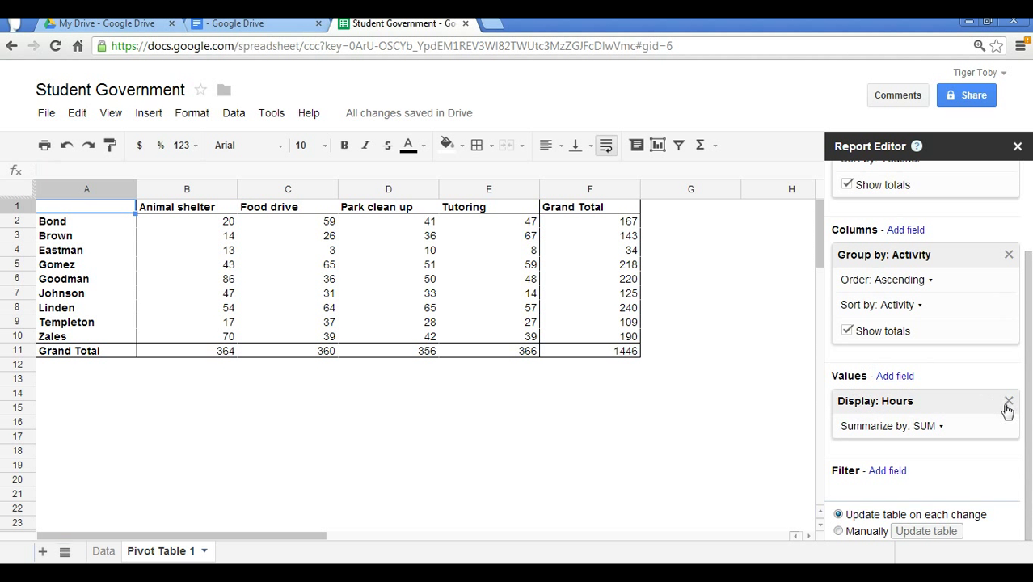
Replace the summed Hours value with a COUNTA of Name, totaling 297.
{"action": "left_click", "coordinate": [1008, 401]}
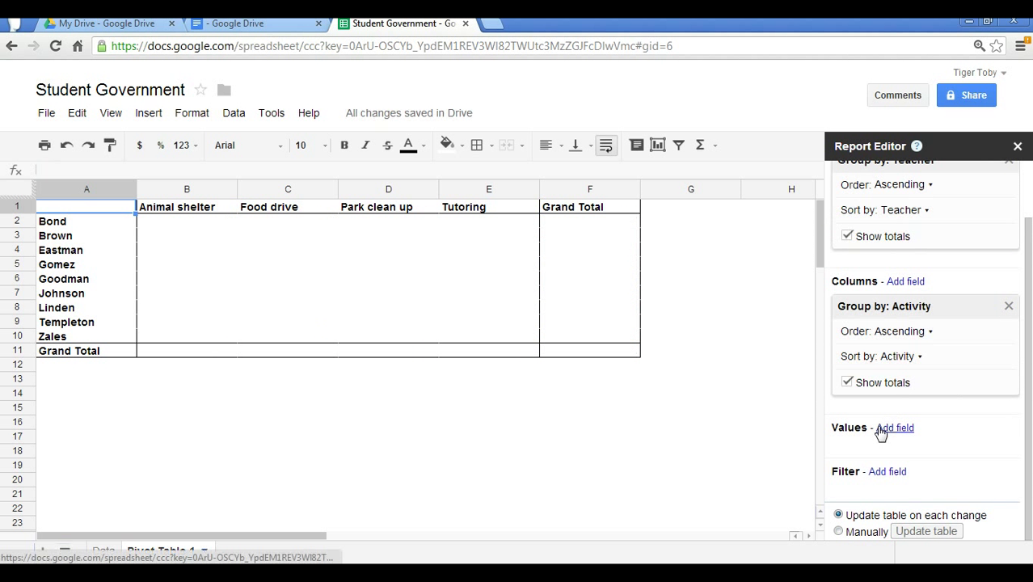
{"action": "left_click", "coordinate": [895, 427]}
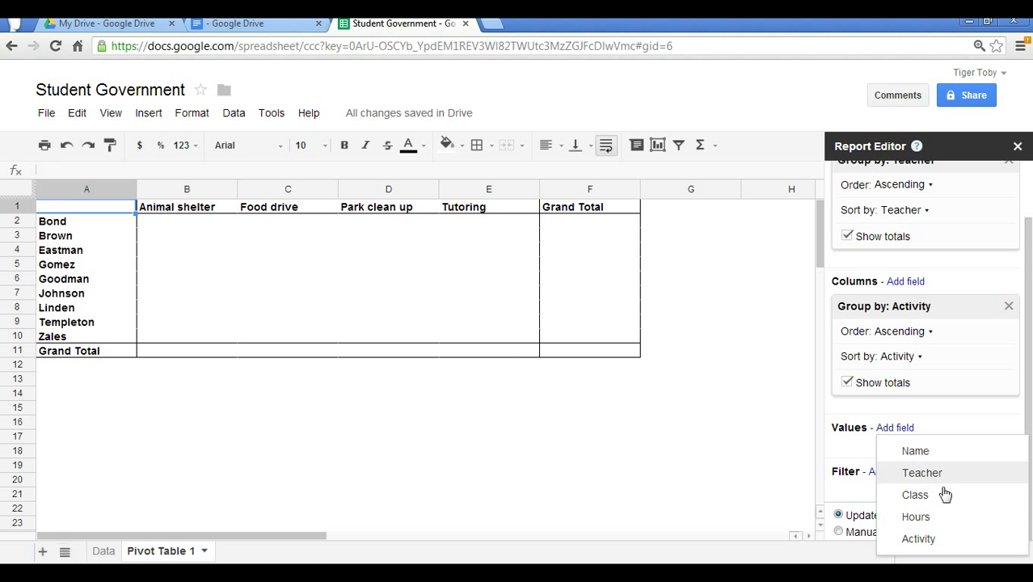
{"action": "mouse_move", "coordinate": [946, 472]}
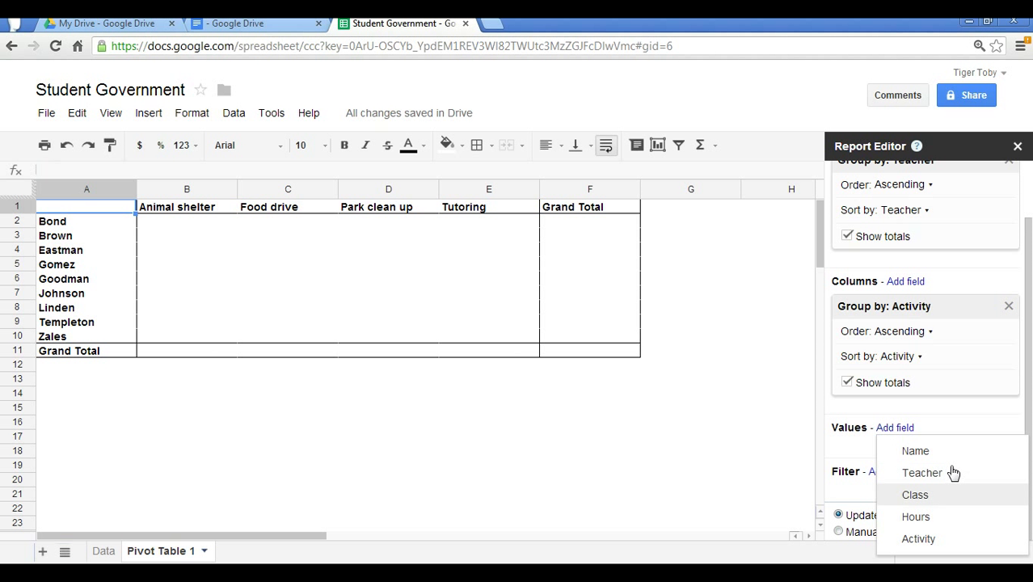
{"action": "mouse_move", "coordinate": [915, 450]}
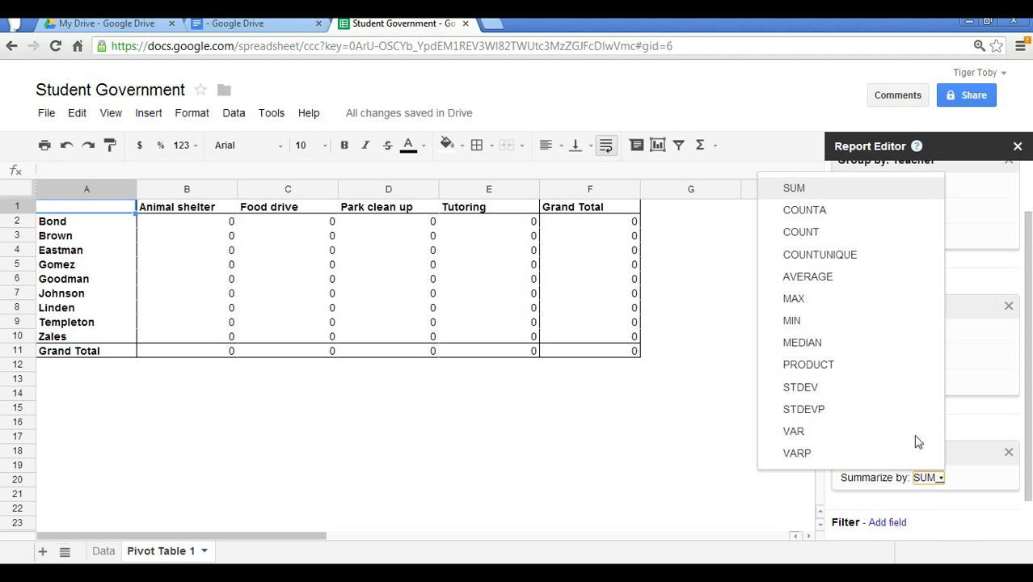
{"action": "mouse_move", "coordinate": [861, 210]}
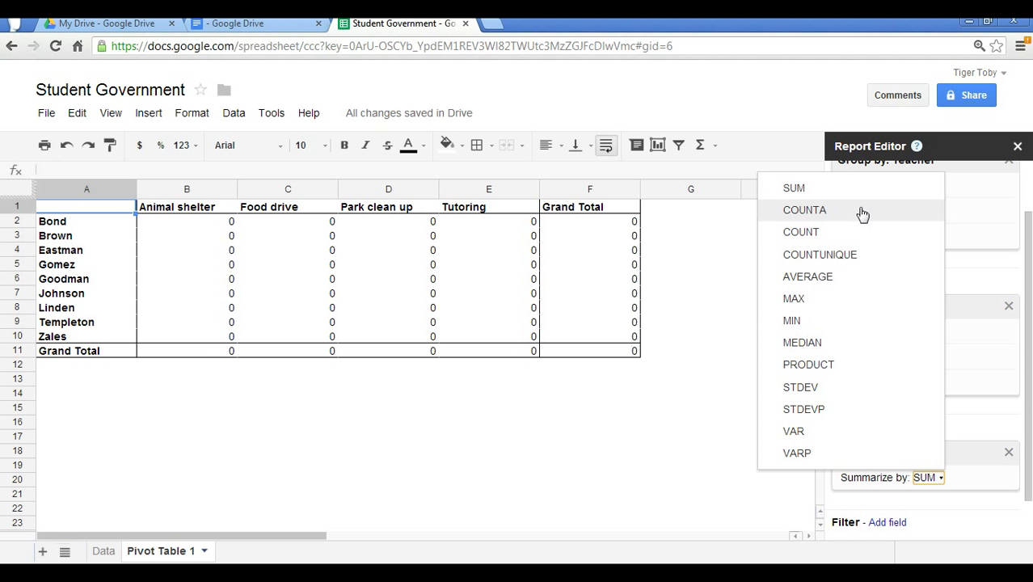
{"action": "left_click", "coordinate": [804, 210]}
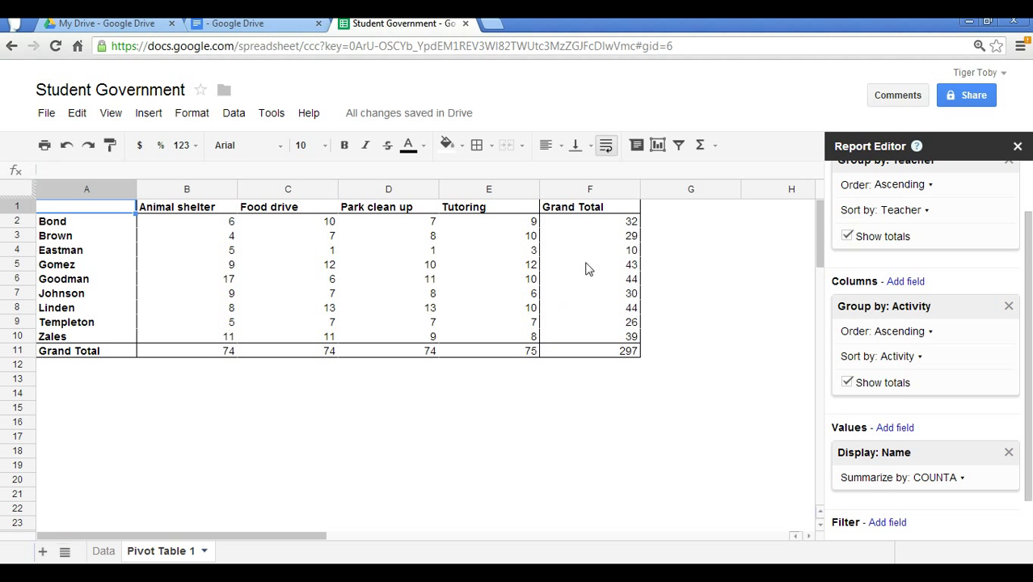
{"action": "mouse_move", "coordinate": [182, 275]}
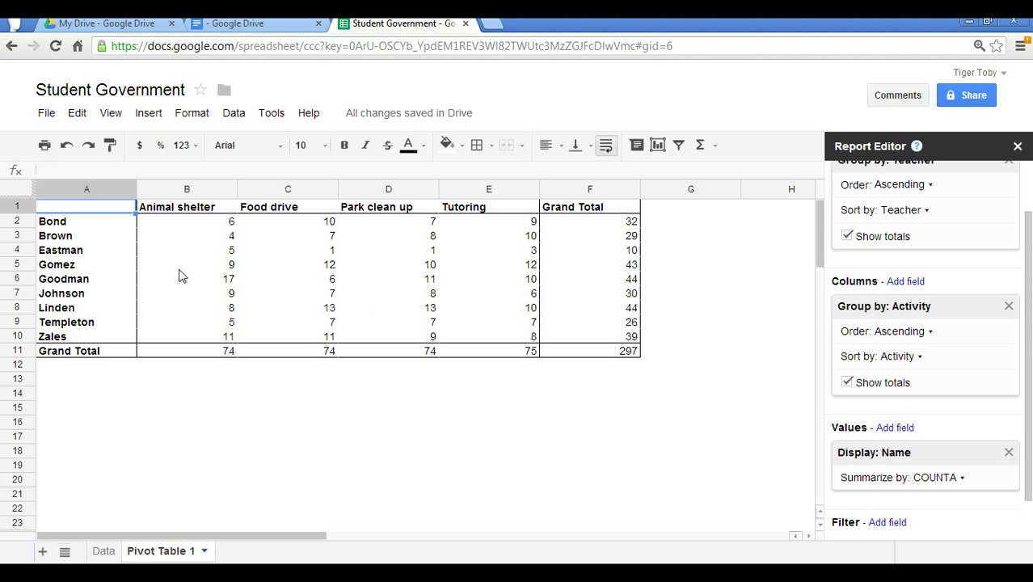
{"action": "mouse_move", "coordinate": [639, 305]}
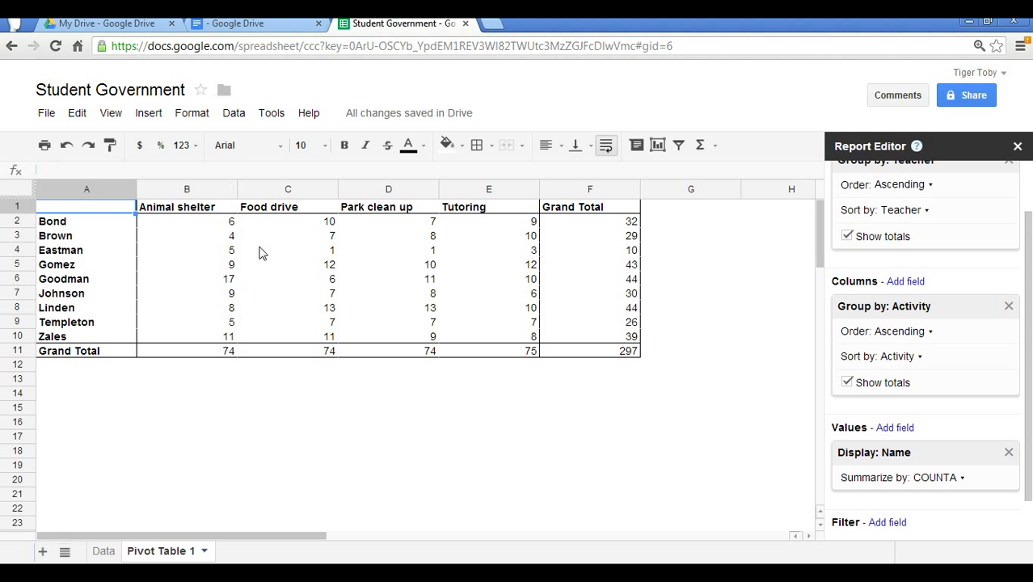
{"action": "mouse_move", "coordinate": [408, 319]}
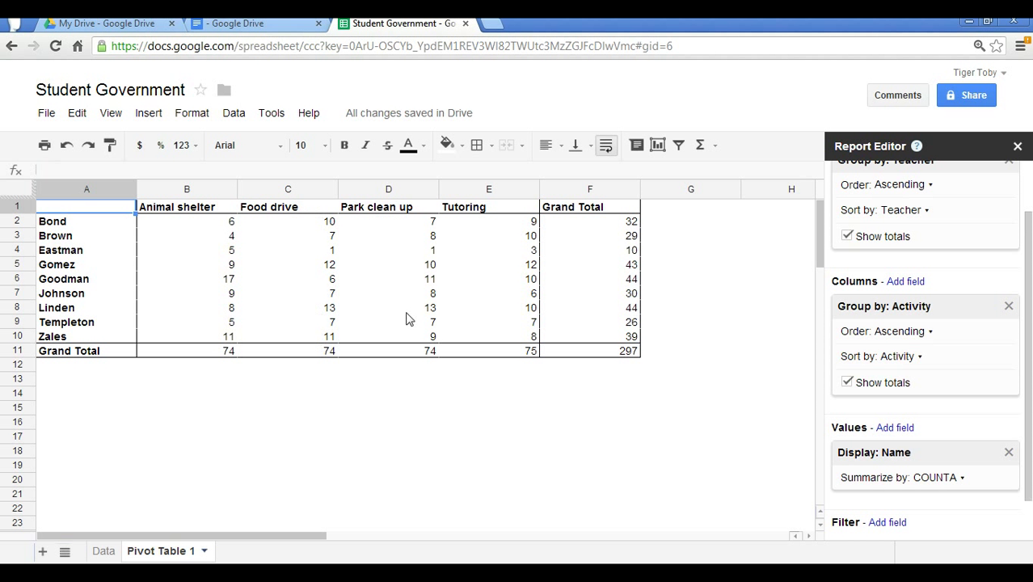
{"action": "mouse_move", "coordinate": [610, 300]}
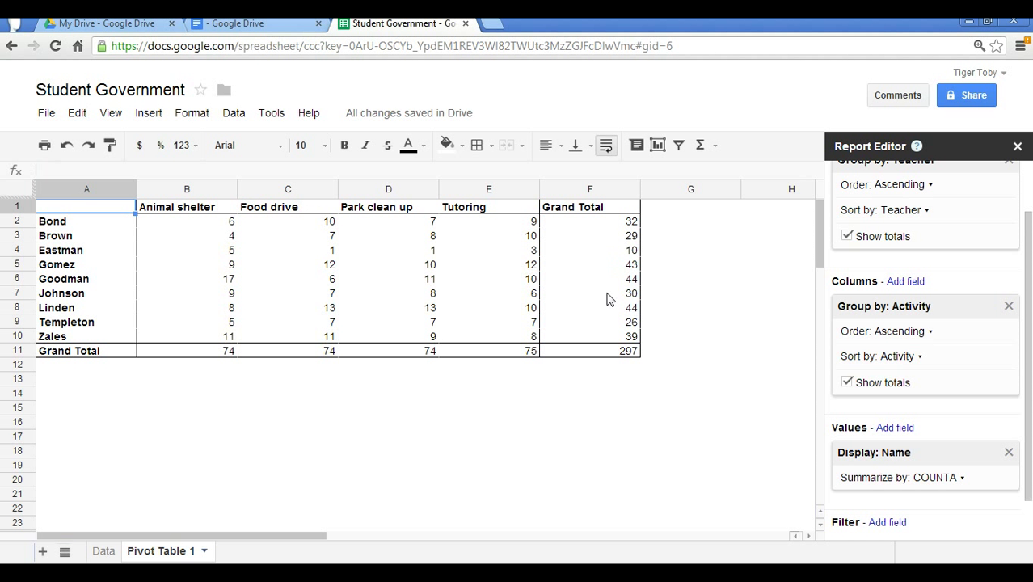
{"action": "mouse_move", "coordinate": [627, 282]}
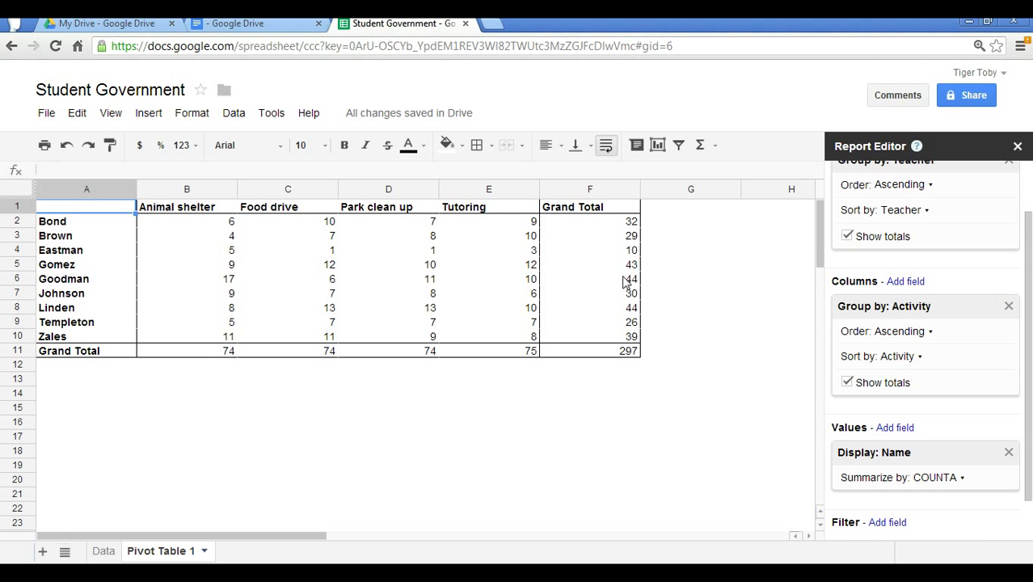
{"action": "mouse_move", "coordinate": [546, 289]}
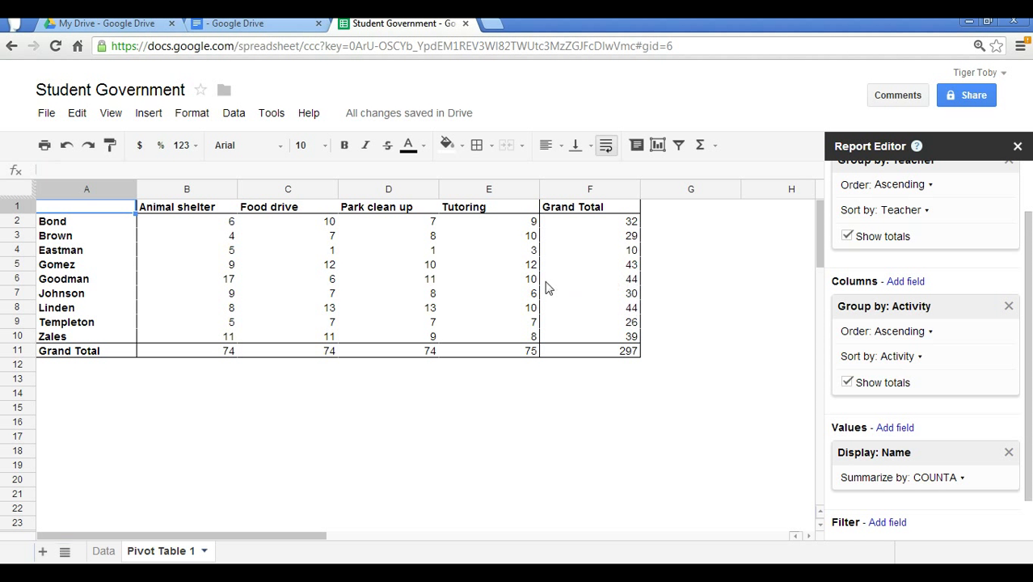
{"action": "mouse_move", "coordinate": [86, 322]}
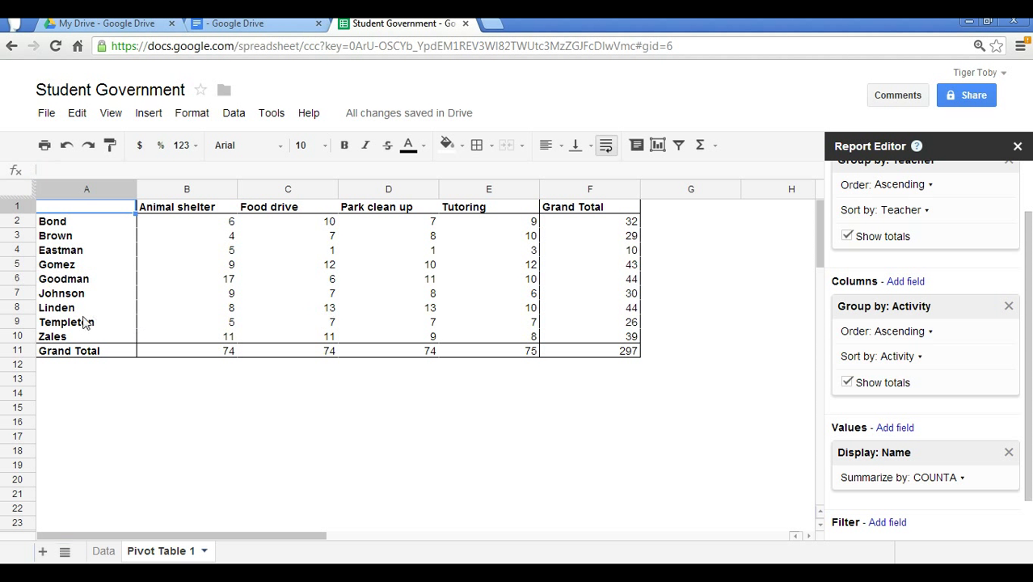
{"action": "mouse_move", "coordinate": [652, 322]}
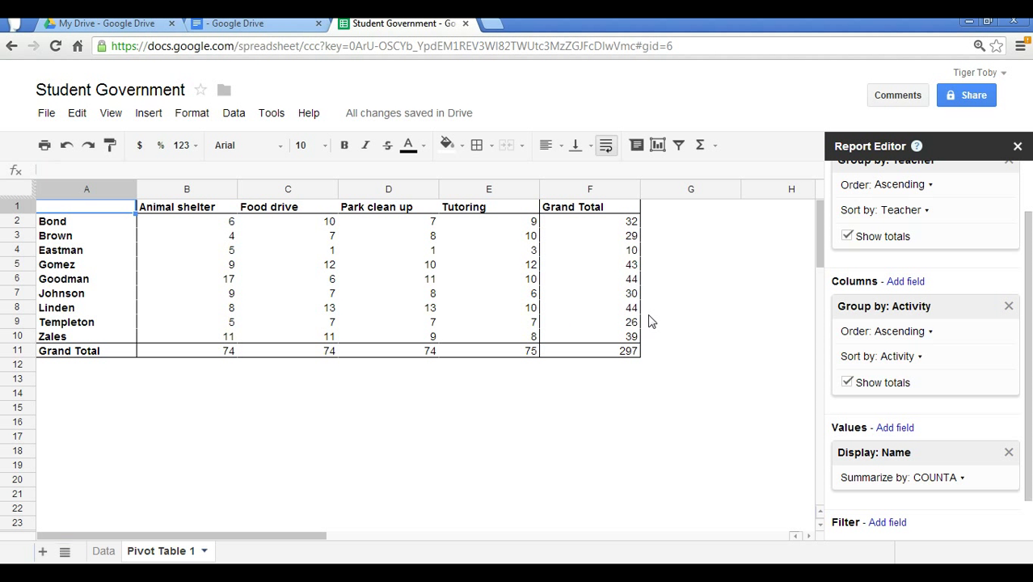
{"action": "mouse_move", "coordinate": [560, 370]}
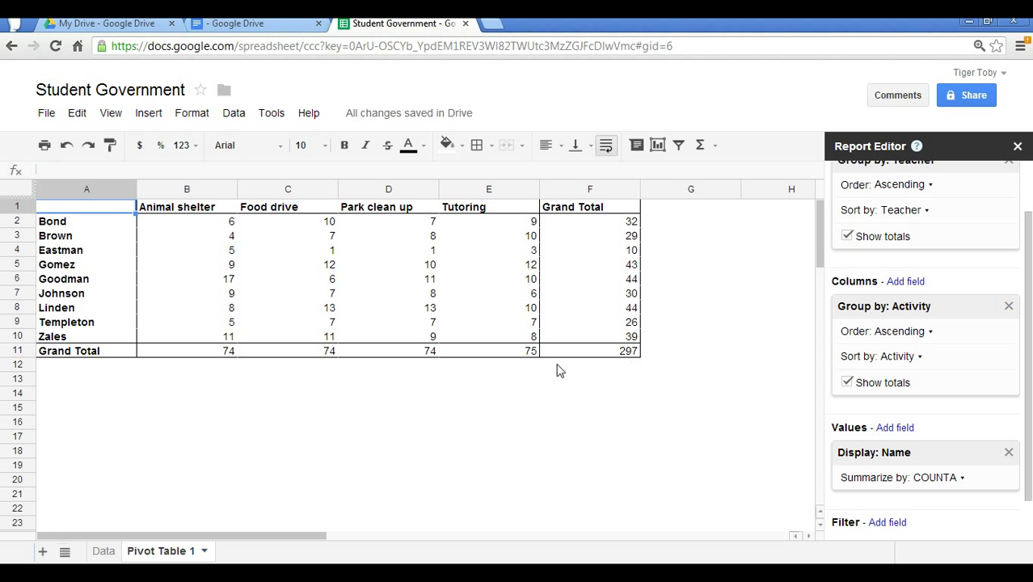
{"action": "left_click", "coordinate": [589, 350]}
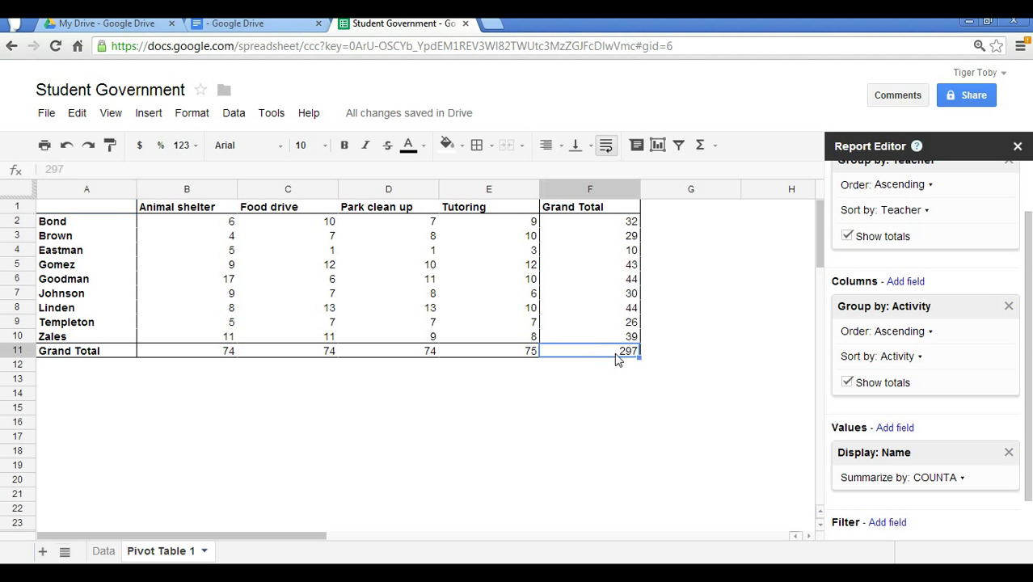
{"action": "mouse_move", "coordinate": [713, 395]}
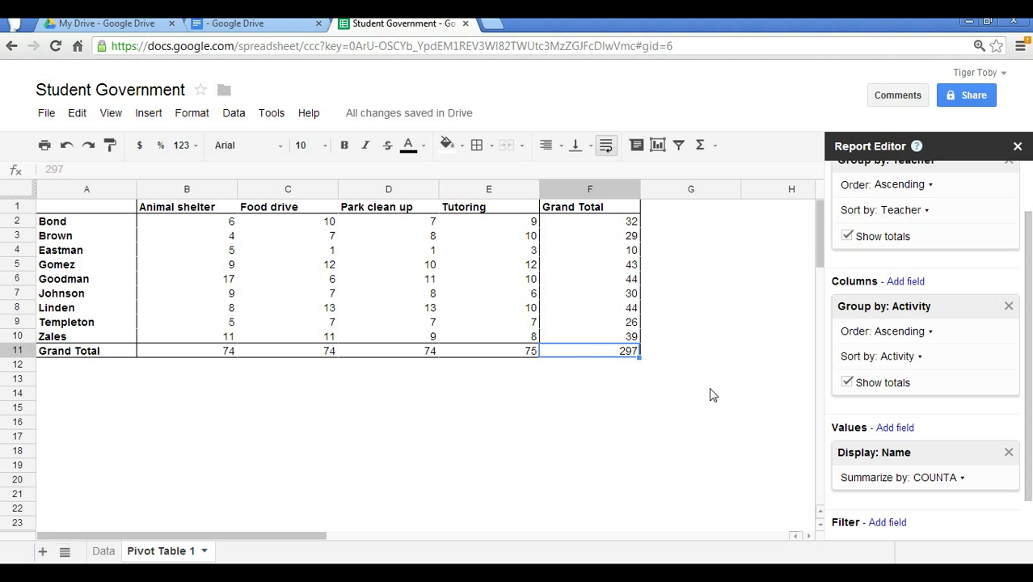
{"action": "mouse_move", "coordinate": [331, 234]}
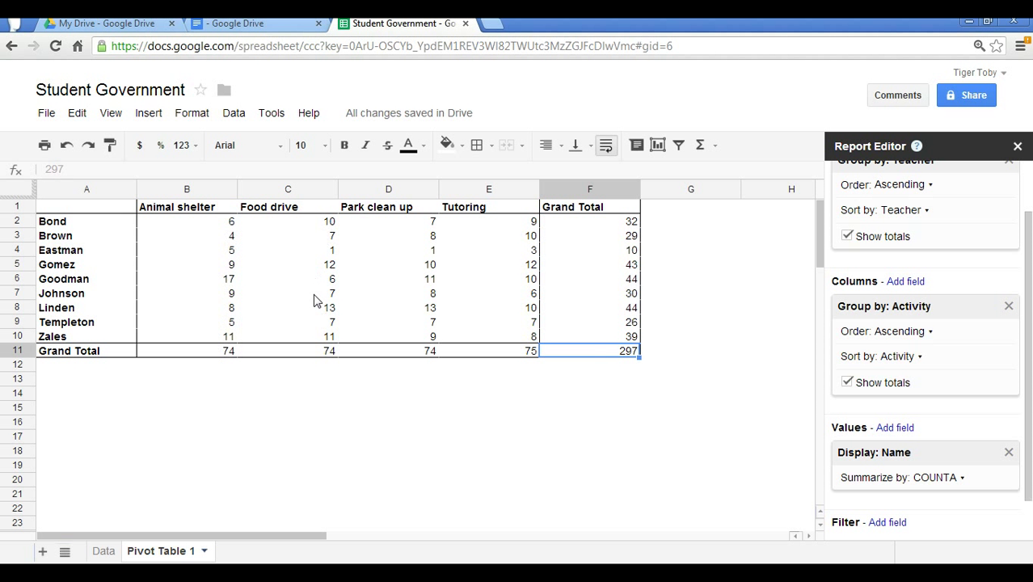
{"action": "mouse_move", "coordinate": [362, 267]}
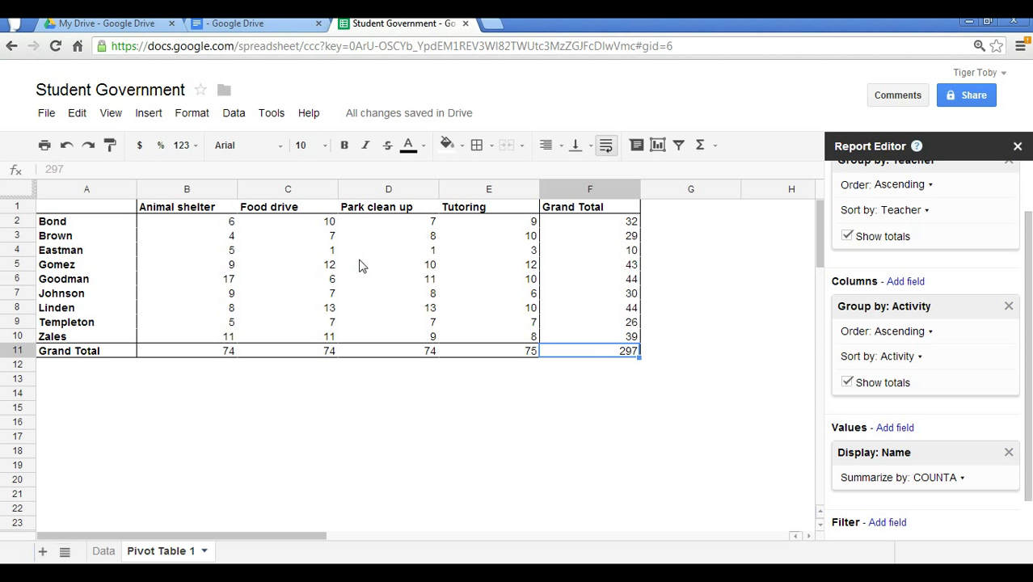
{"action": "mouse_move", "coordinate": [445, 346]}
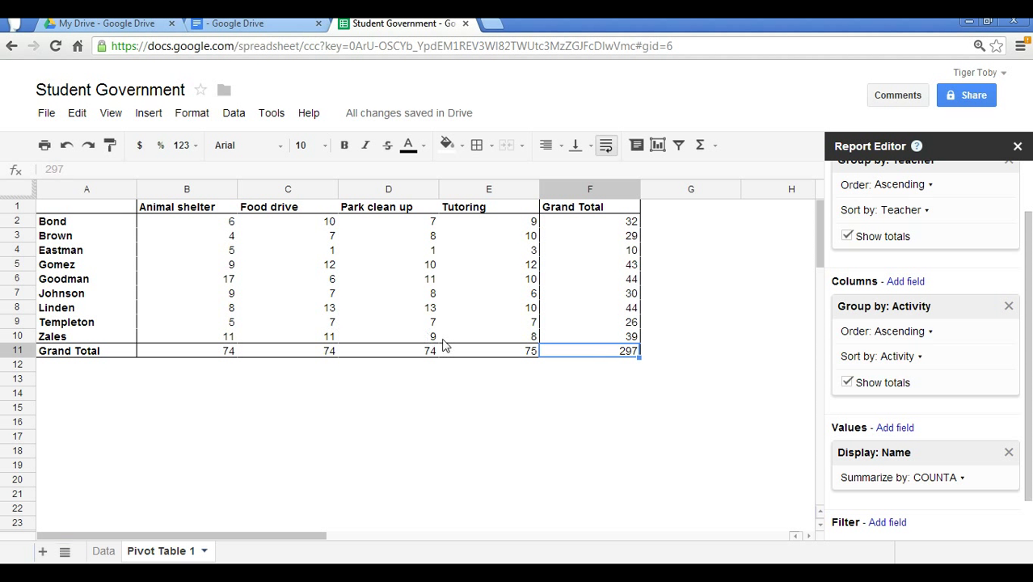
{"action": "mouse_move", "coordinate": [525, 215]}
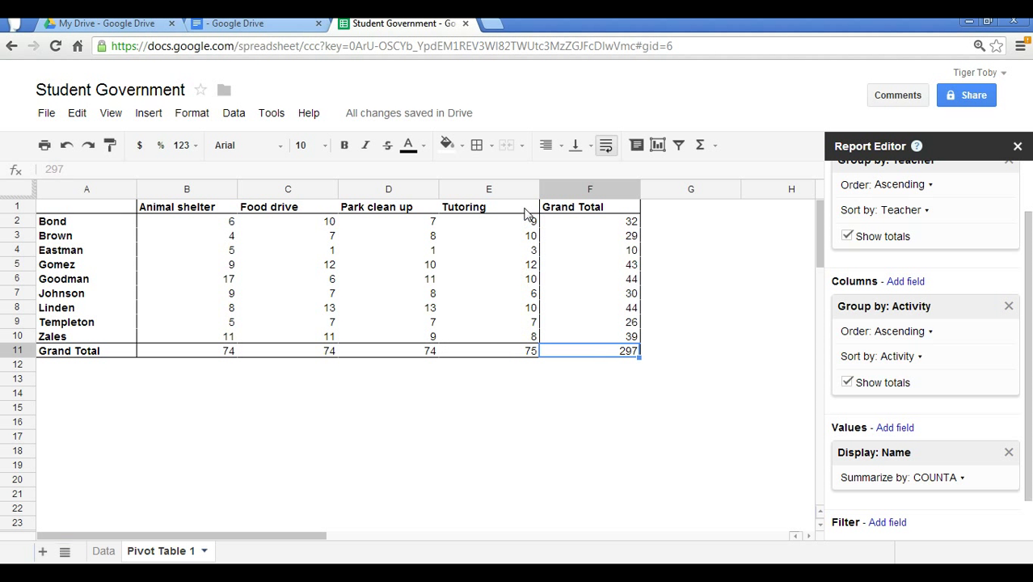
{"action": "mouse_move", "coordinate": [521, 349]}
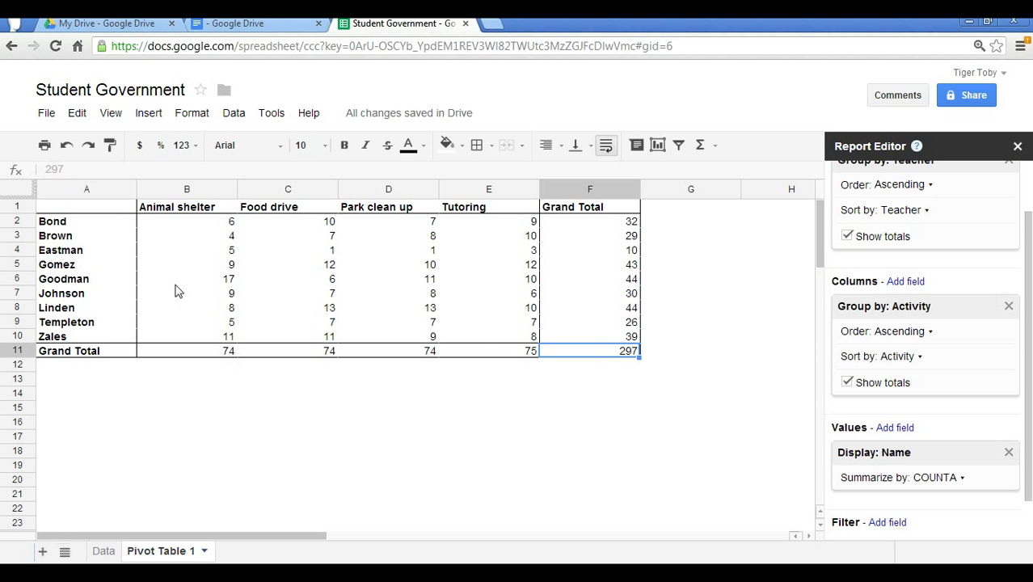
{"action": "mouse_move", "coordinate": [525, 417]}
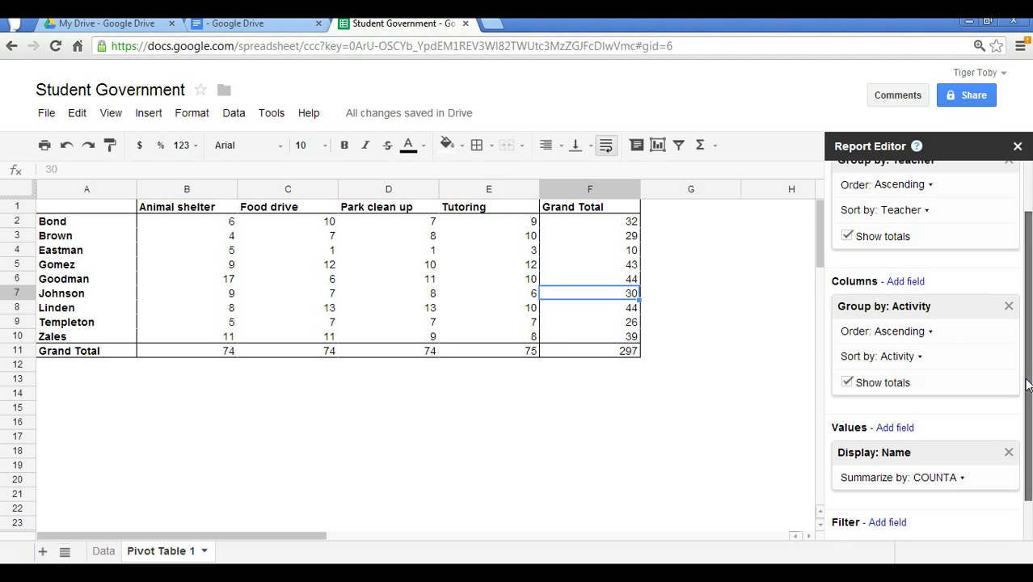
{"action": "scroll", "scroll_direction": "up", "scroll_amount": 3}
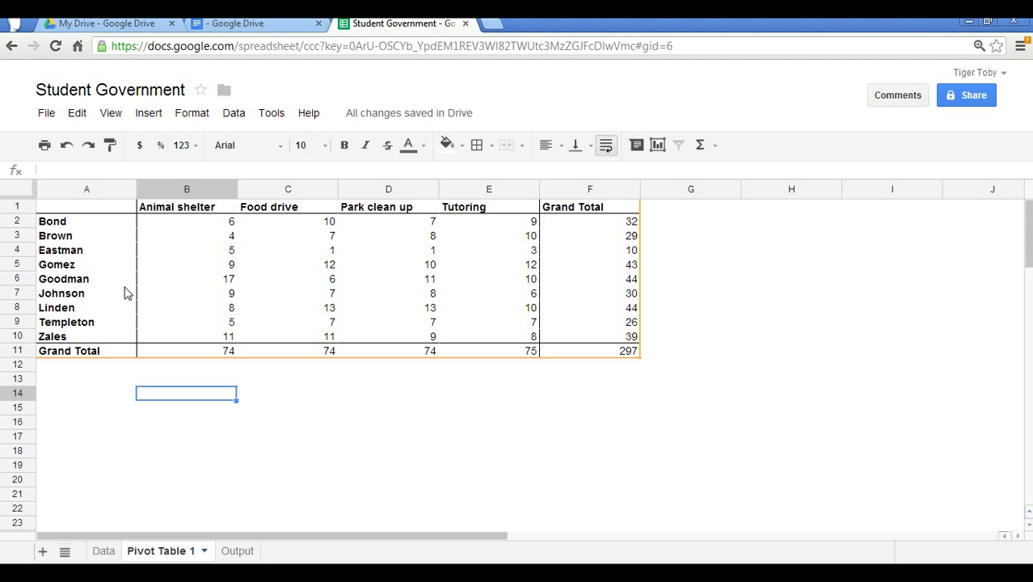
{"action": "mouse_move", "coordinate": [270, 547]}
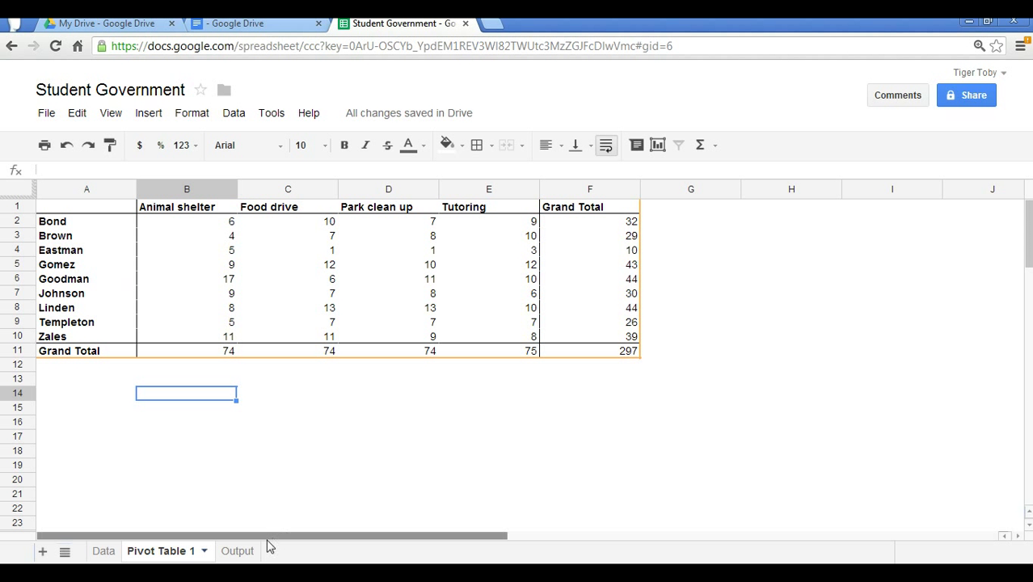
{"action": "mouse_move", "coordinate": [104, 212]}
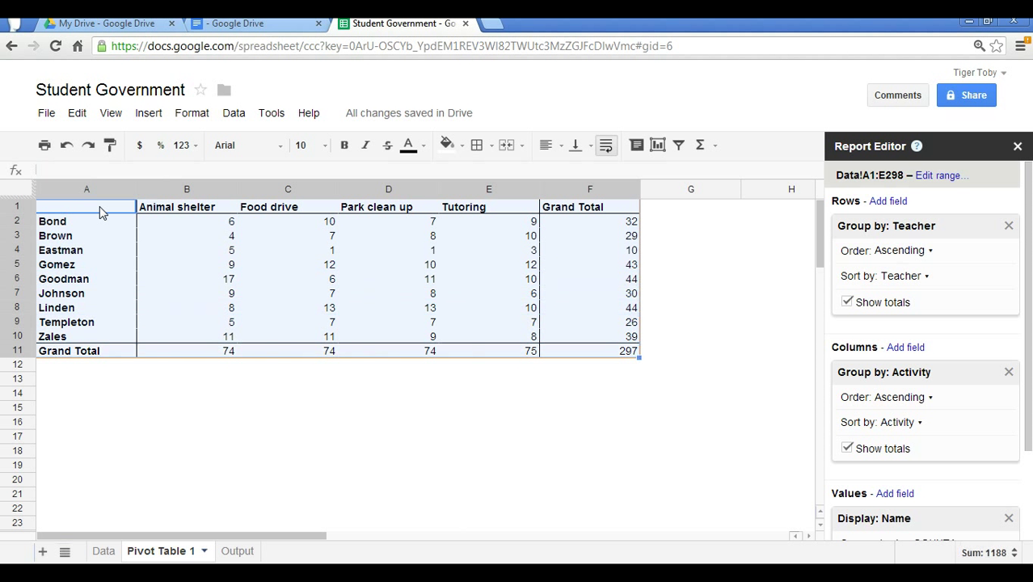
{"action": "mouse_move", "coordinate": [91, 140]}
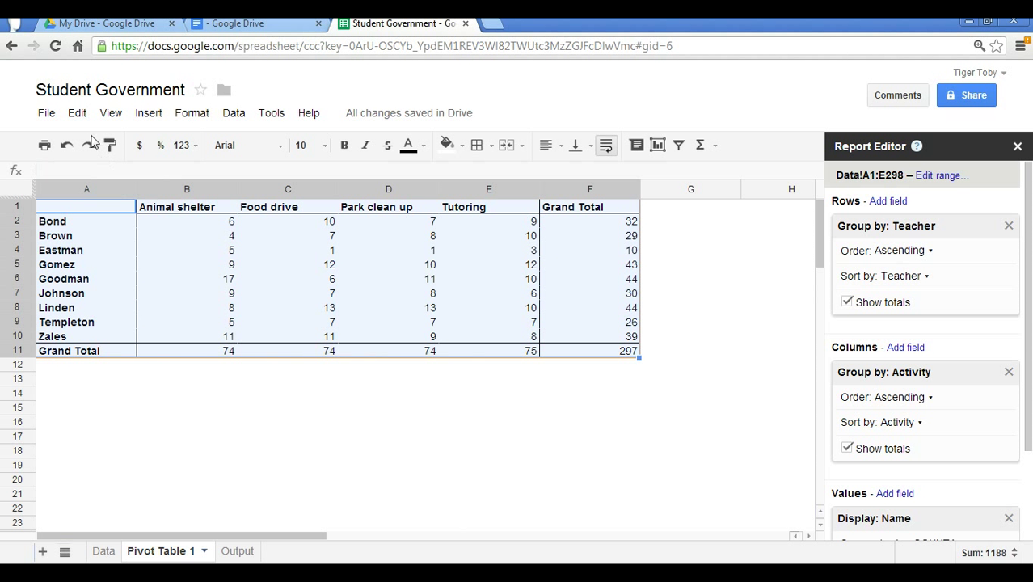
Open the Edit menu on the Pivot Table 1 sheet.
{"action": "left_click", "coordinate": [76, 112]}
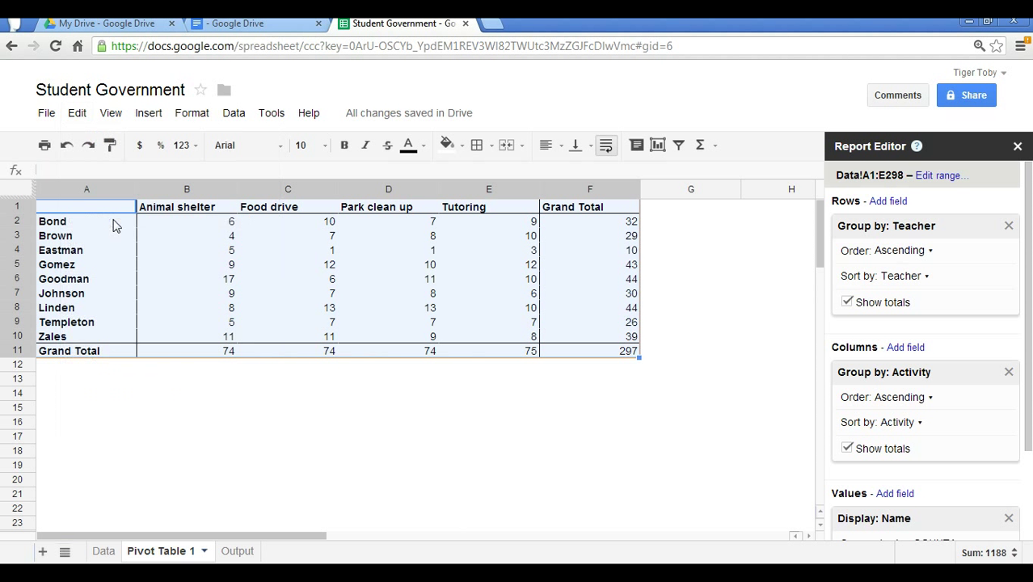
{"action": "mouse_move", "coordinate": [237, 550]}
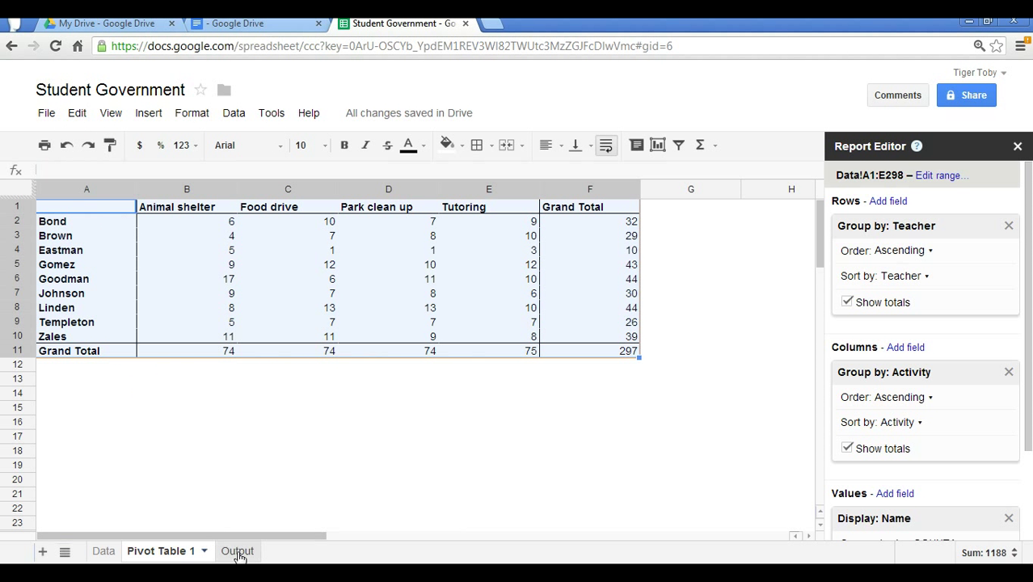
Paste the pivot counts into Output as values only, then return to Pivot Table 1.
{"action": "left_click", "coordinate": [236, 551]}
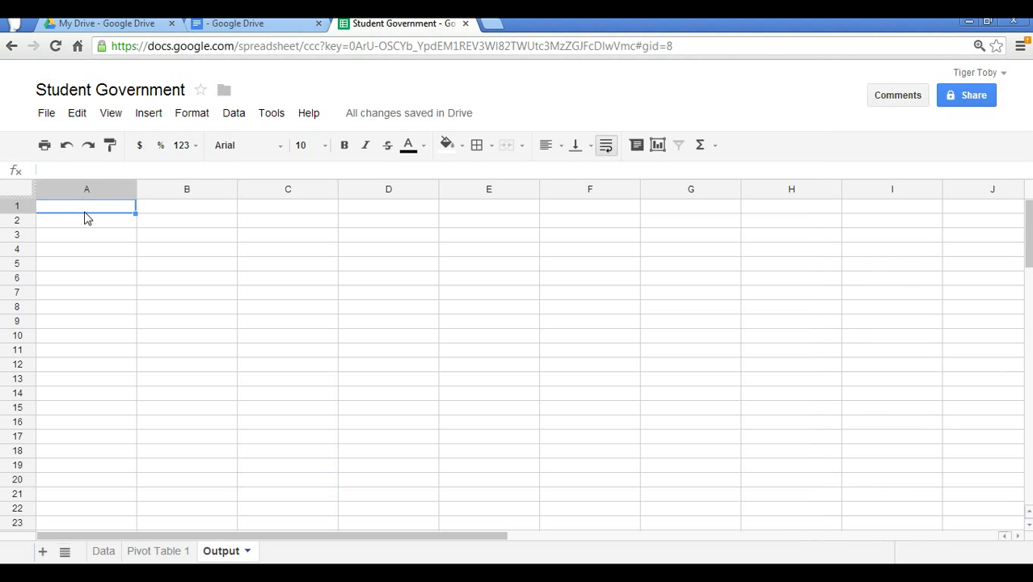
{"action": "mouse_move", "coordinate": [77, 114]}
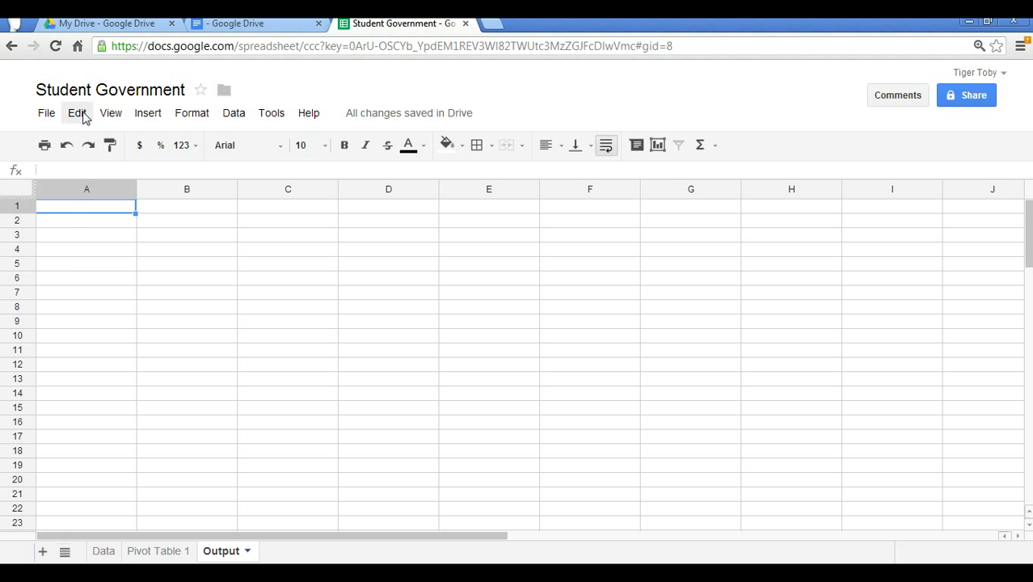
{"action": "left_click", "coordinate": [77, 113]}
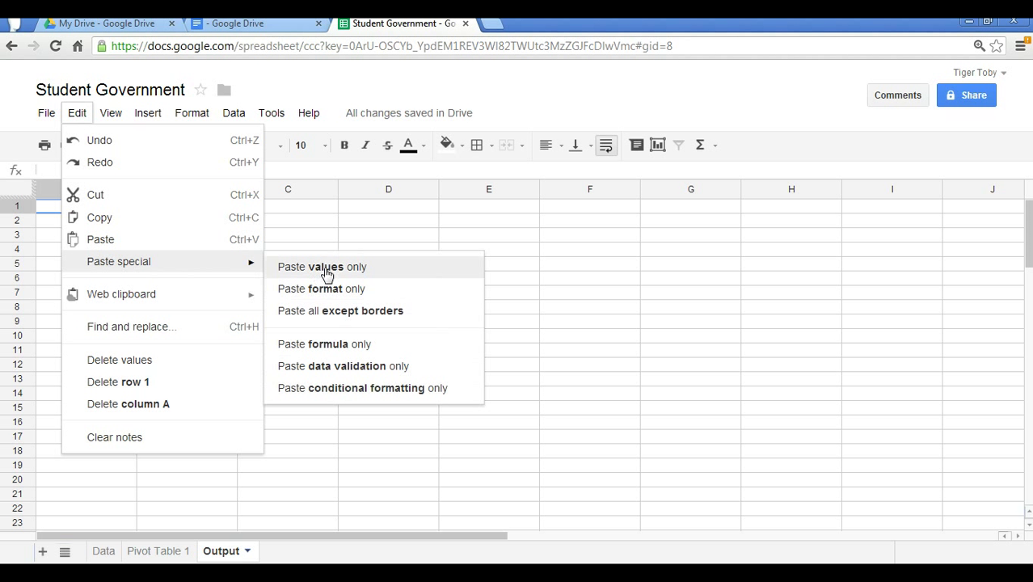
{"action": "left_click", "coordinate": [322, 267]}
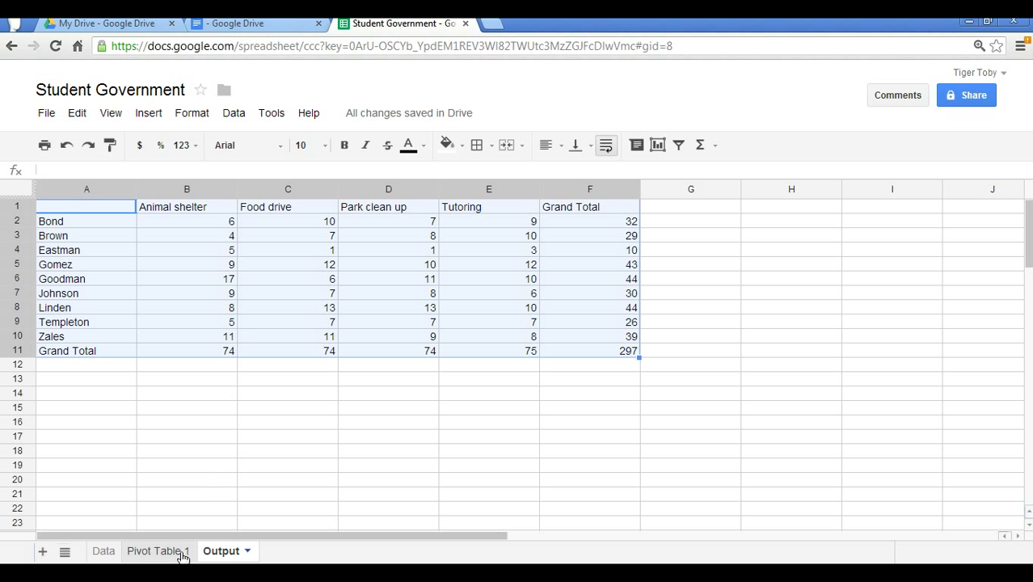
{"action": "left_click", "coordinate": [158, 550]}
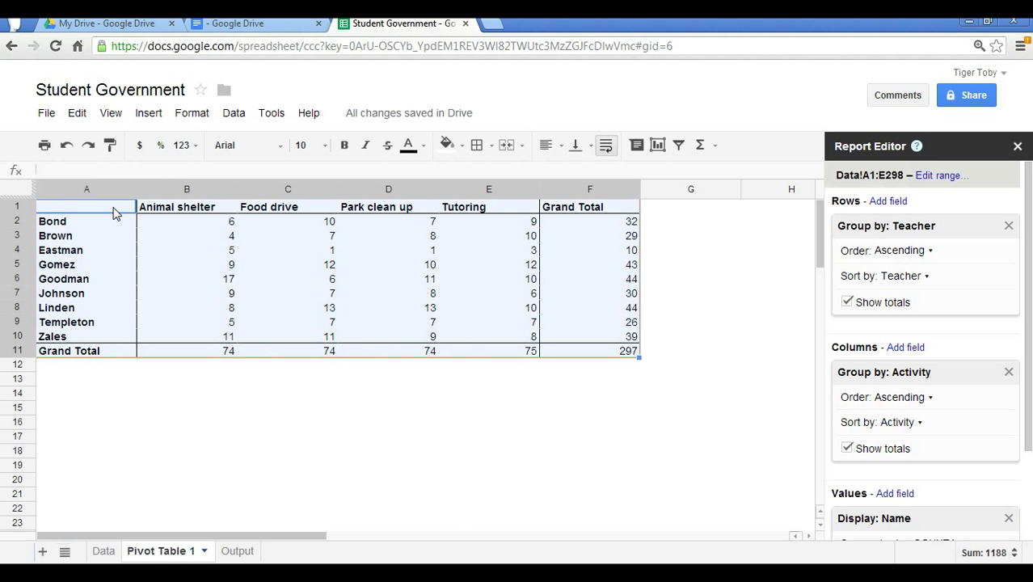
{"action": "mouse_move", "coordinate": [77, 113]}
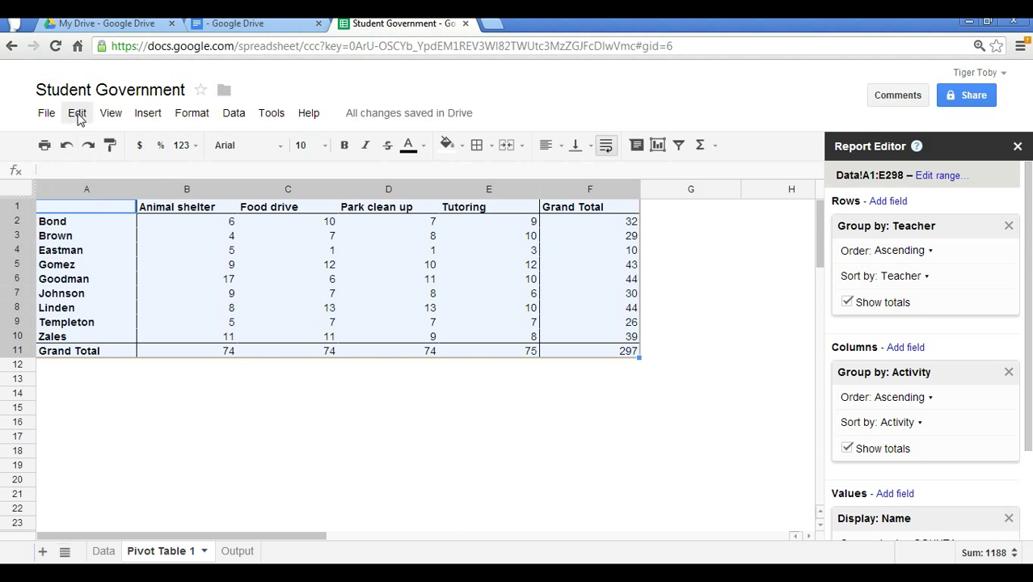
Copy the A1:F11 pivot table range to the web clipboard, then go to the Docs tab.
{"action": "left_click", "coordinate": [76, 112]}
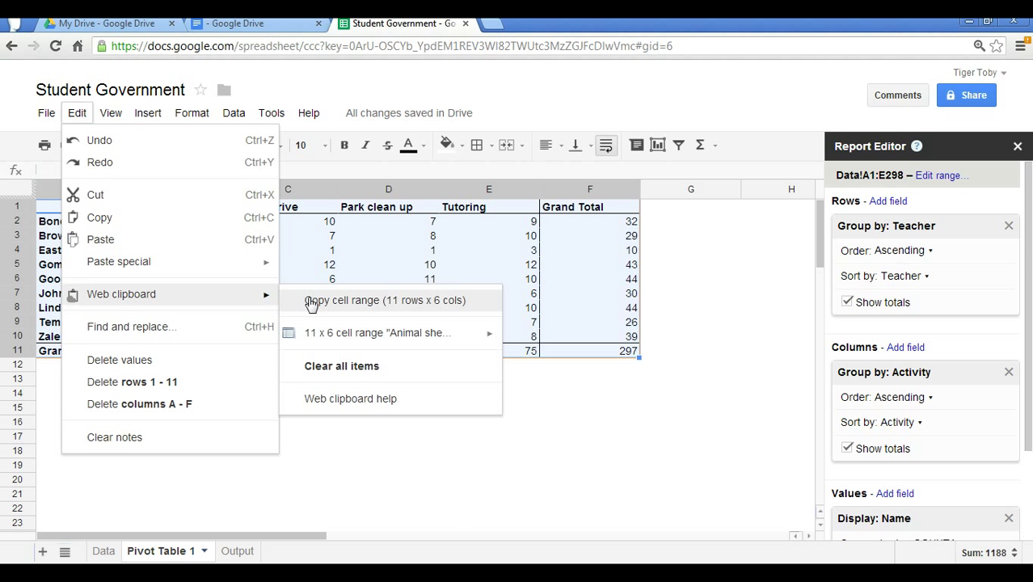
{"action": "left_click", "coordinate": [384, 300]}
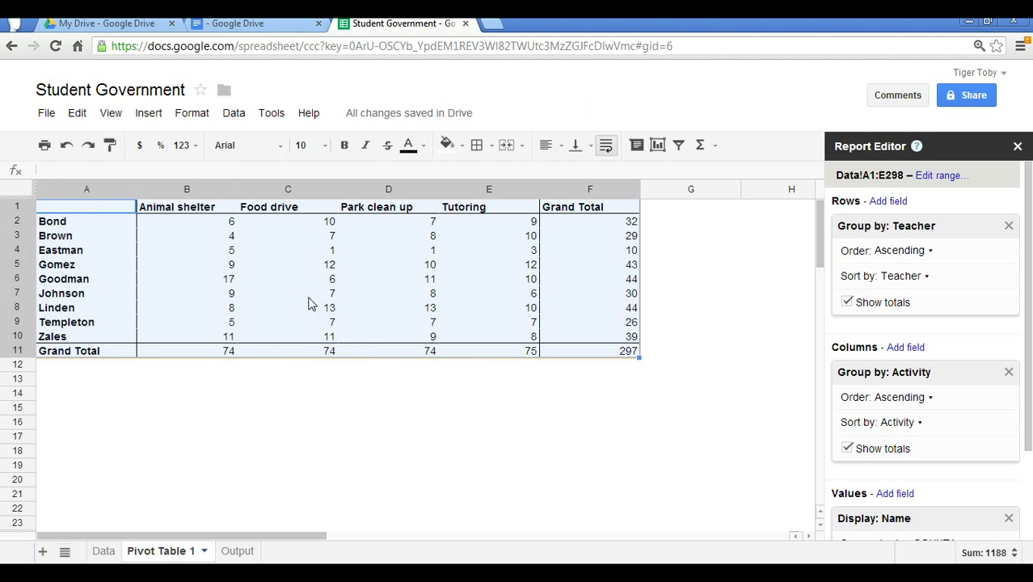
{"action": "left_click", "coordinate": [237, 23]}
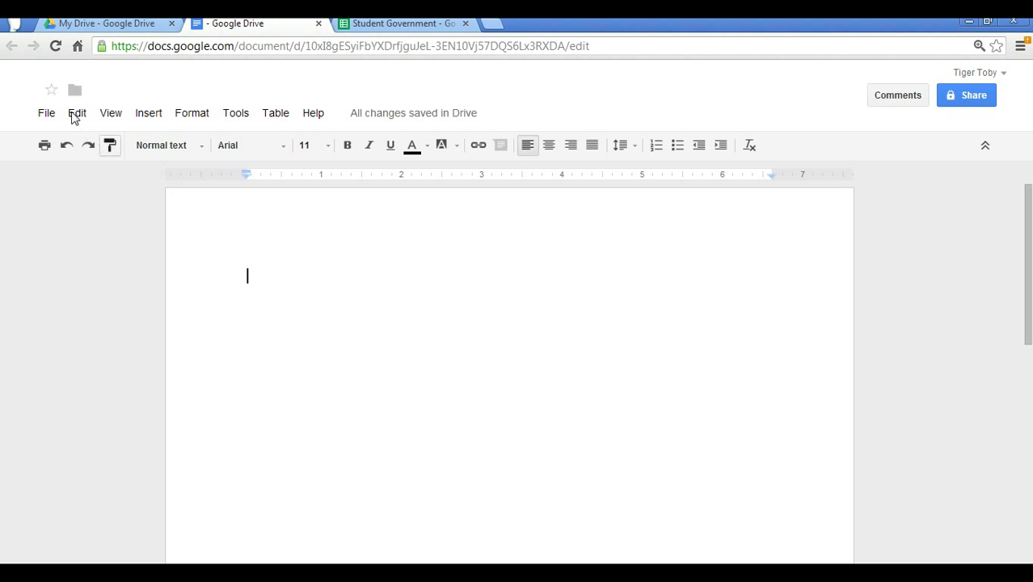
Open the Edit menu in Google Docs to reach the two saved 11 x 6 ranges.
{"action": "left_click", "coordinate": [76, 112]}
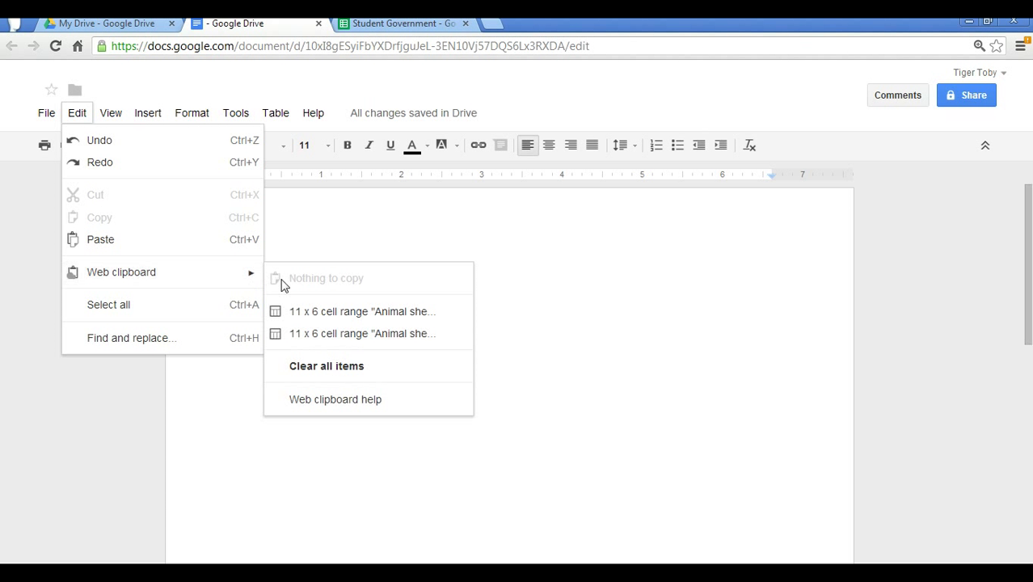
{"action": "mouse_move", "coordinate": [299, 324]}
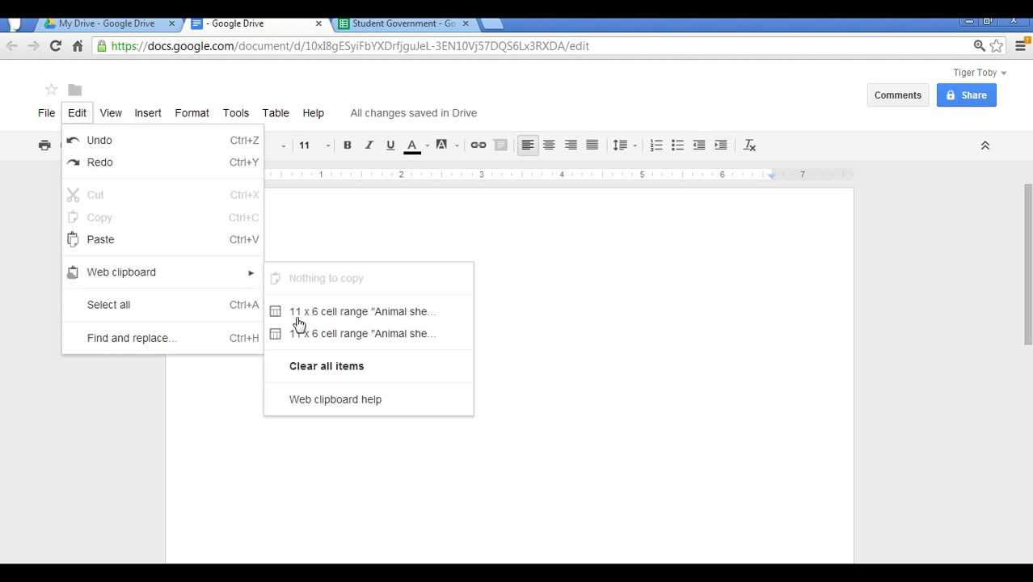